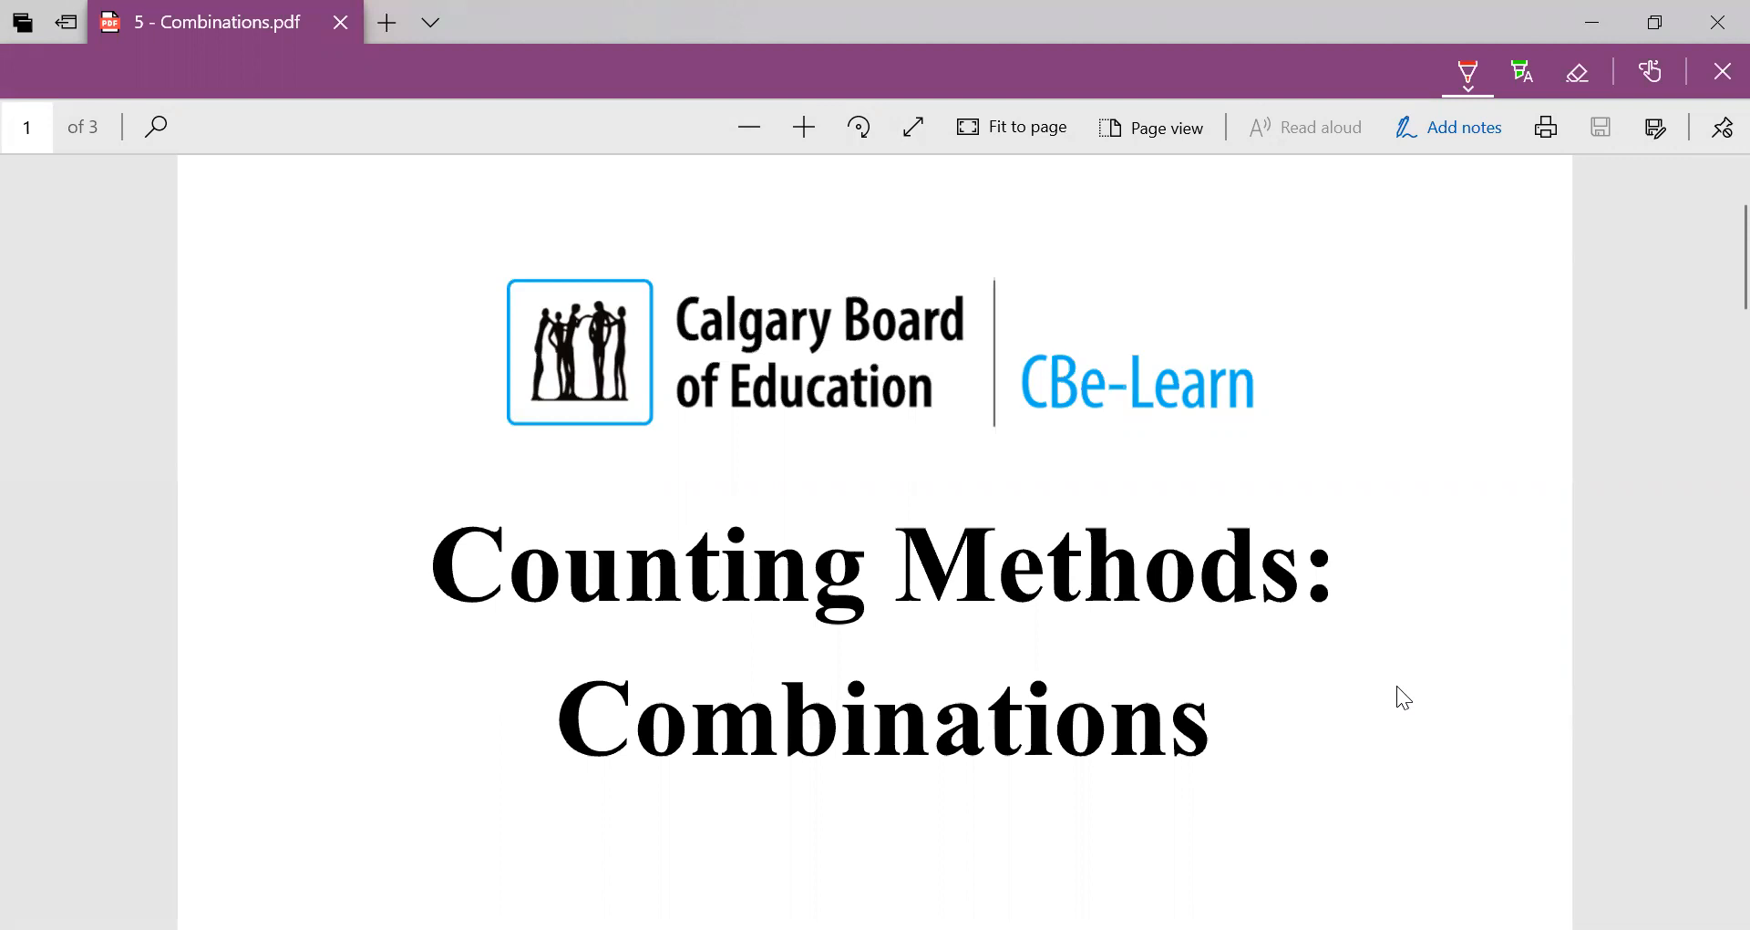
Scroll from the title page down to page 2's definition of a combination.
scroll("down", 3)
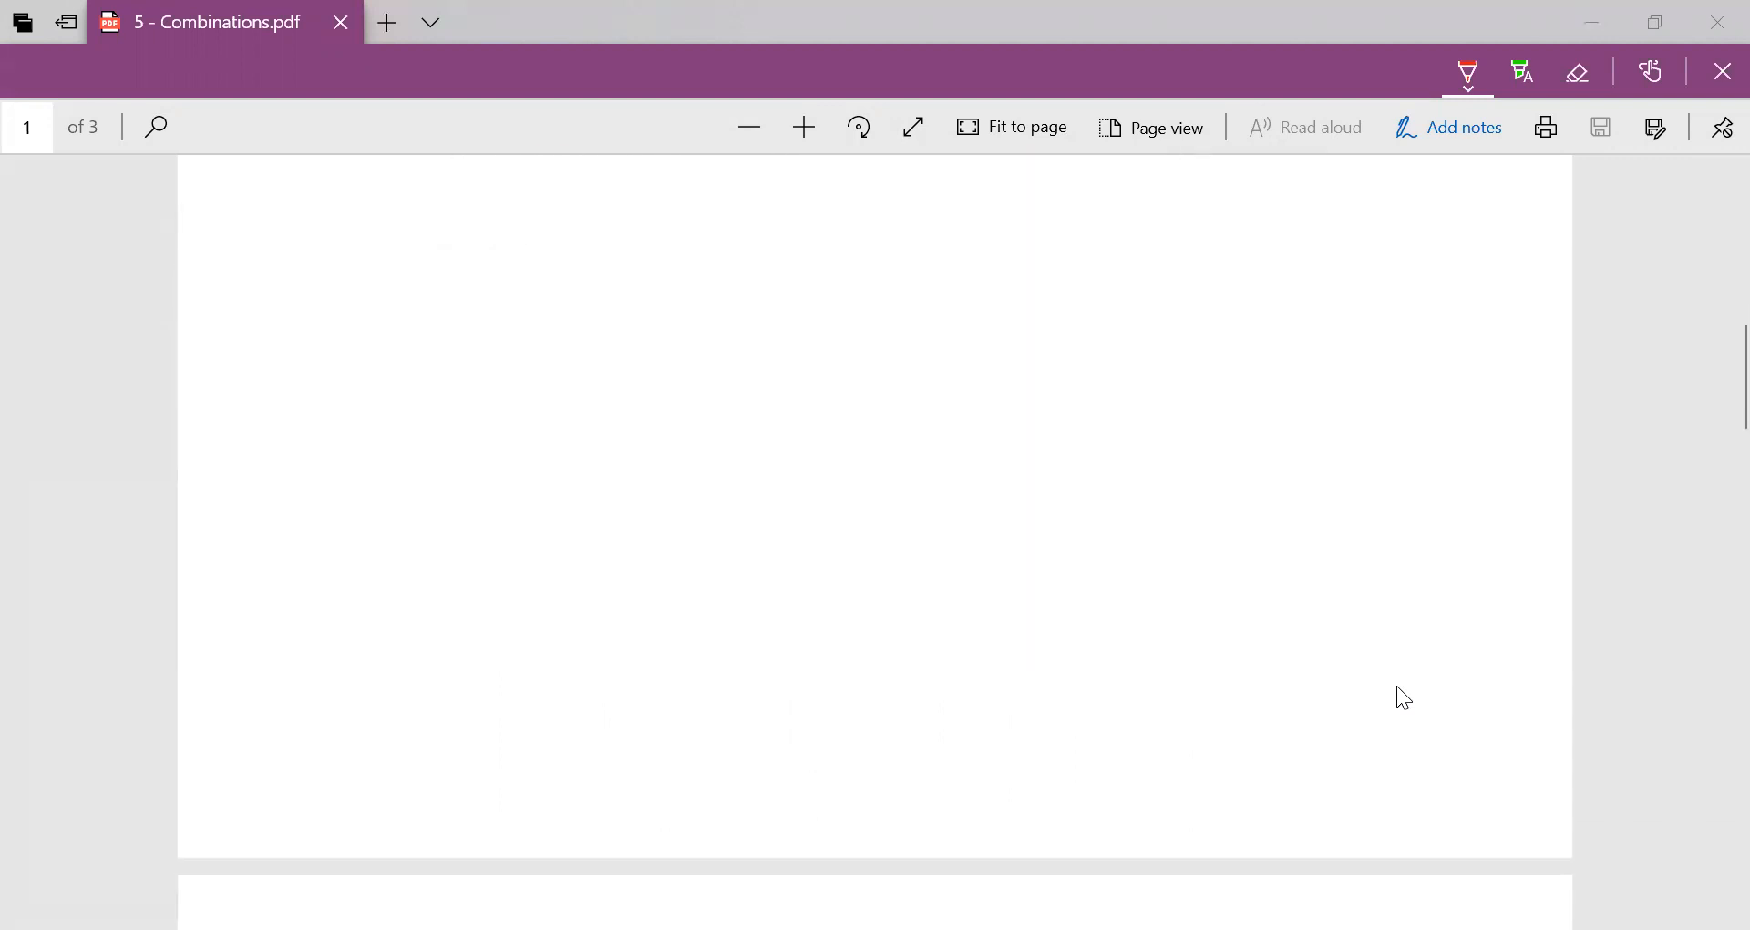
scroll("down", 3)
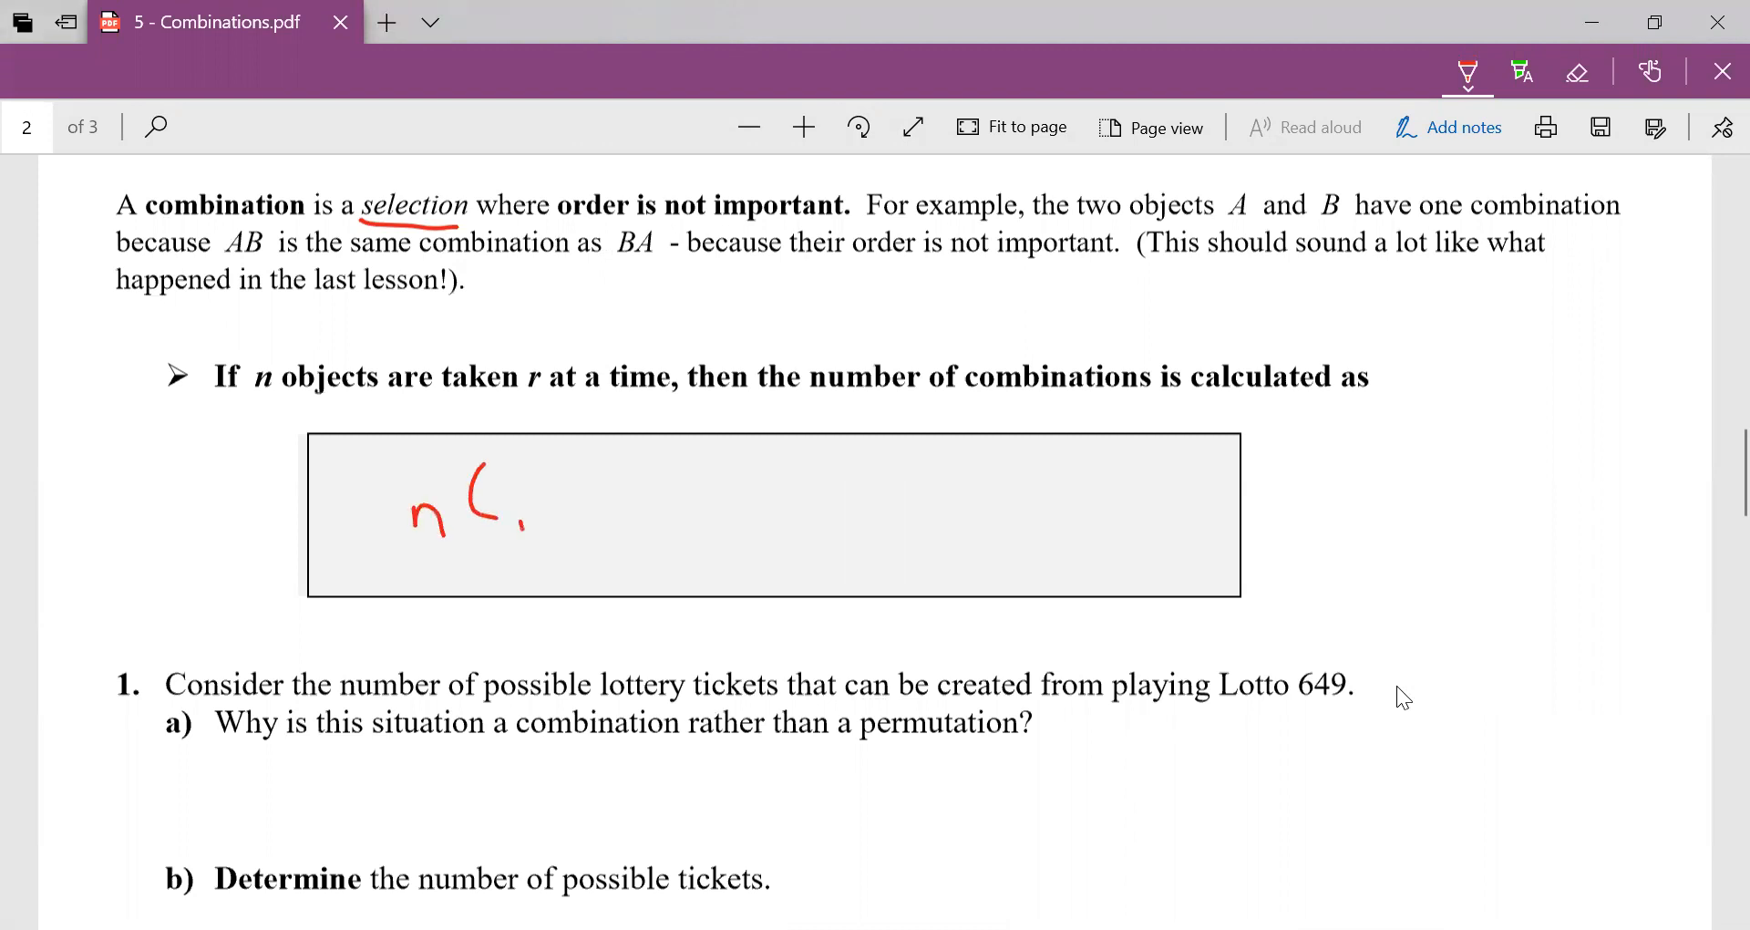
Handwrite nCr = n!/((n−r)! r!) in red, with an arrow marking the nPr part.
left_click_drag(517, 496, 525, 541)
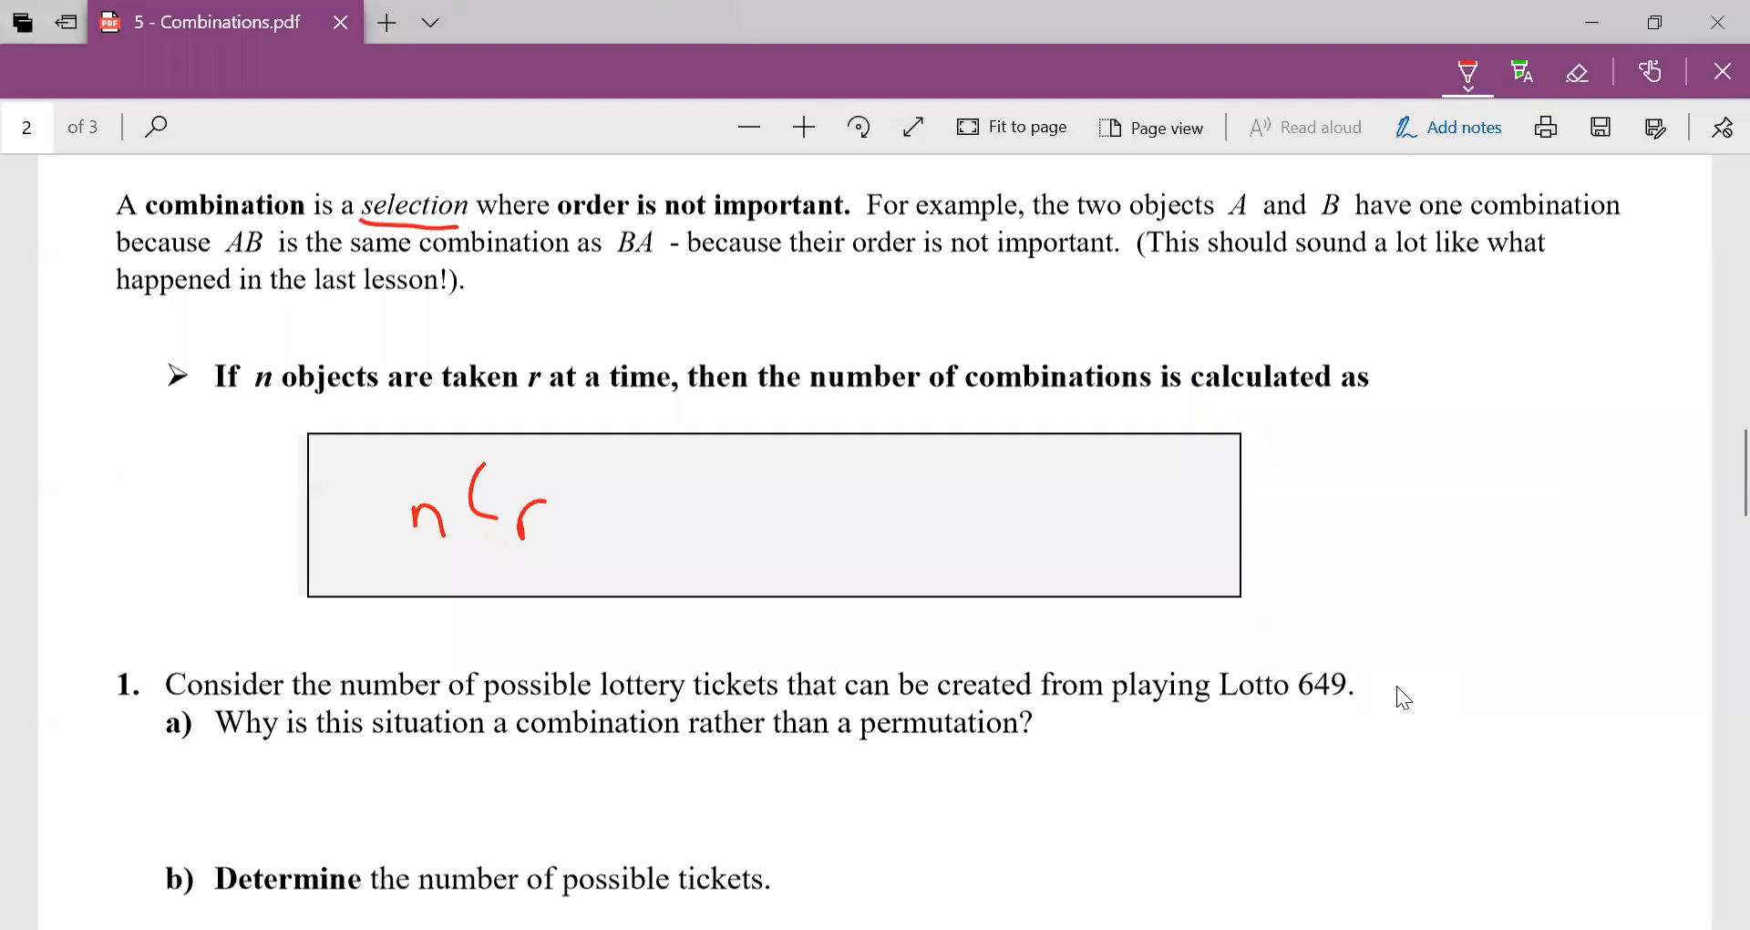
left_click_drag(597, 508, 631, 509)
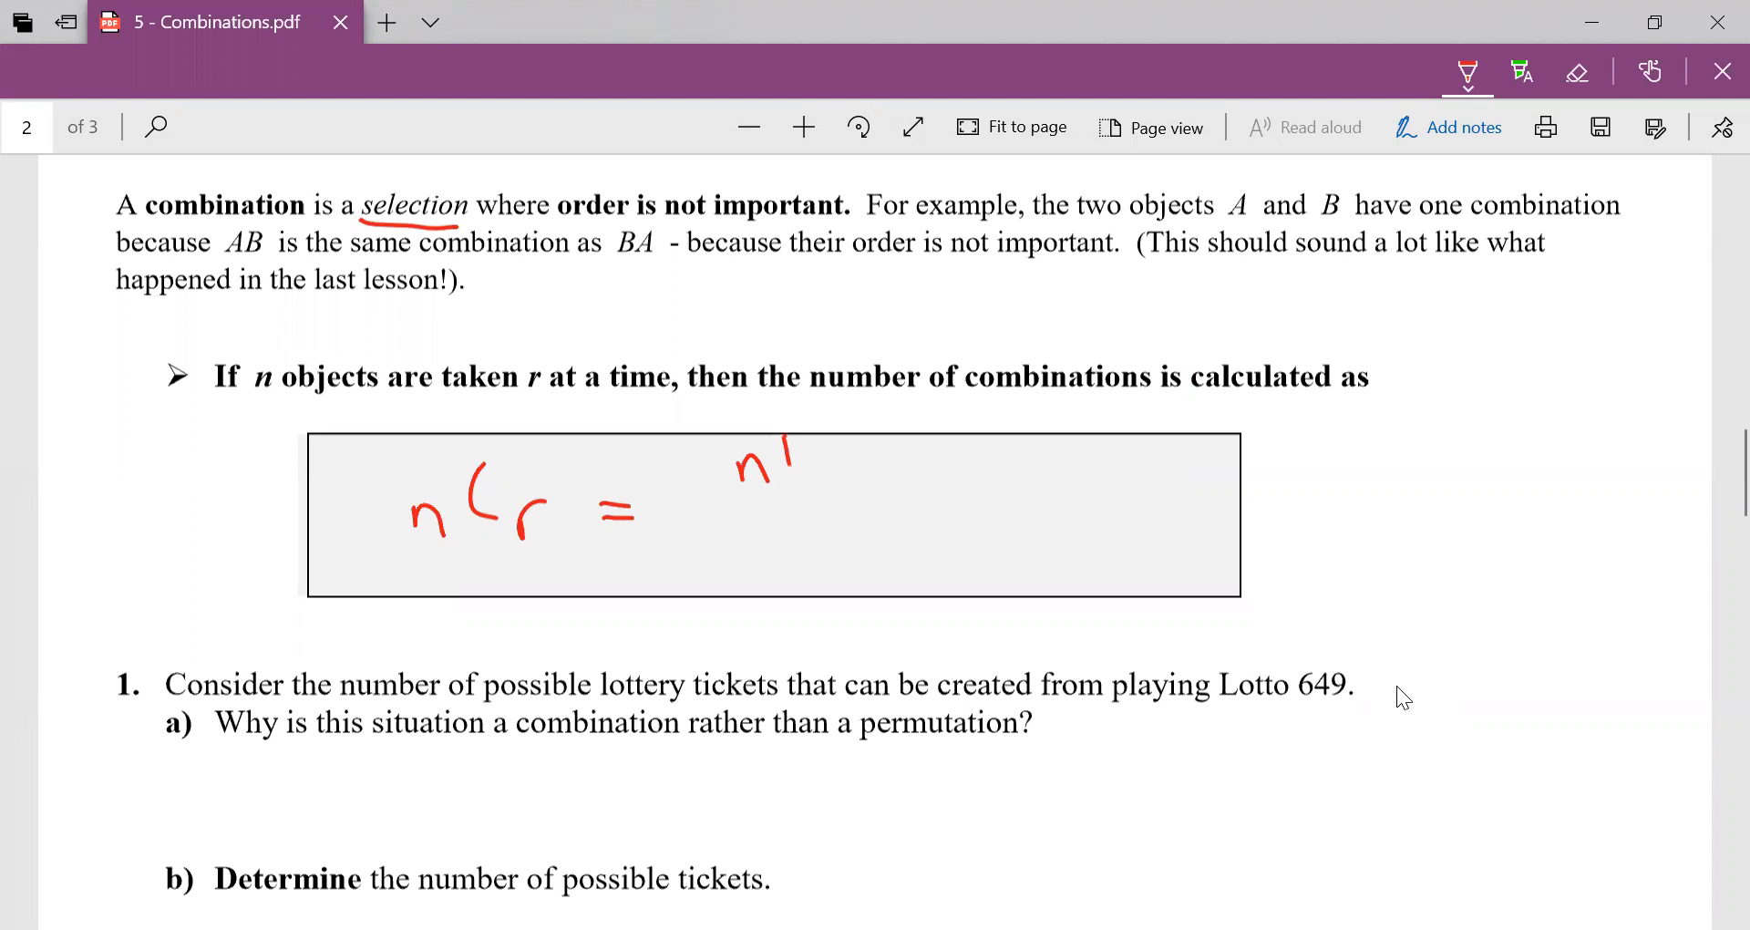
left_click_drag(680, 510, 881, 511)
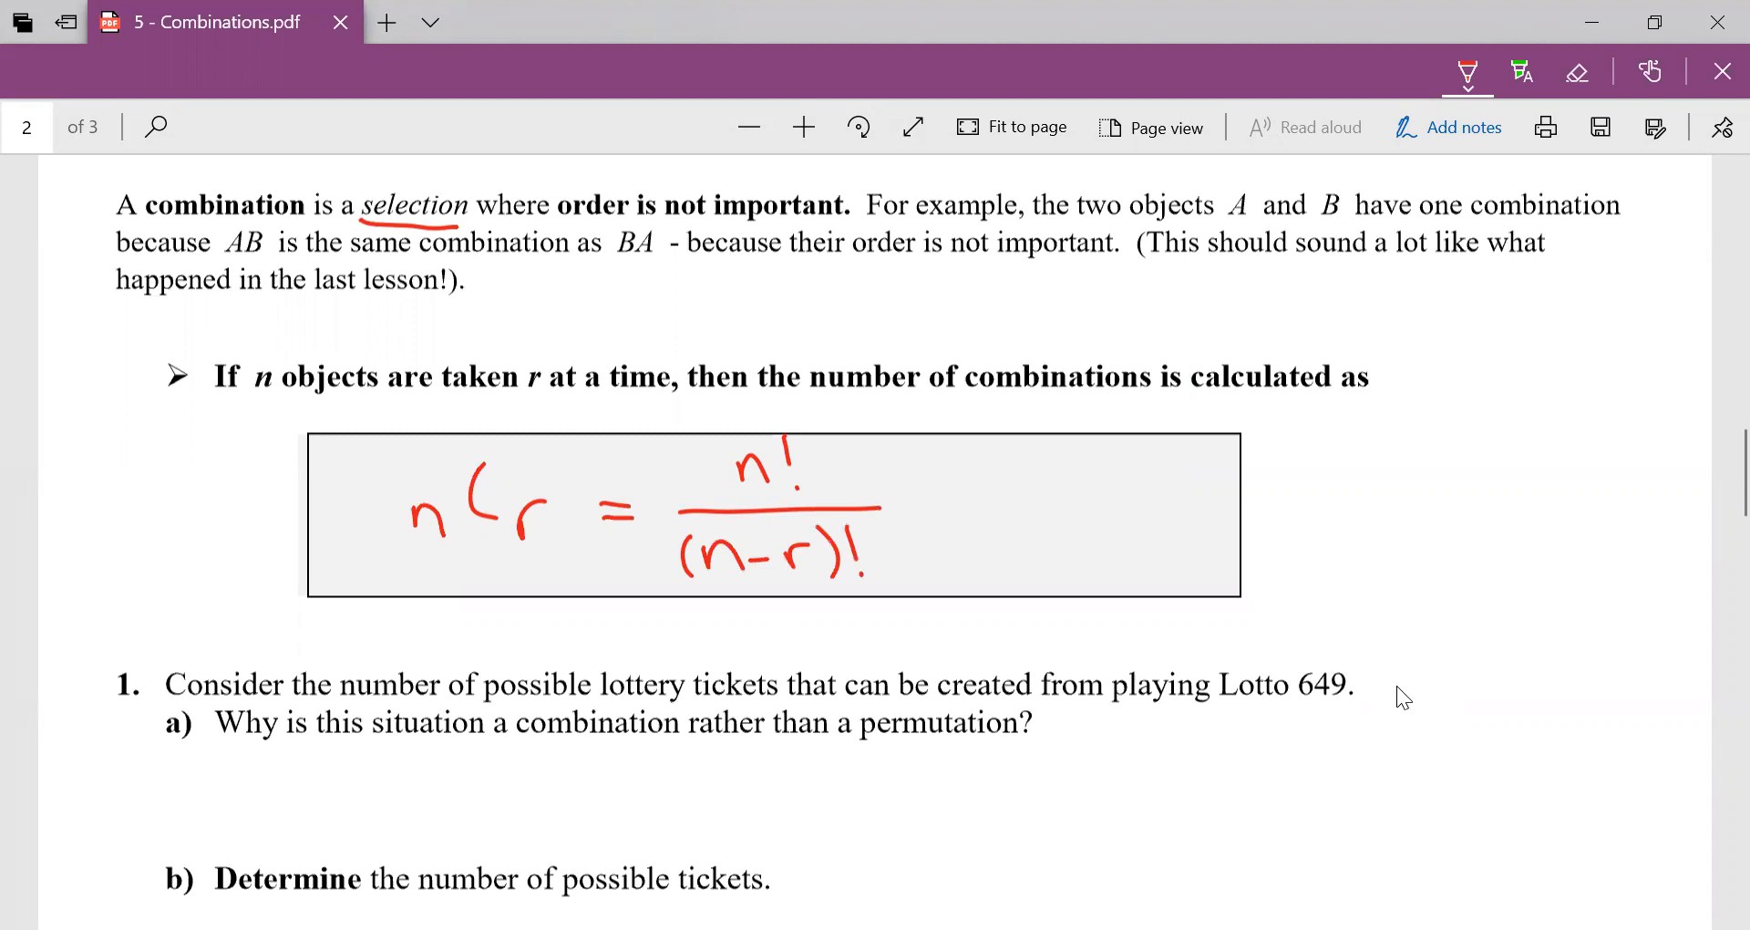
left_click_drag(881, 547, 949, 569)
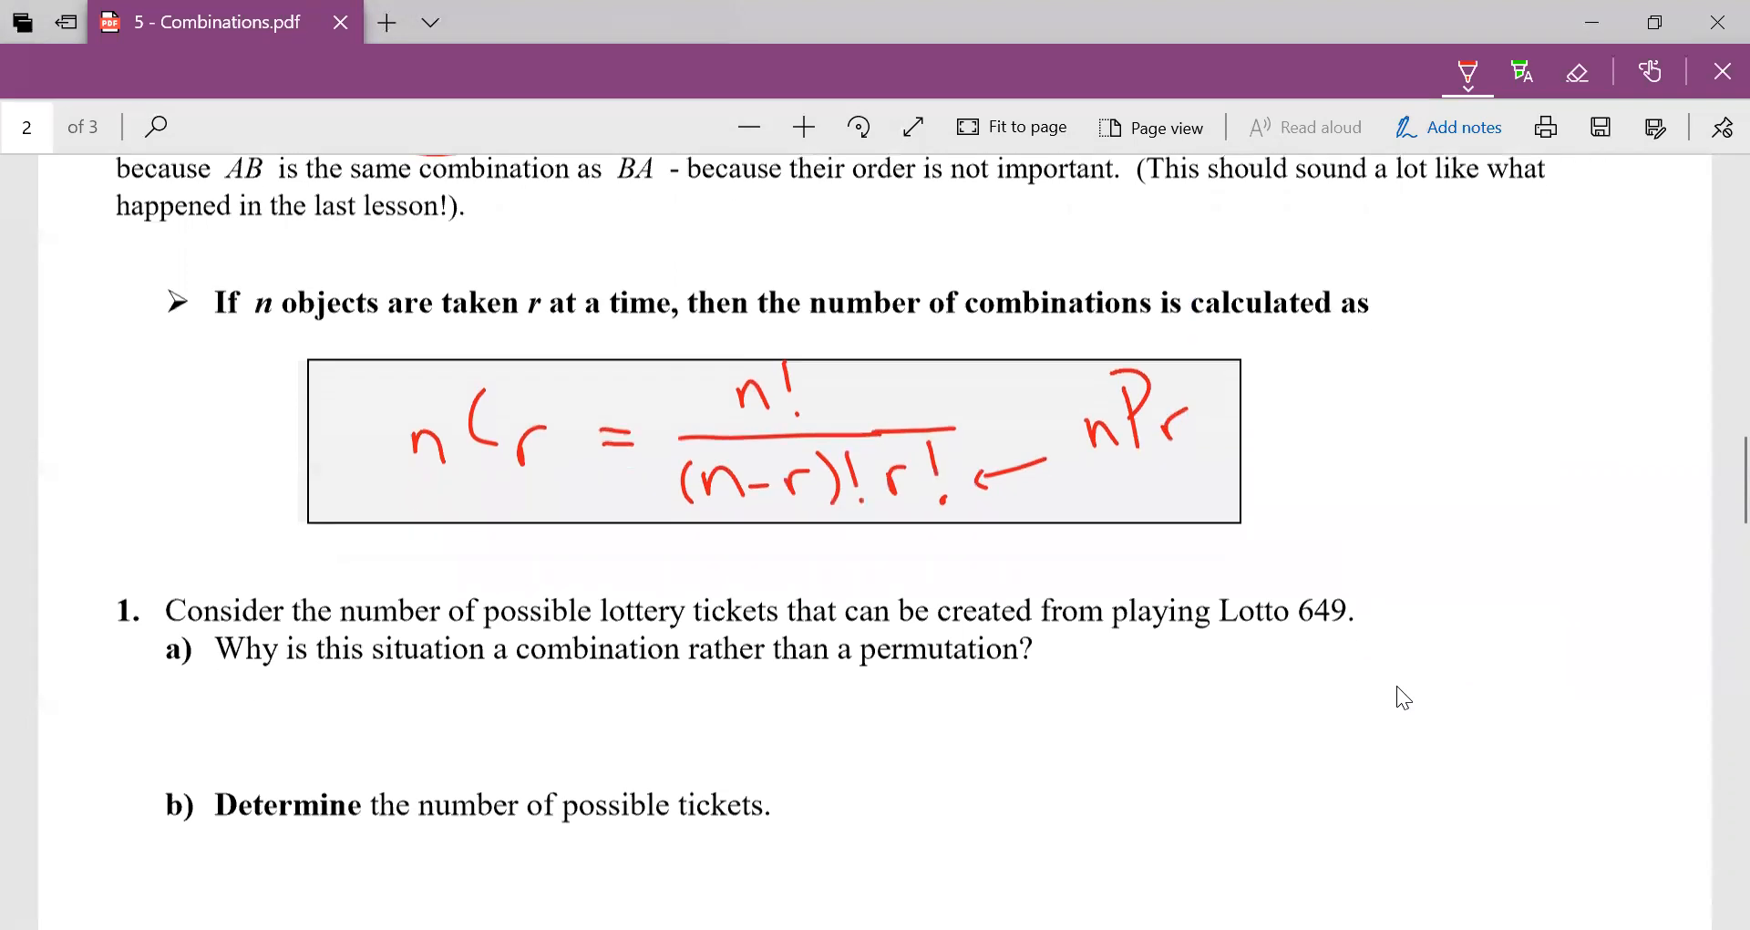
In purple ink, circle 'combination' in question 1 and write 49C6 below it.
scroll("down", 3)
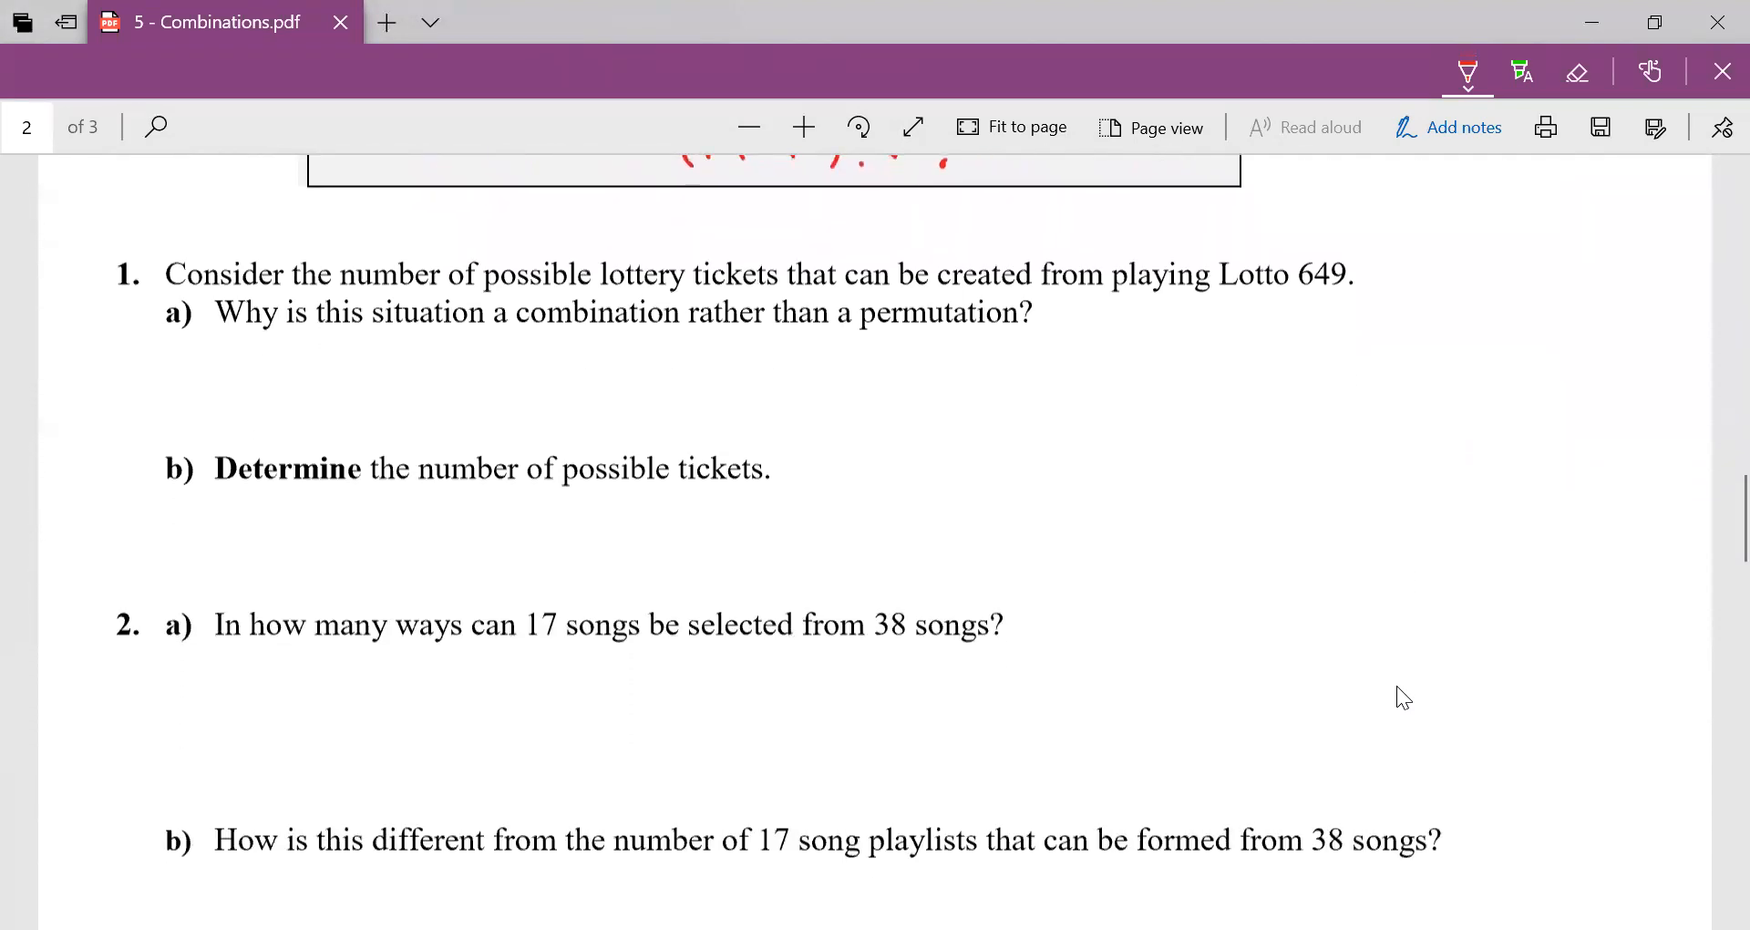
left_click(1466, 70)
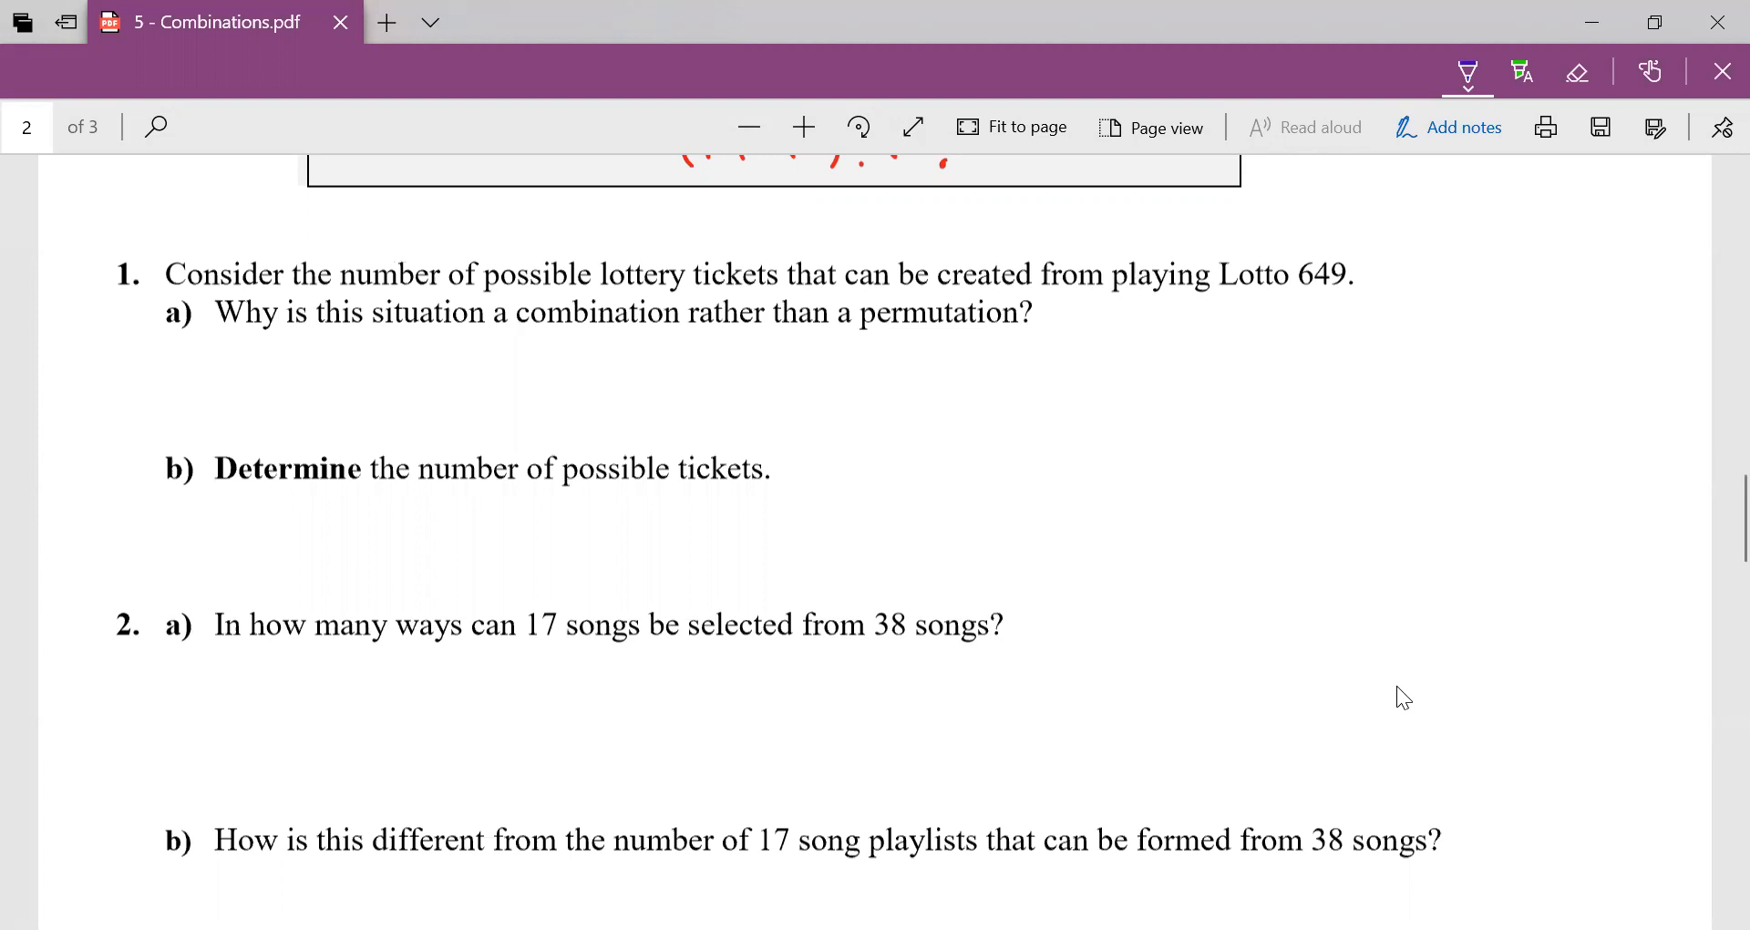
left_click_drag(508, 313, 680, 312)
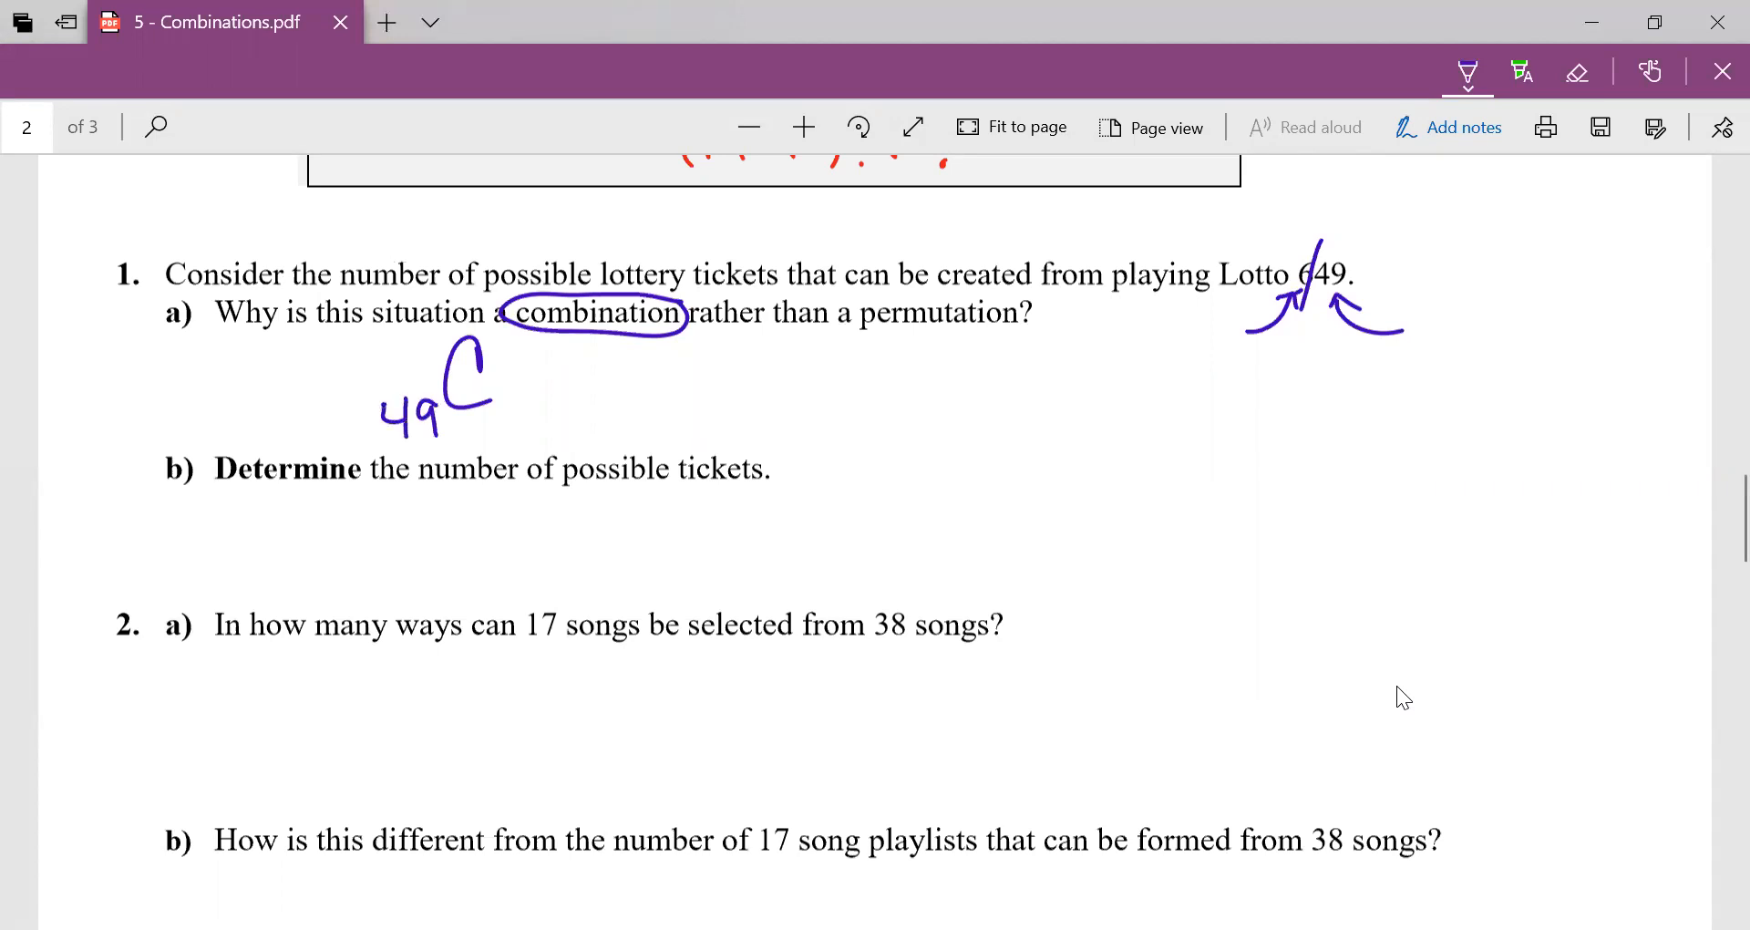
left_click_drag(496, 397, 525, 424)
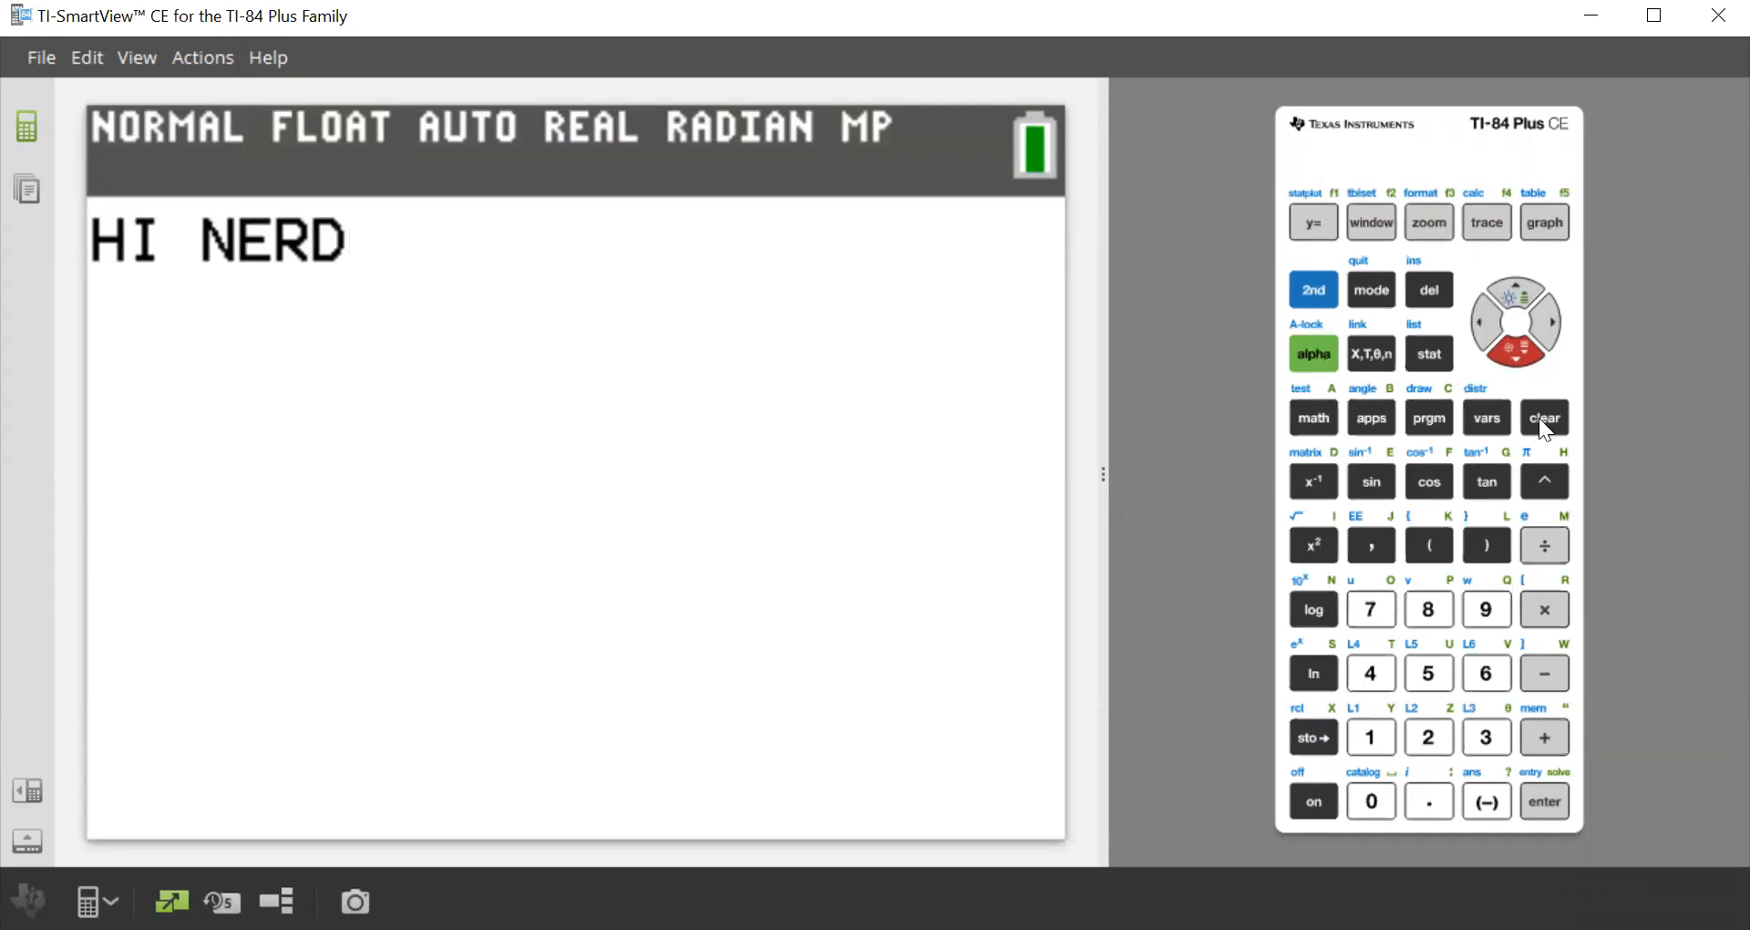
Evaluate 49C6 on the TI calculator via MATH > PROB > nCr, giving 13983816.
left_click(1543, 417)
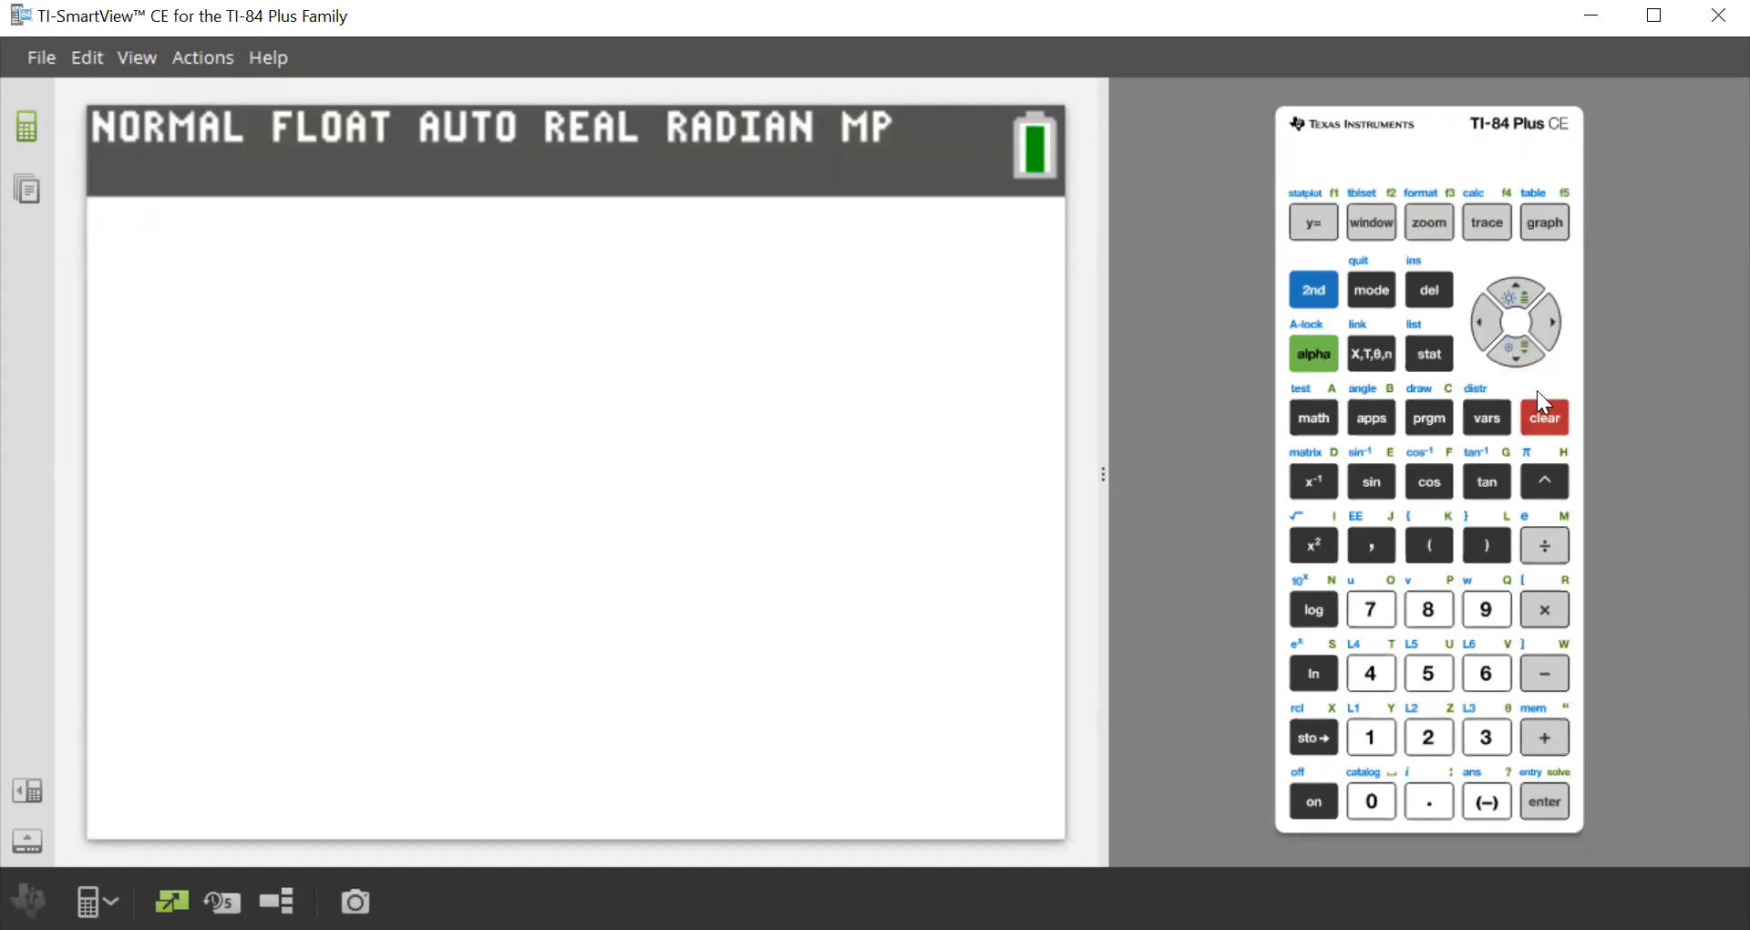
left_click(1545, 417)
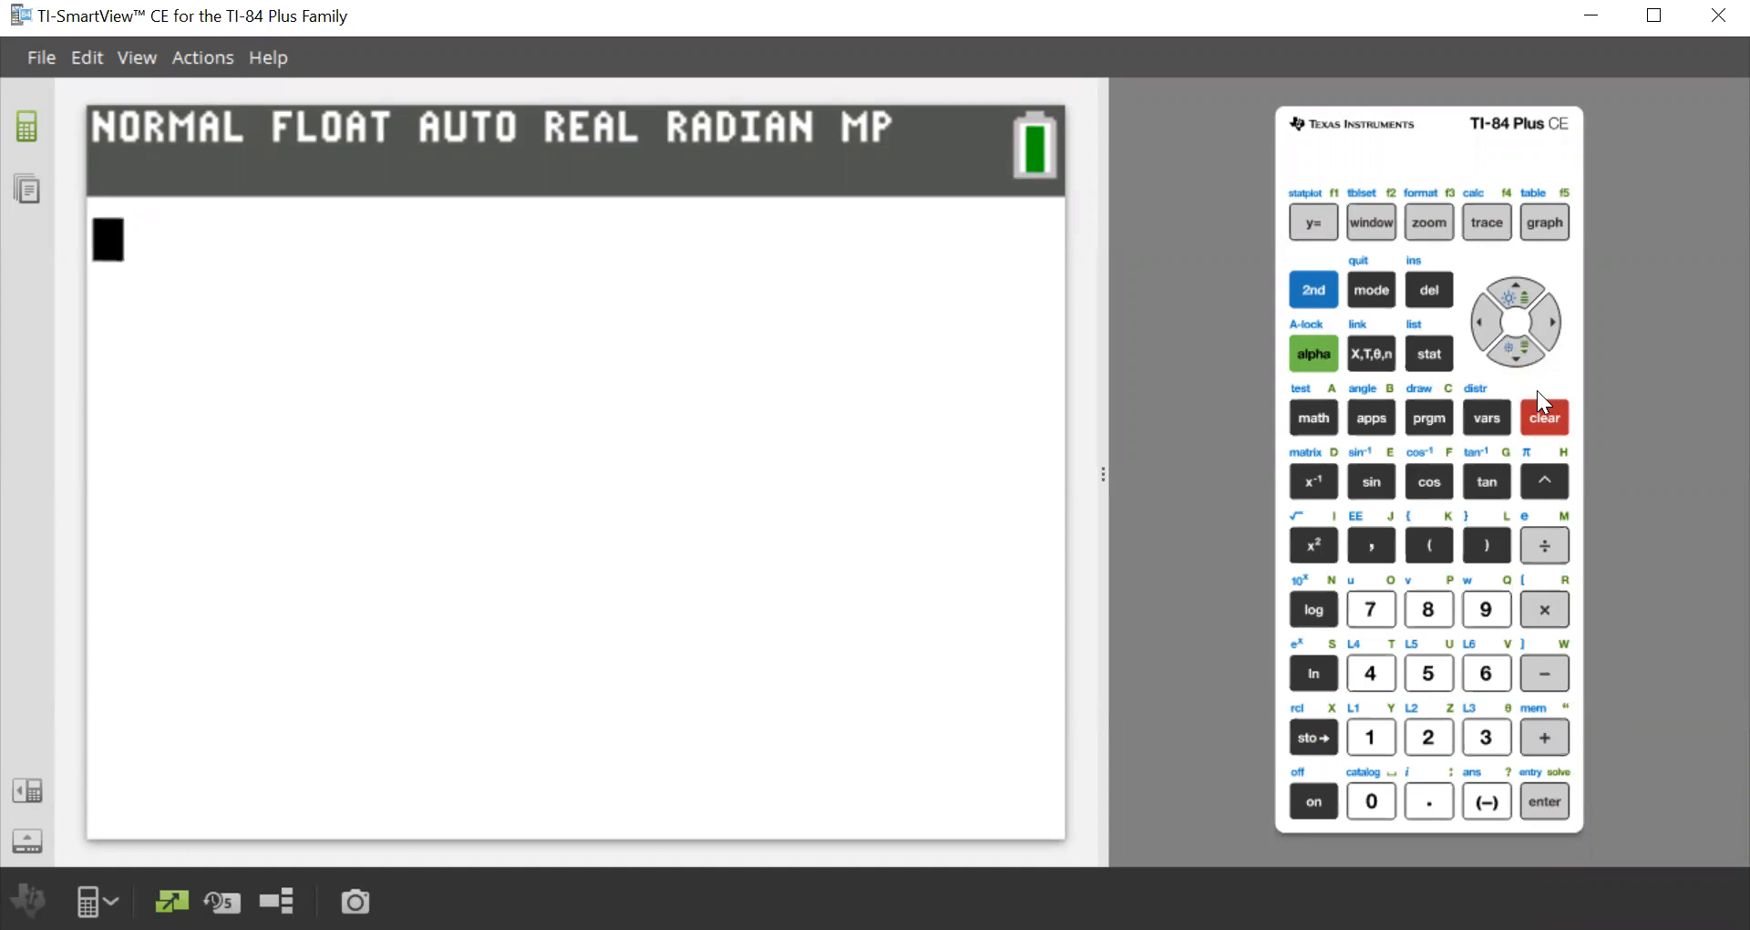
left_click(1371, 671)
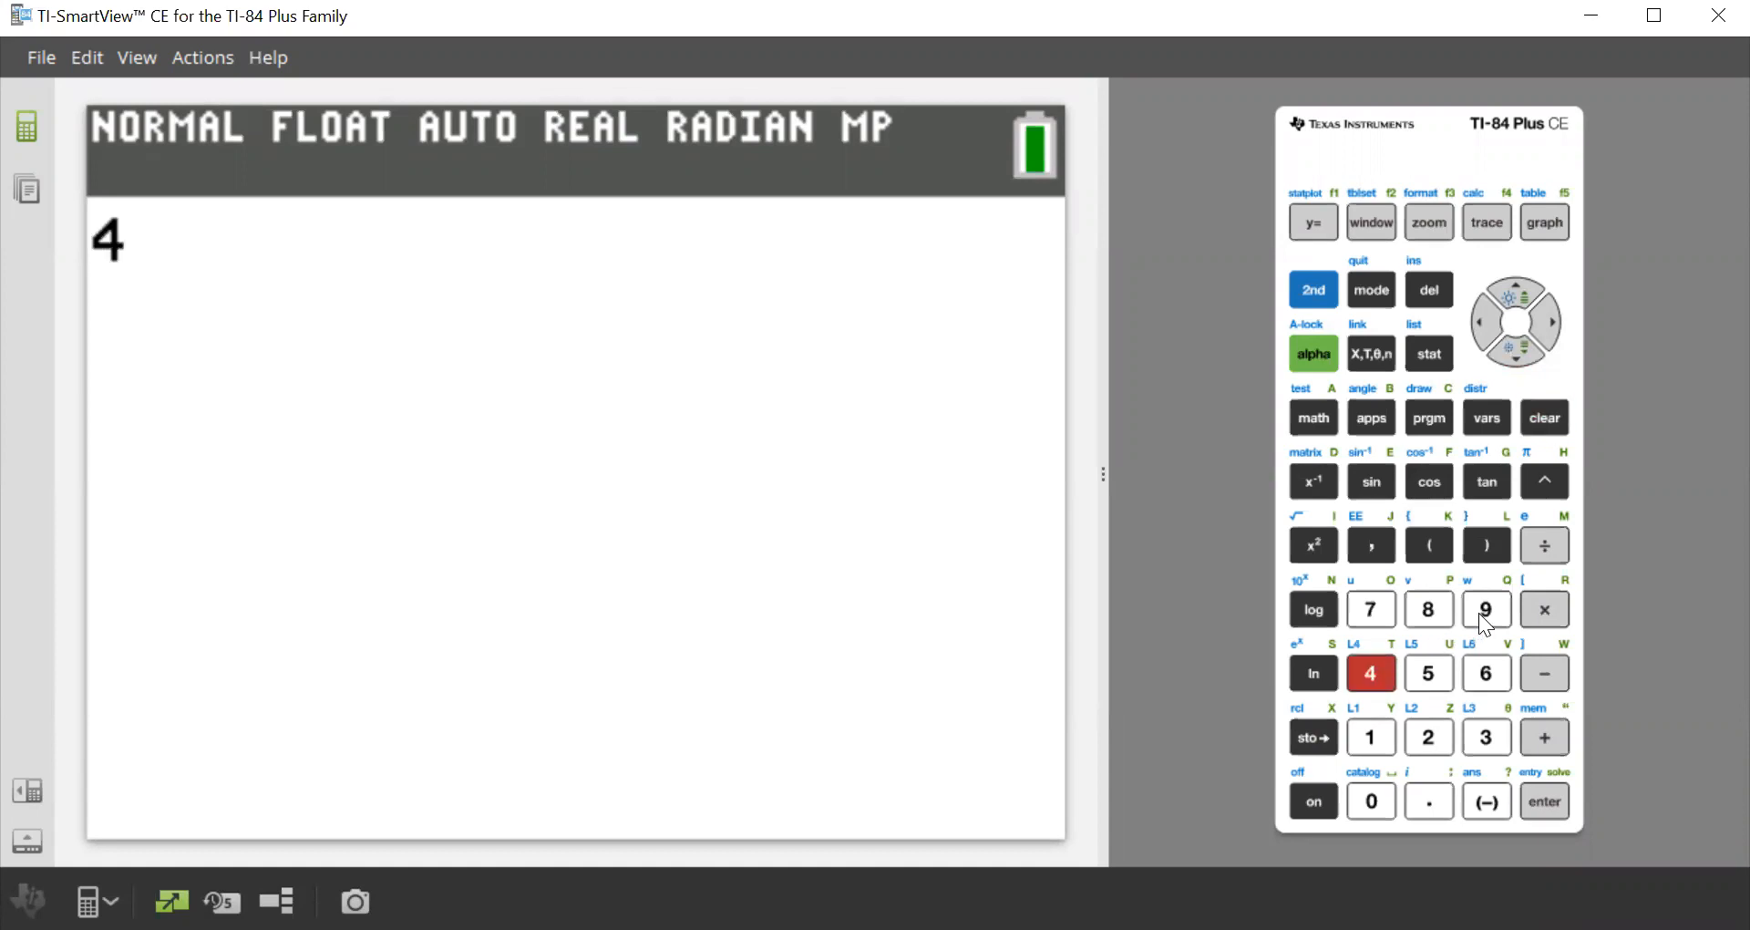
left_click(1486, 608)
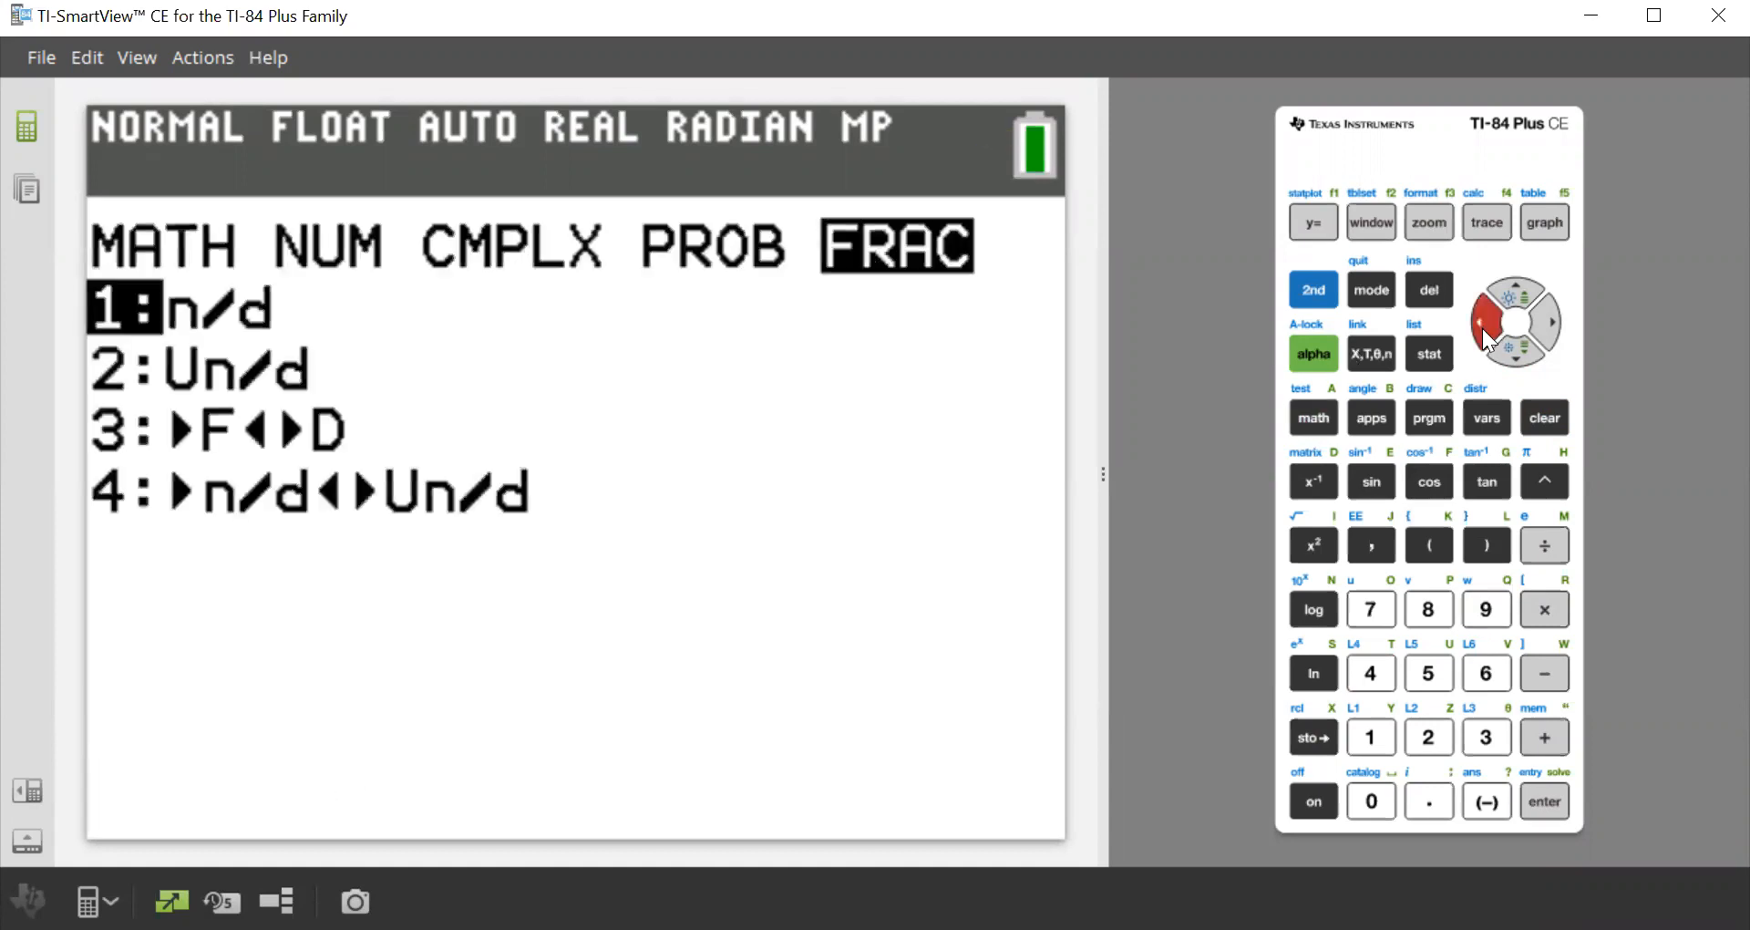
left_click(1477, 322)
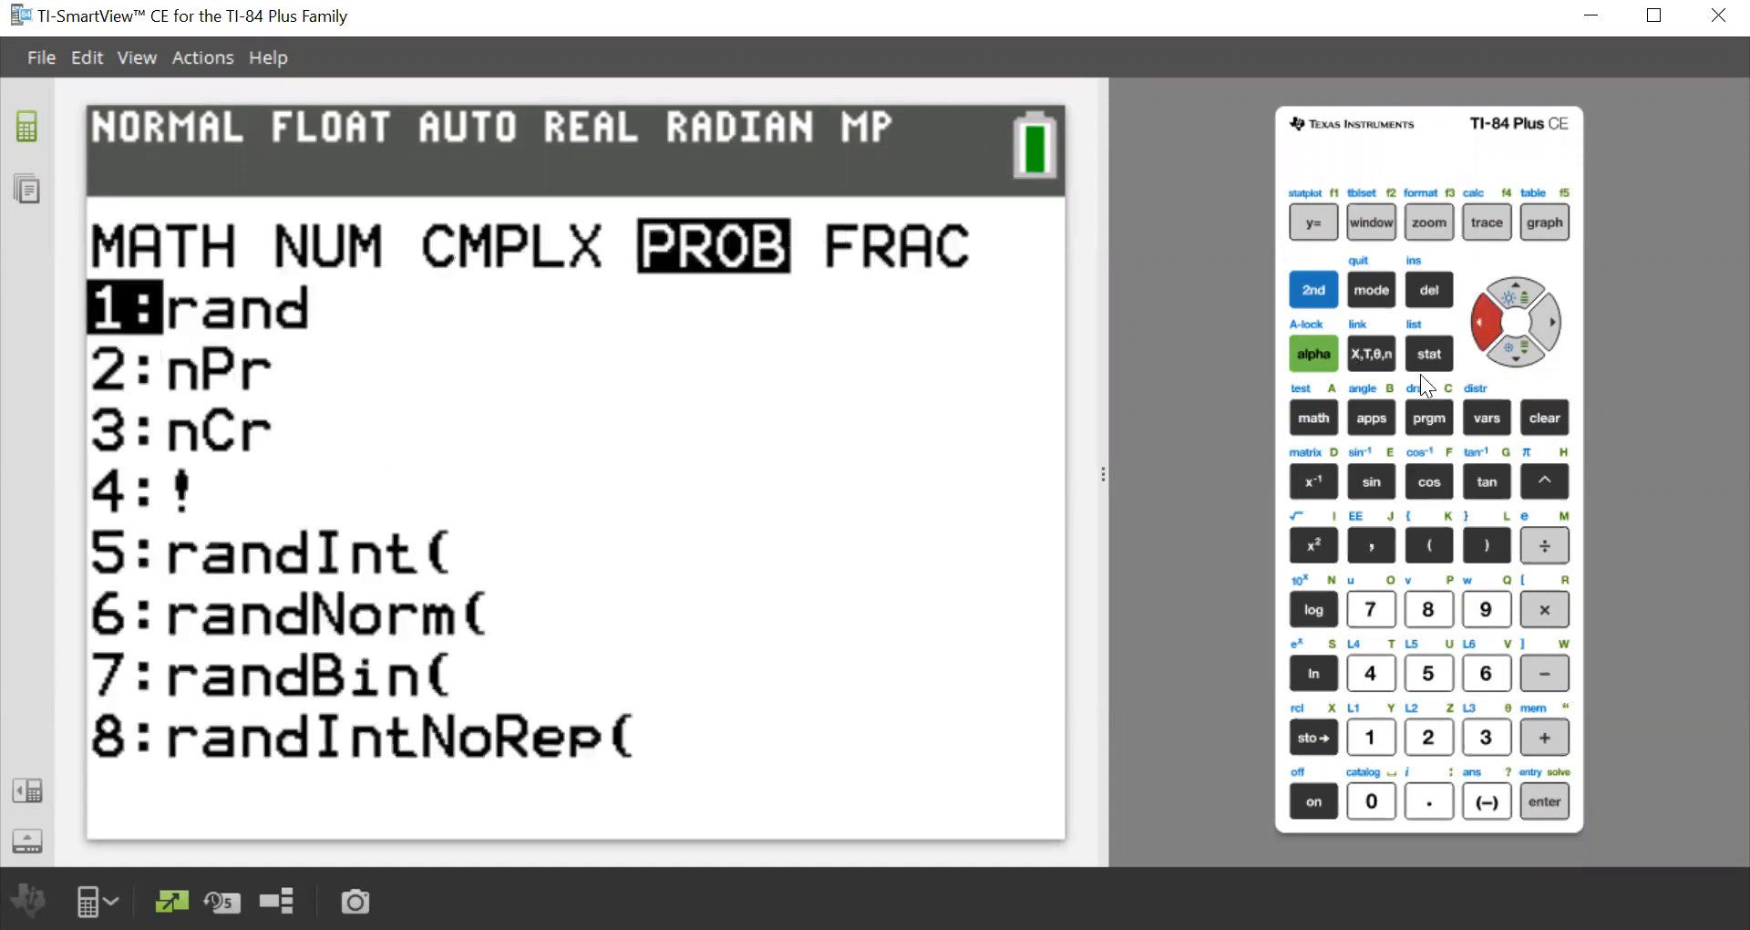
mouse_move(1487, 754)
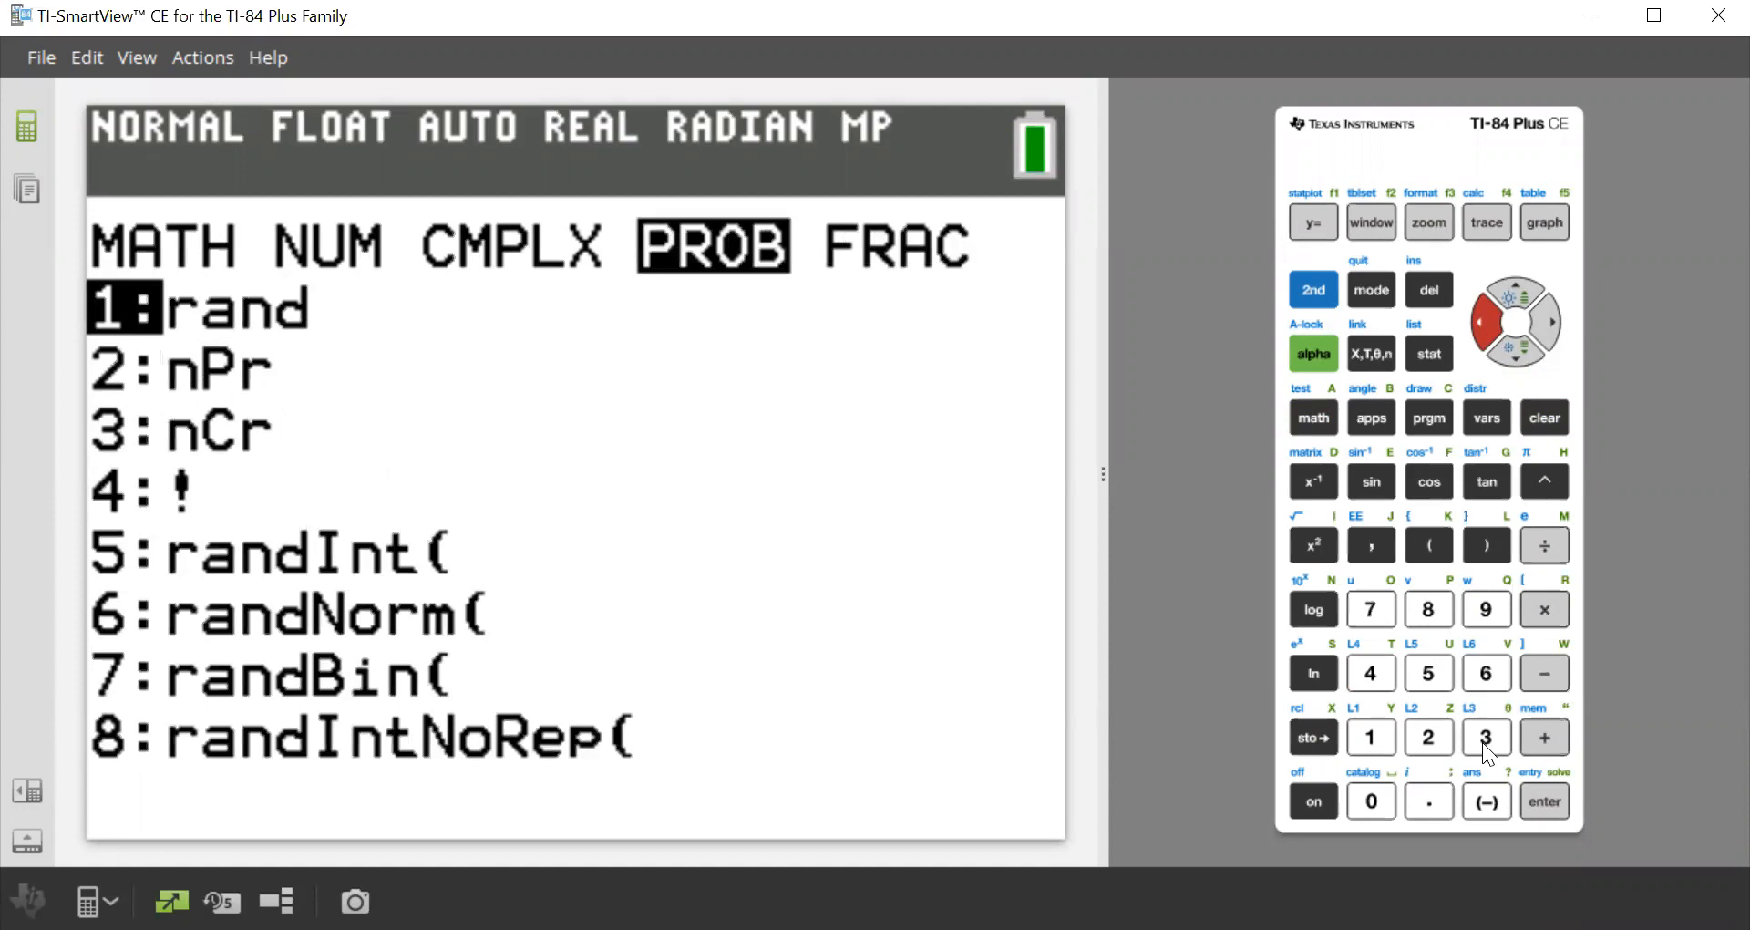
left_click(1543, 801)
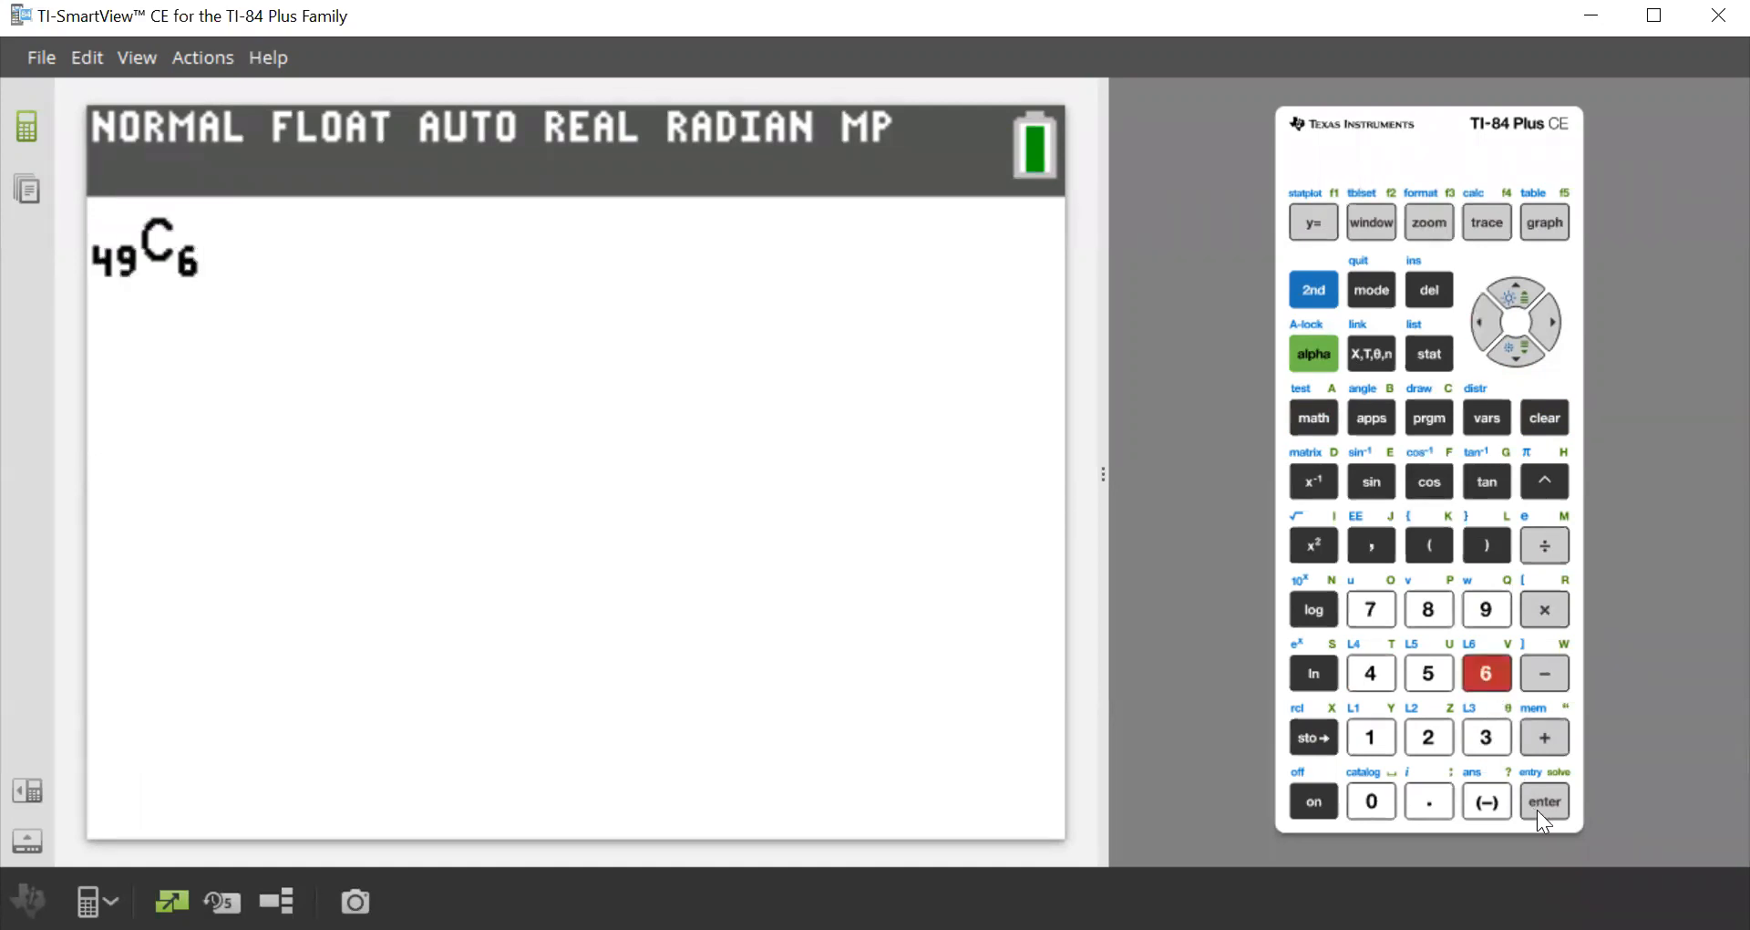
left_click(1543, 800)
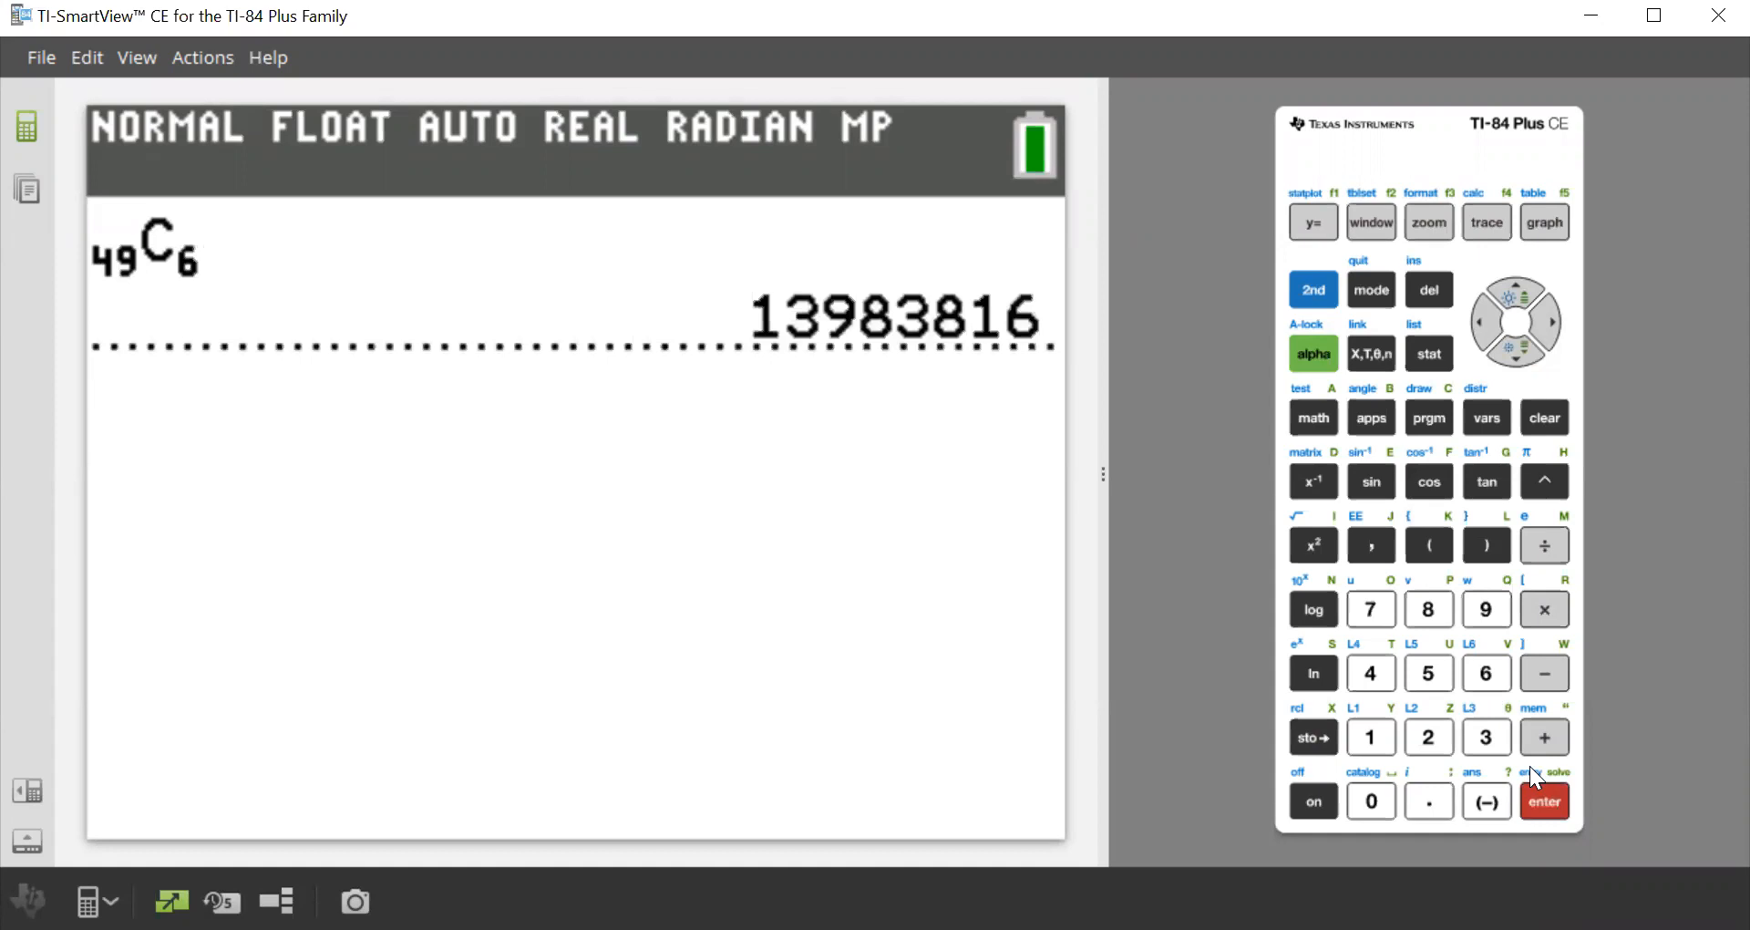
left_click(1545, 801)
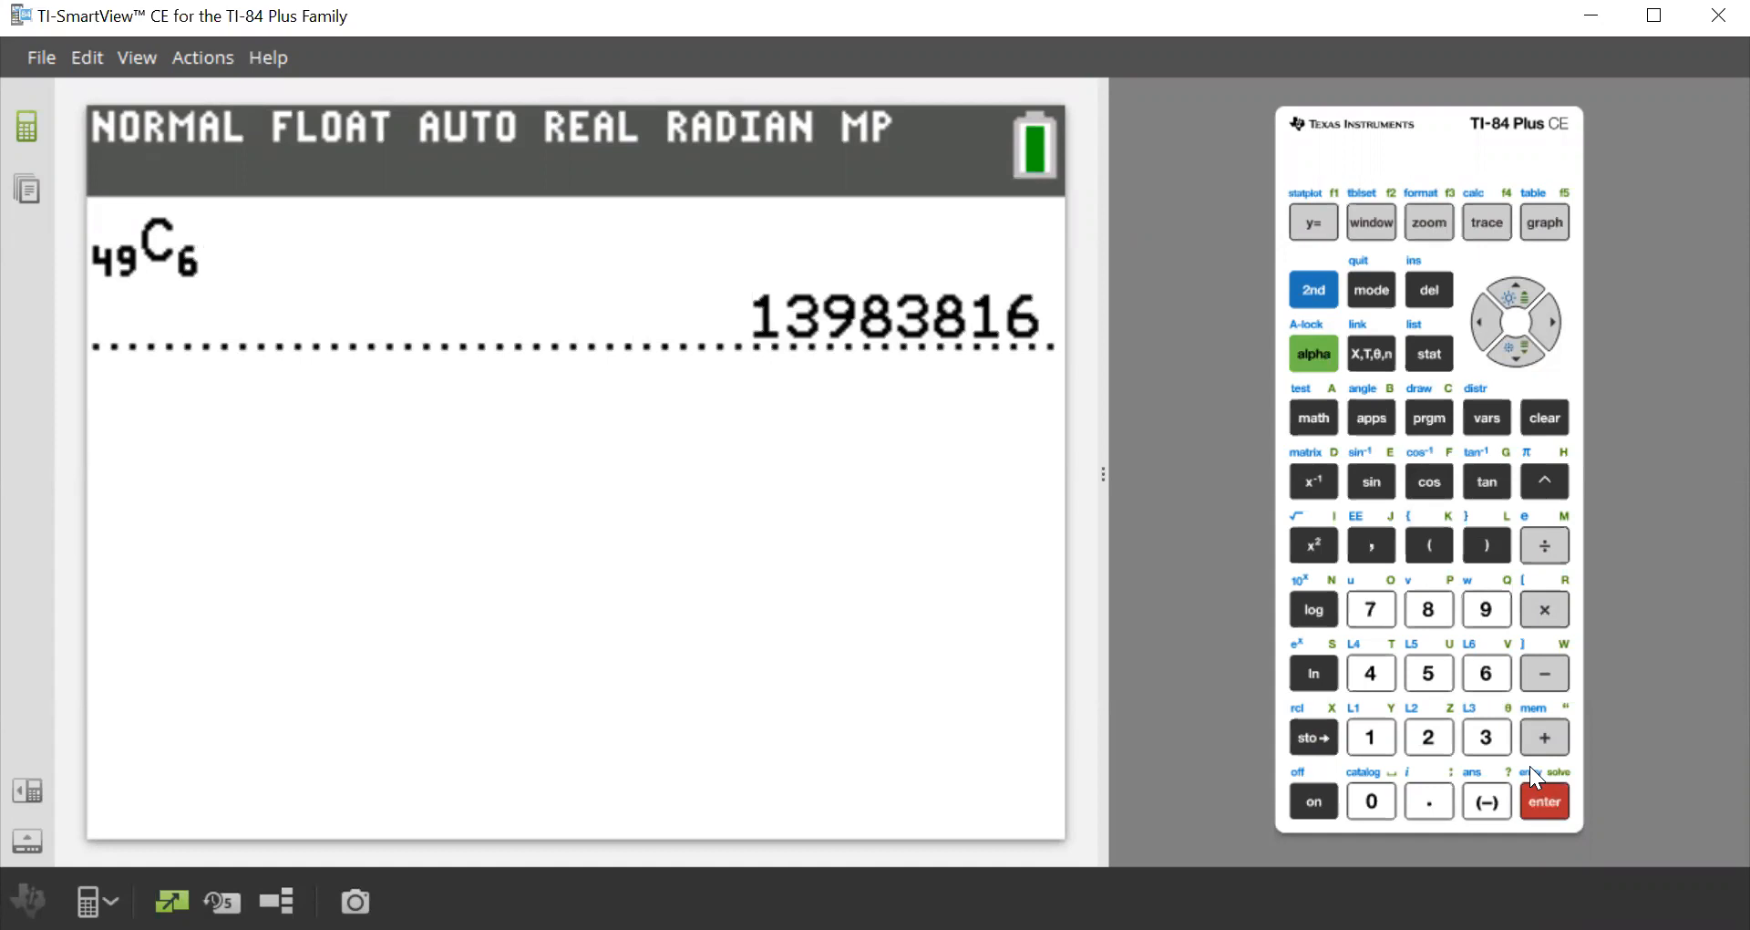
left_click(1545, 801)
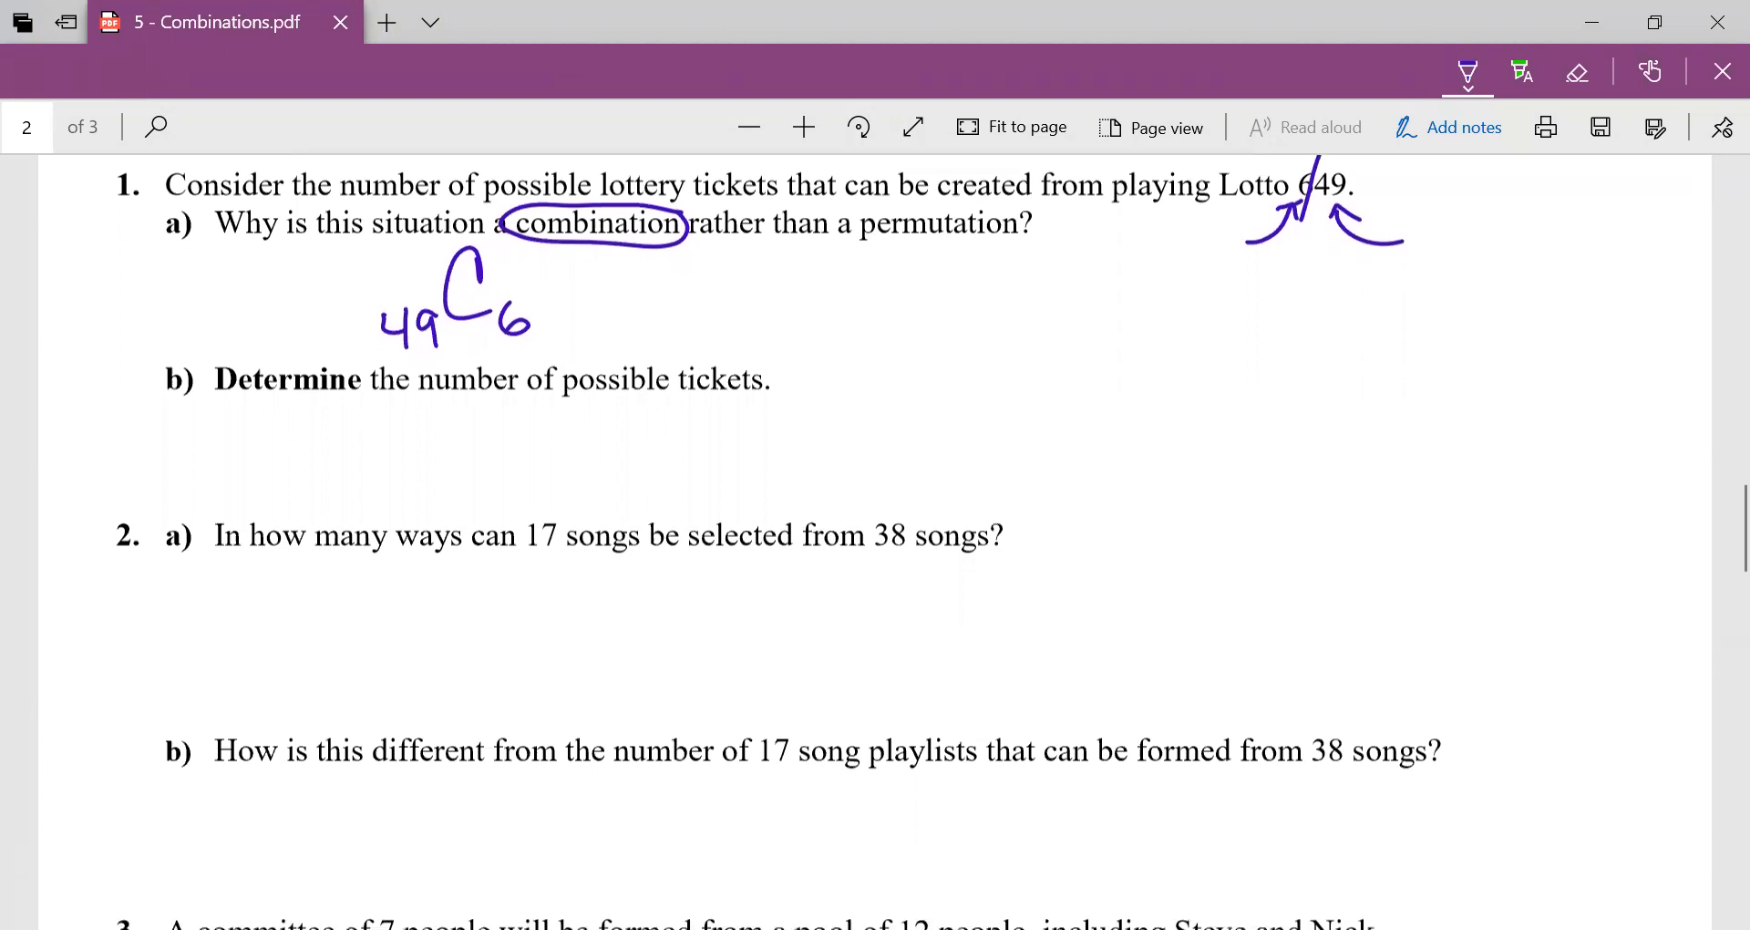
Write 38C17 under question 2a.
scroll("down", 3)
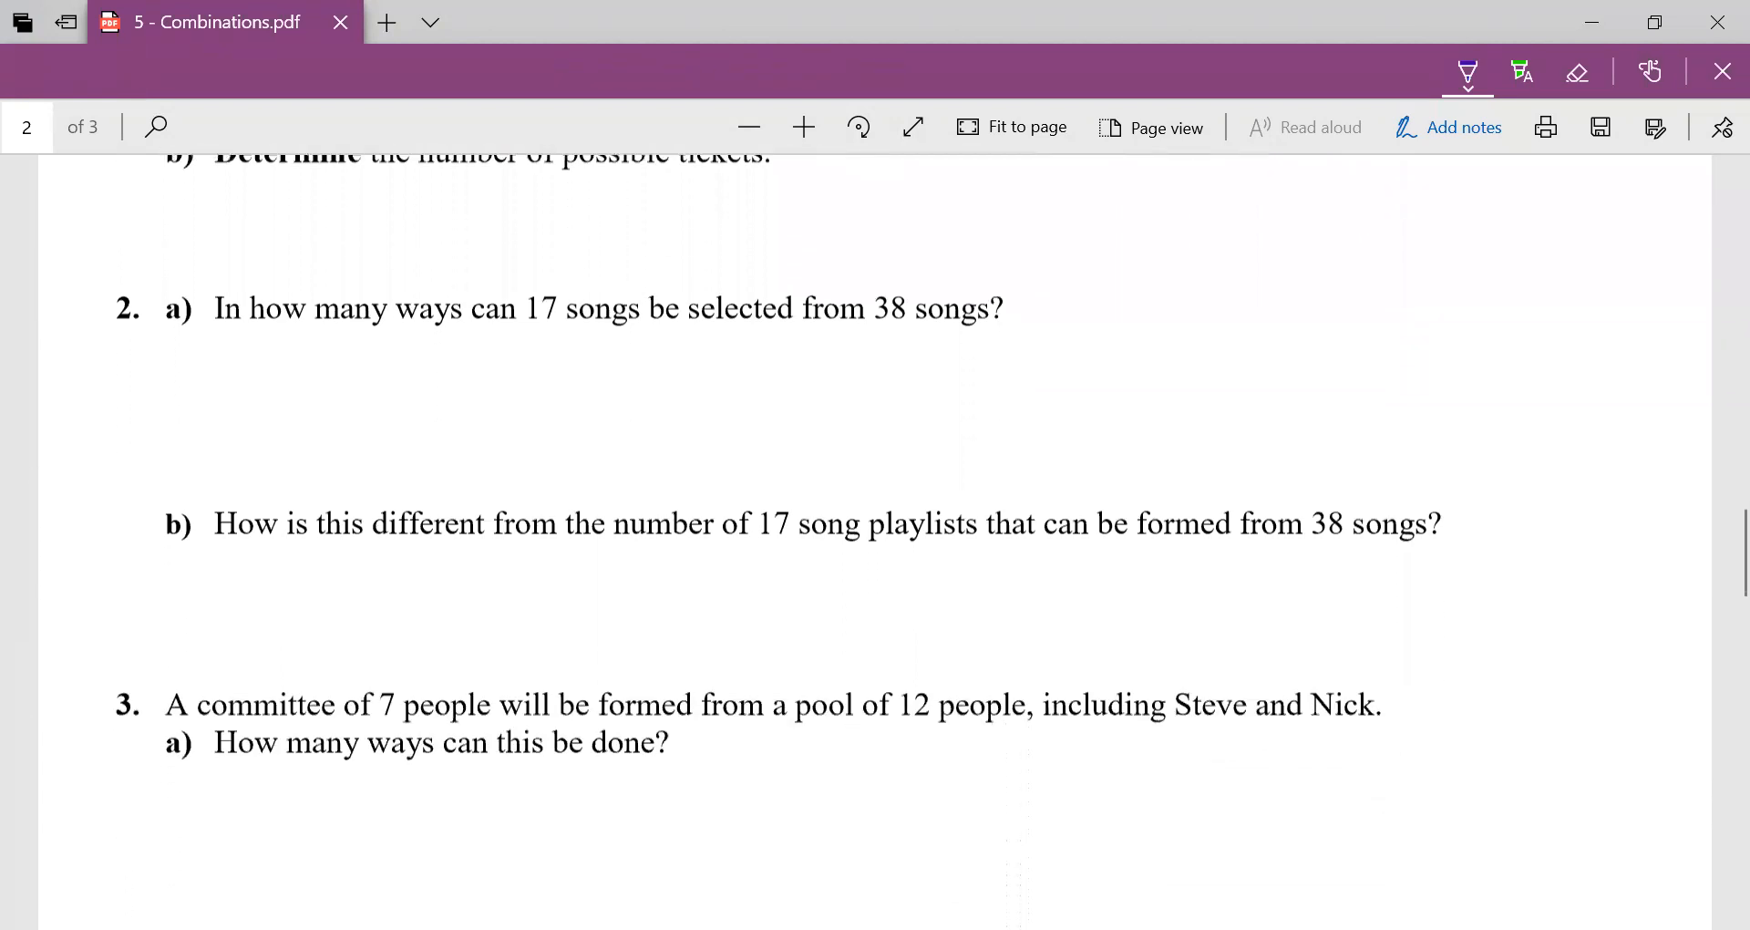
scroll("down", 3)
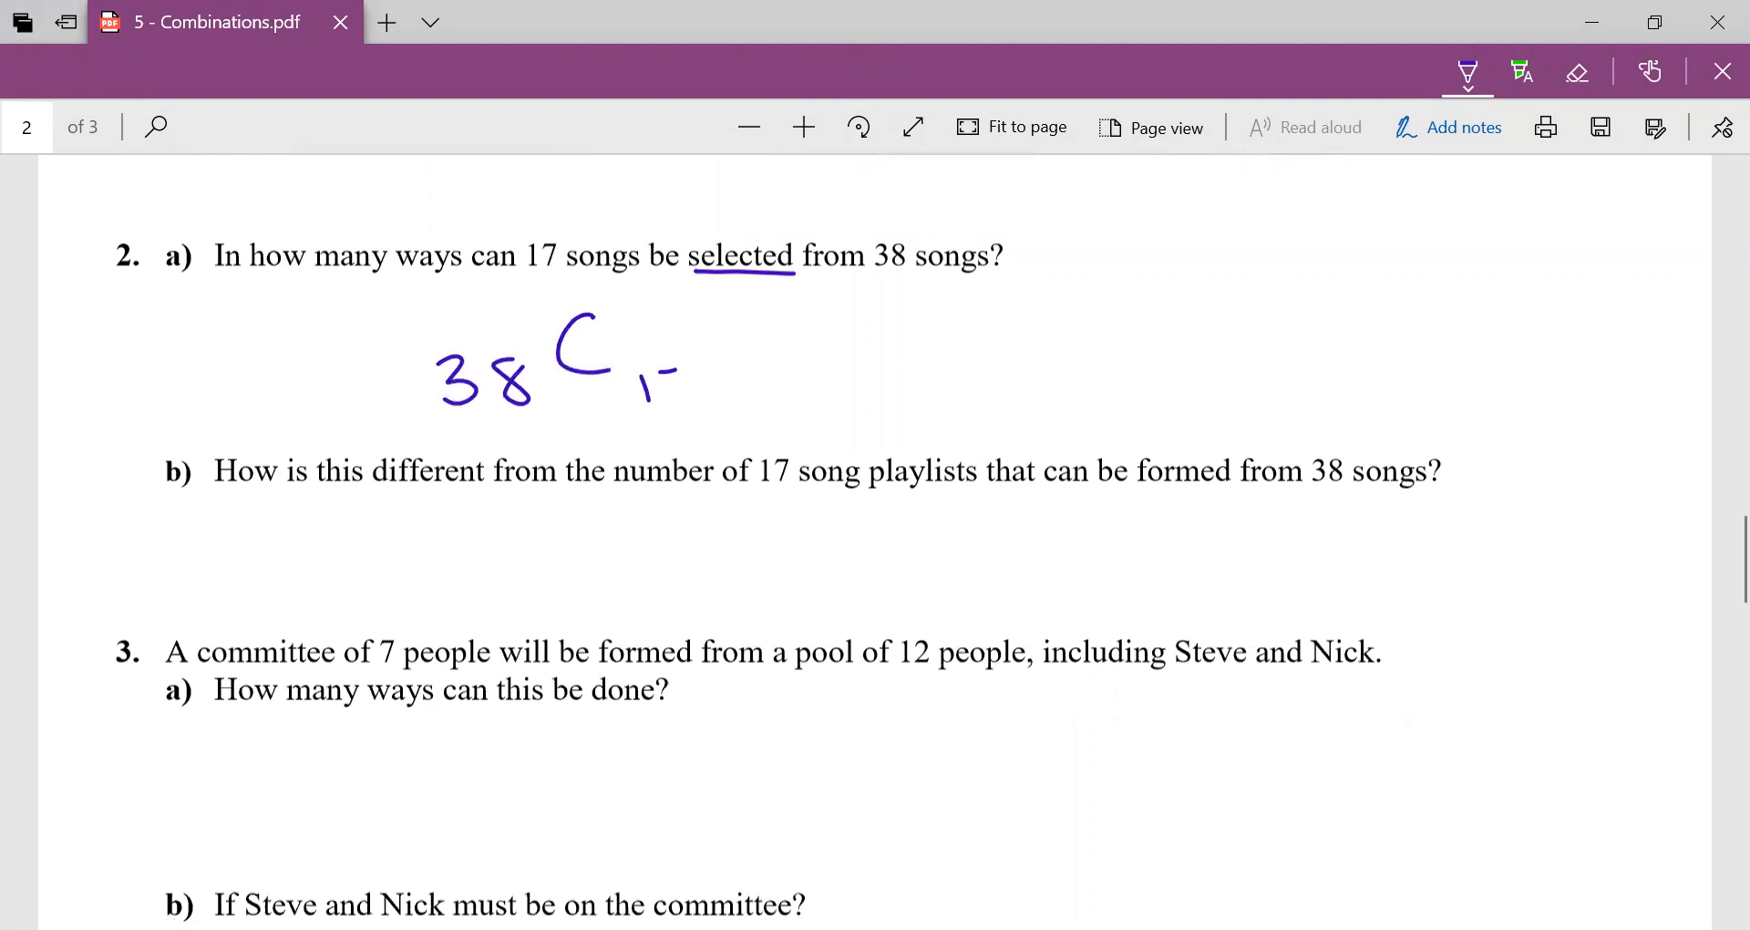
left_click_drag(653, 385, 697, 402)
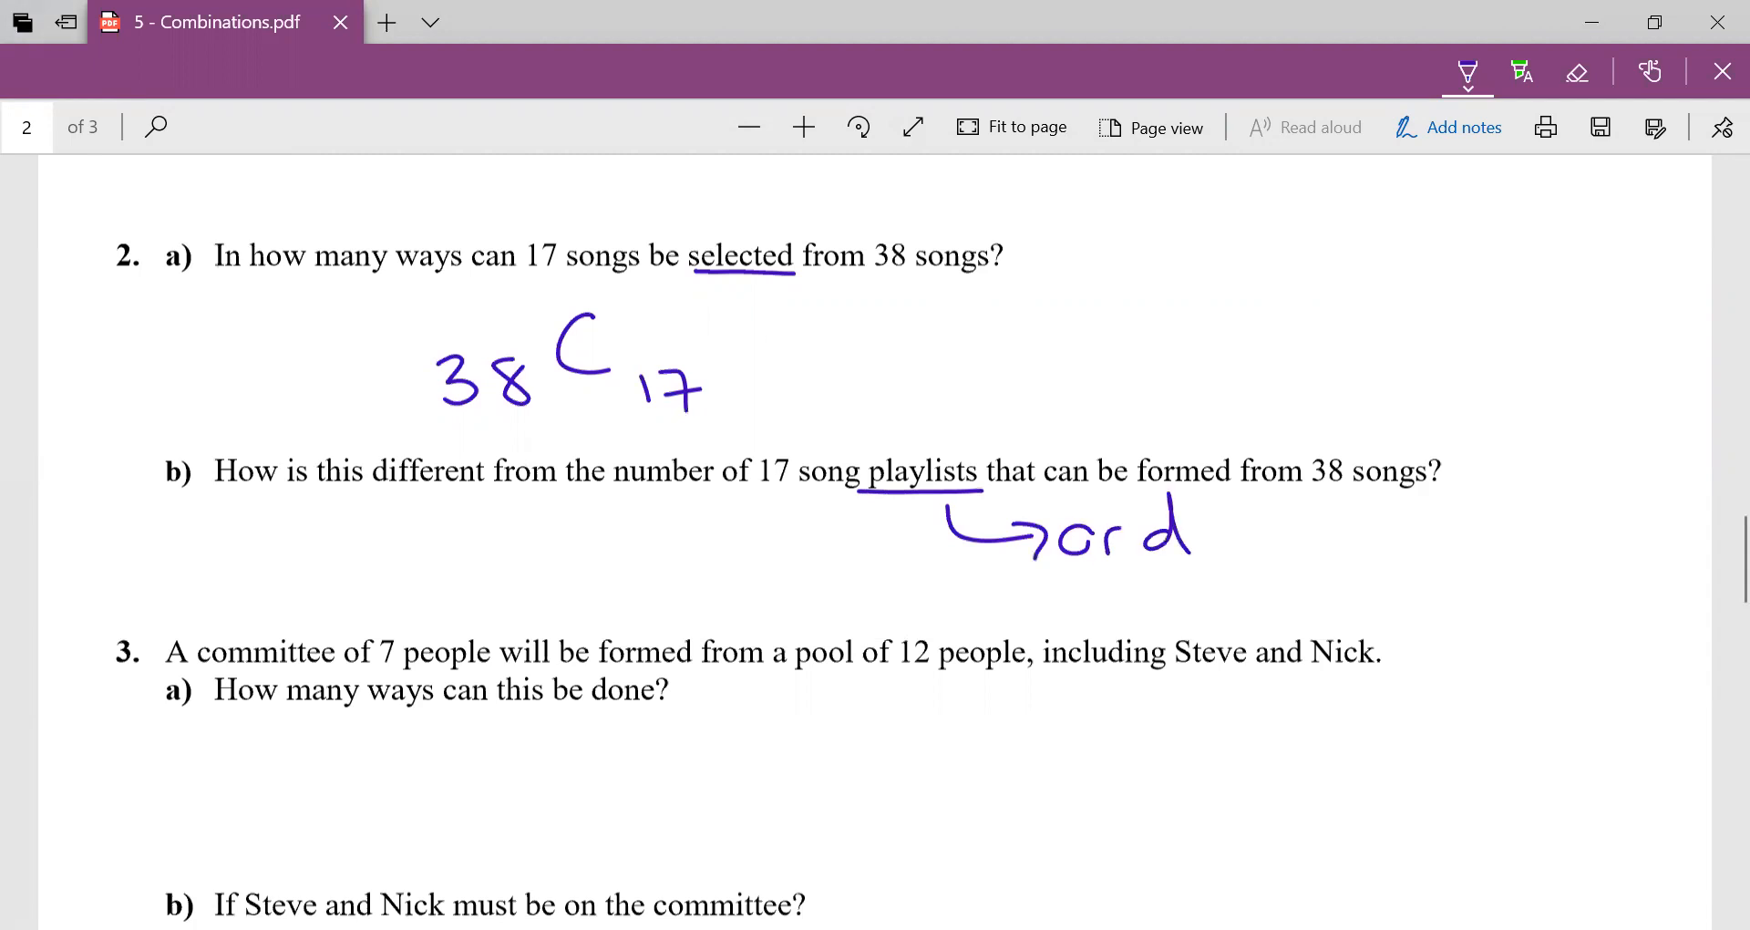
Note 'order matters' beside playlists and write 38P17 under question 2b.
left_click_drag(1115, 536, 1417, 530)
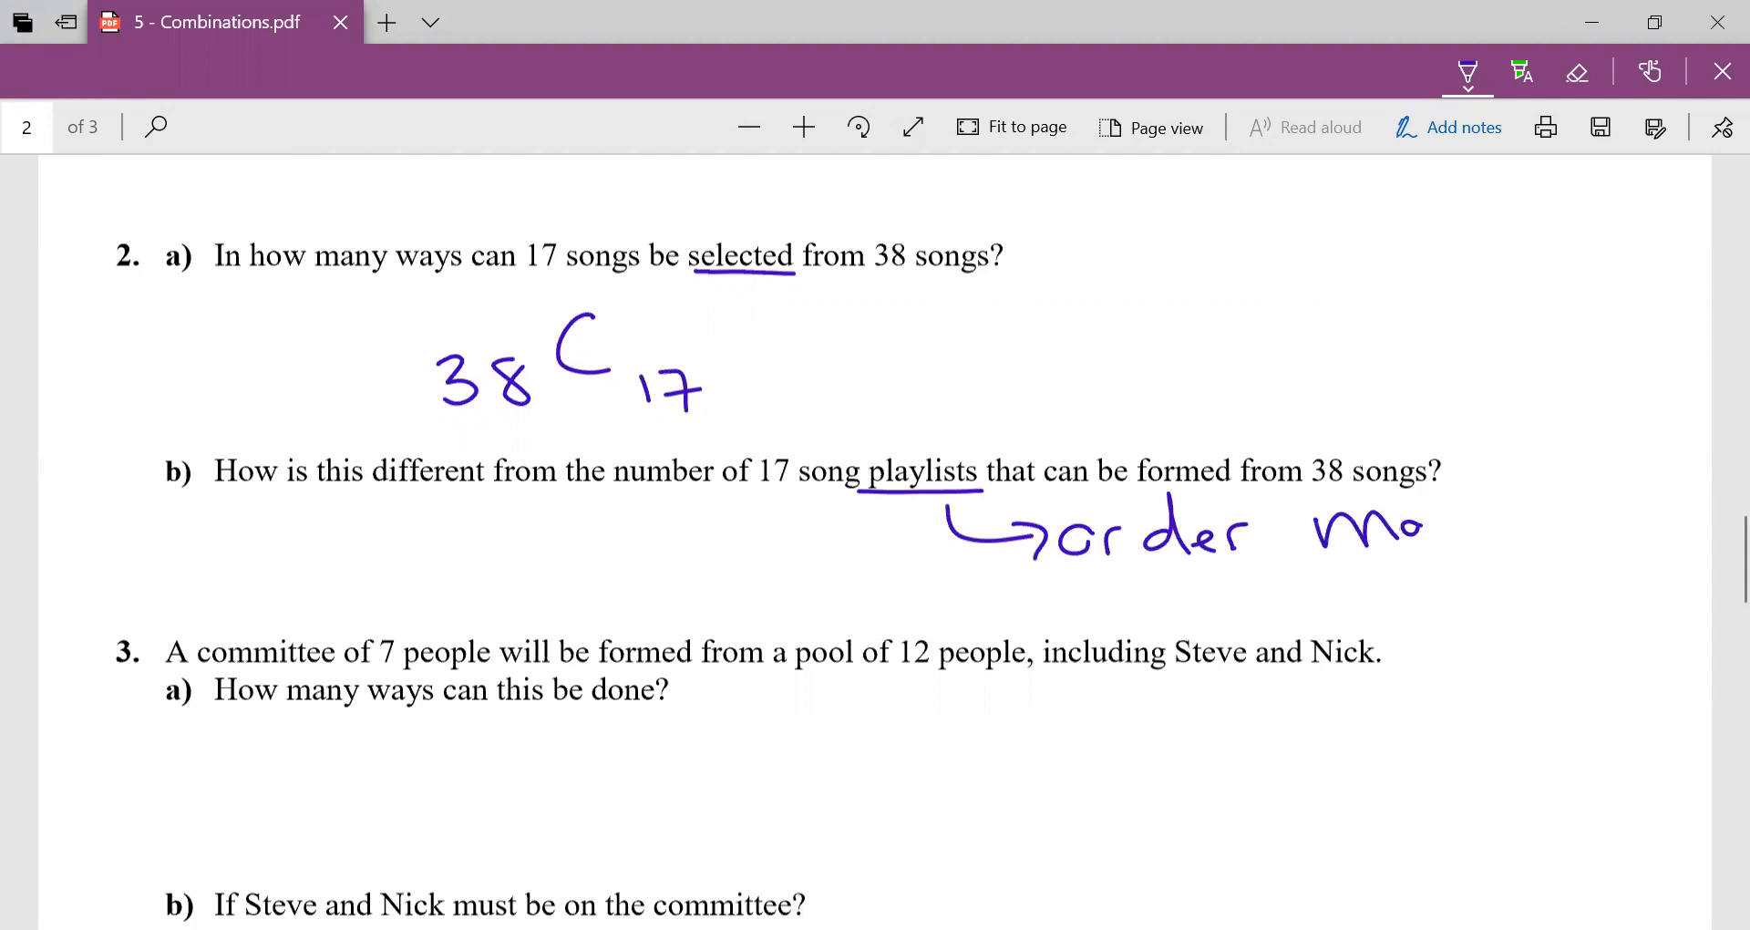
left_click_drag(1339, 525, 1585, 530)
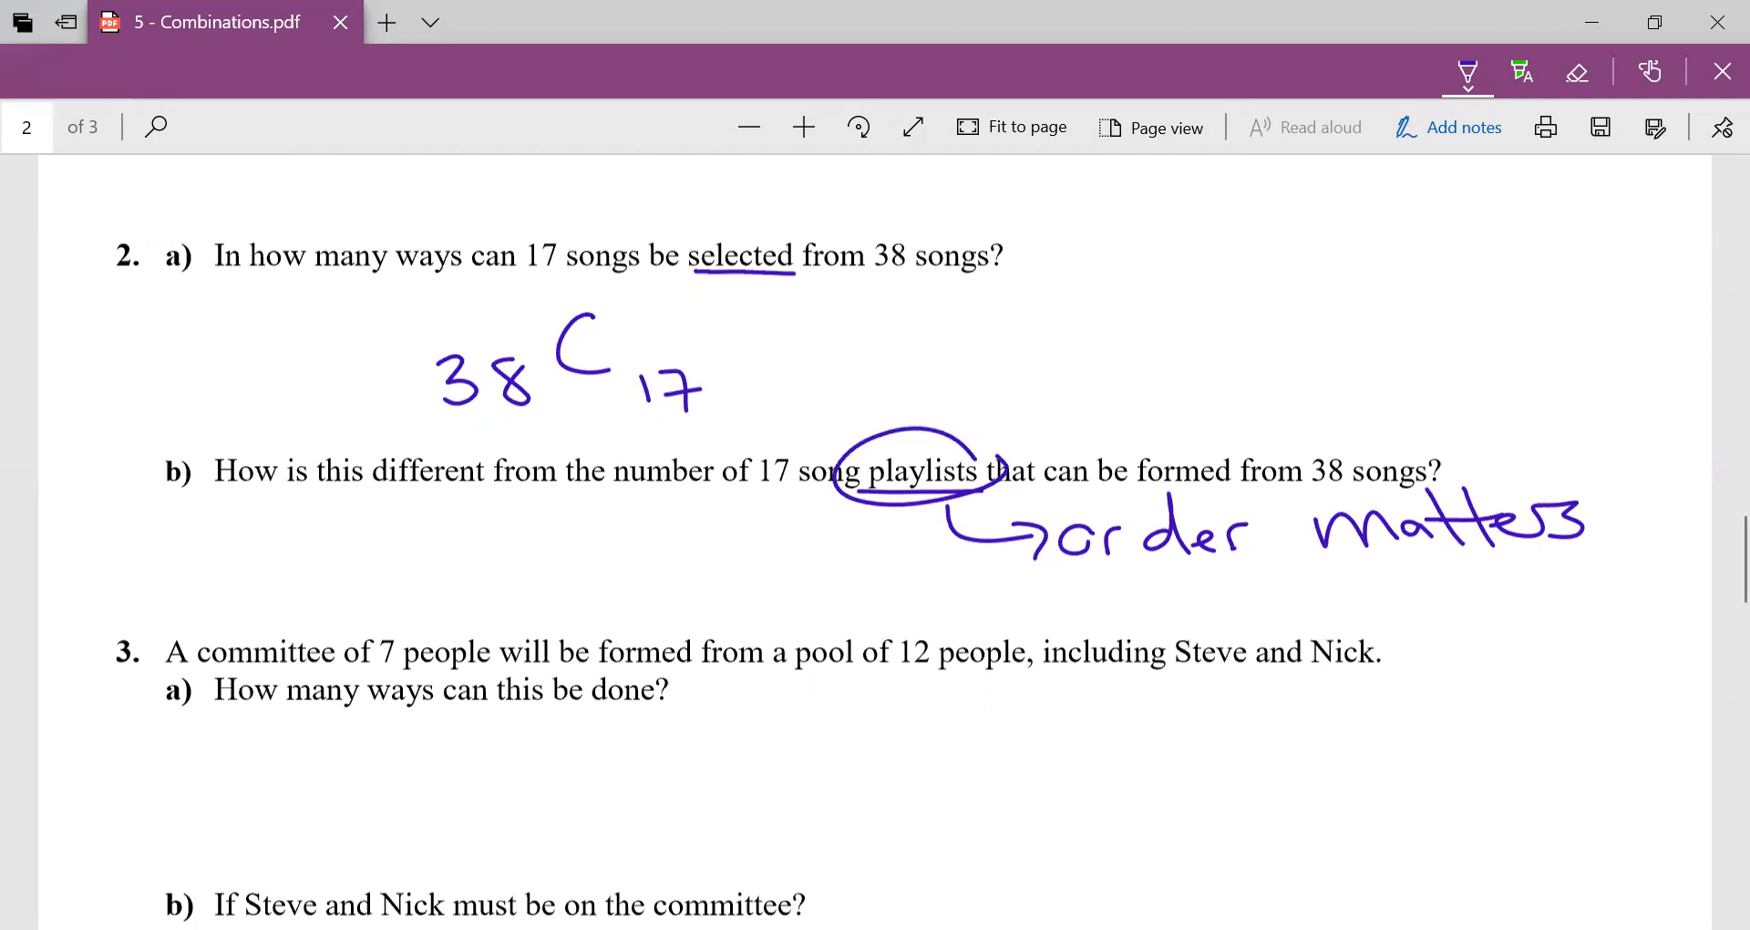
left_click_drag(391, 547, 429, 592)
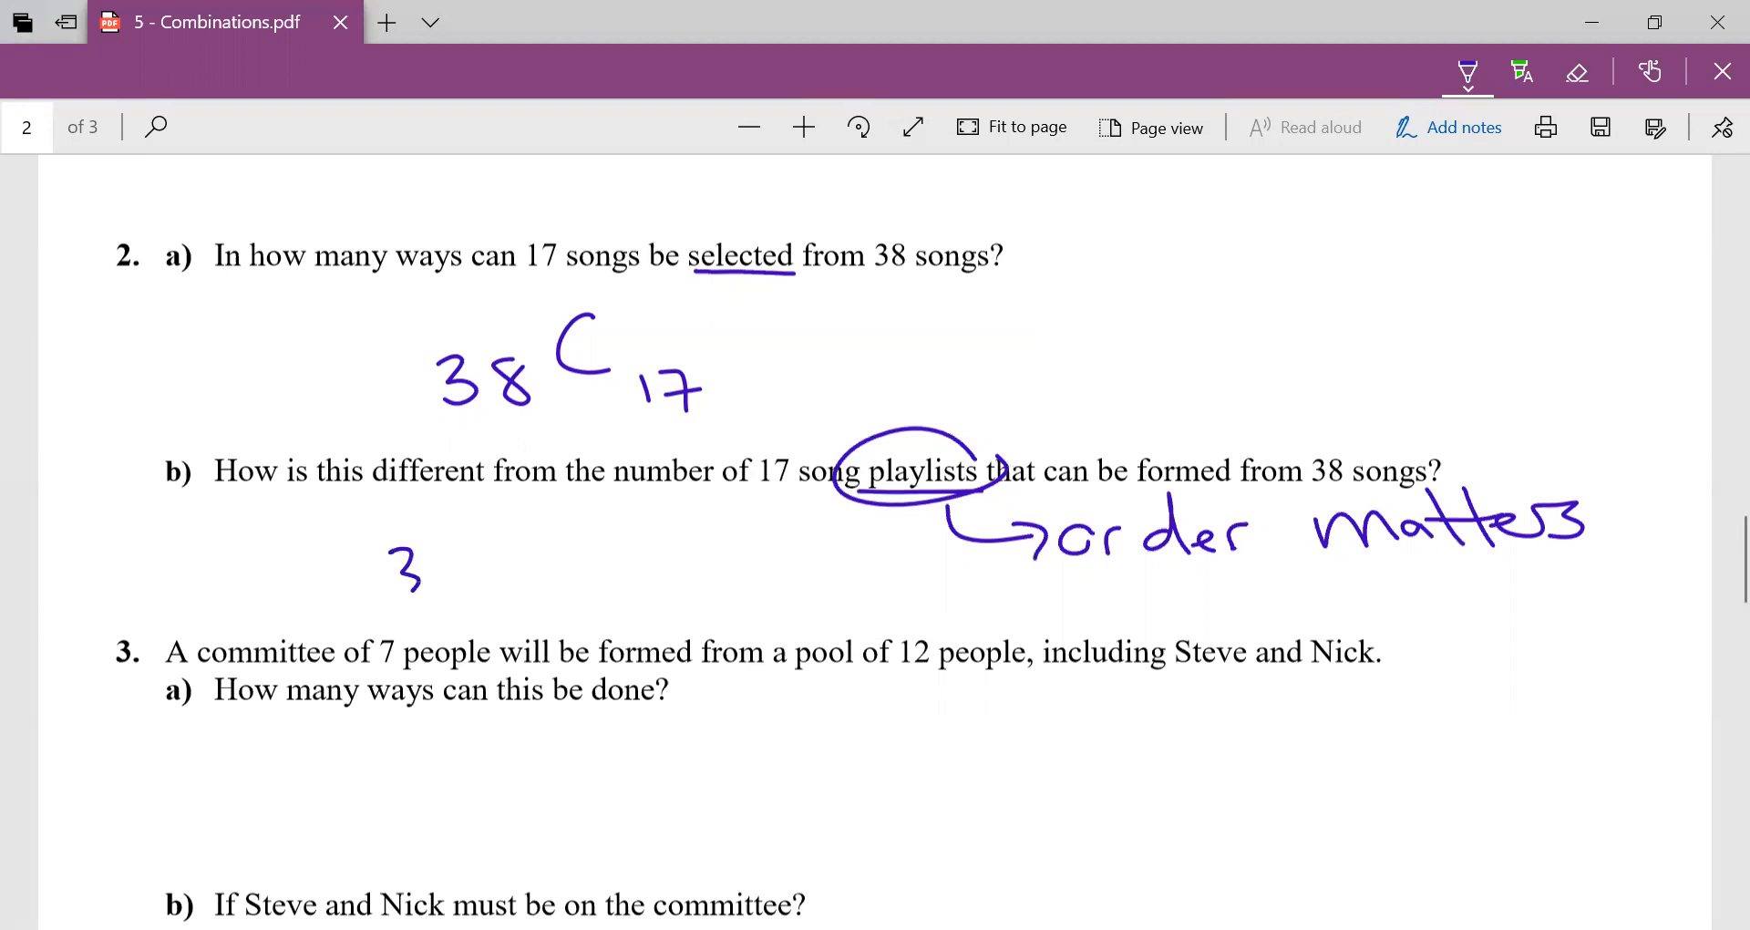
left_click_drag(402, 568, 558, 586)
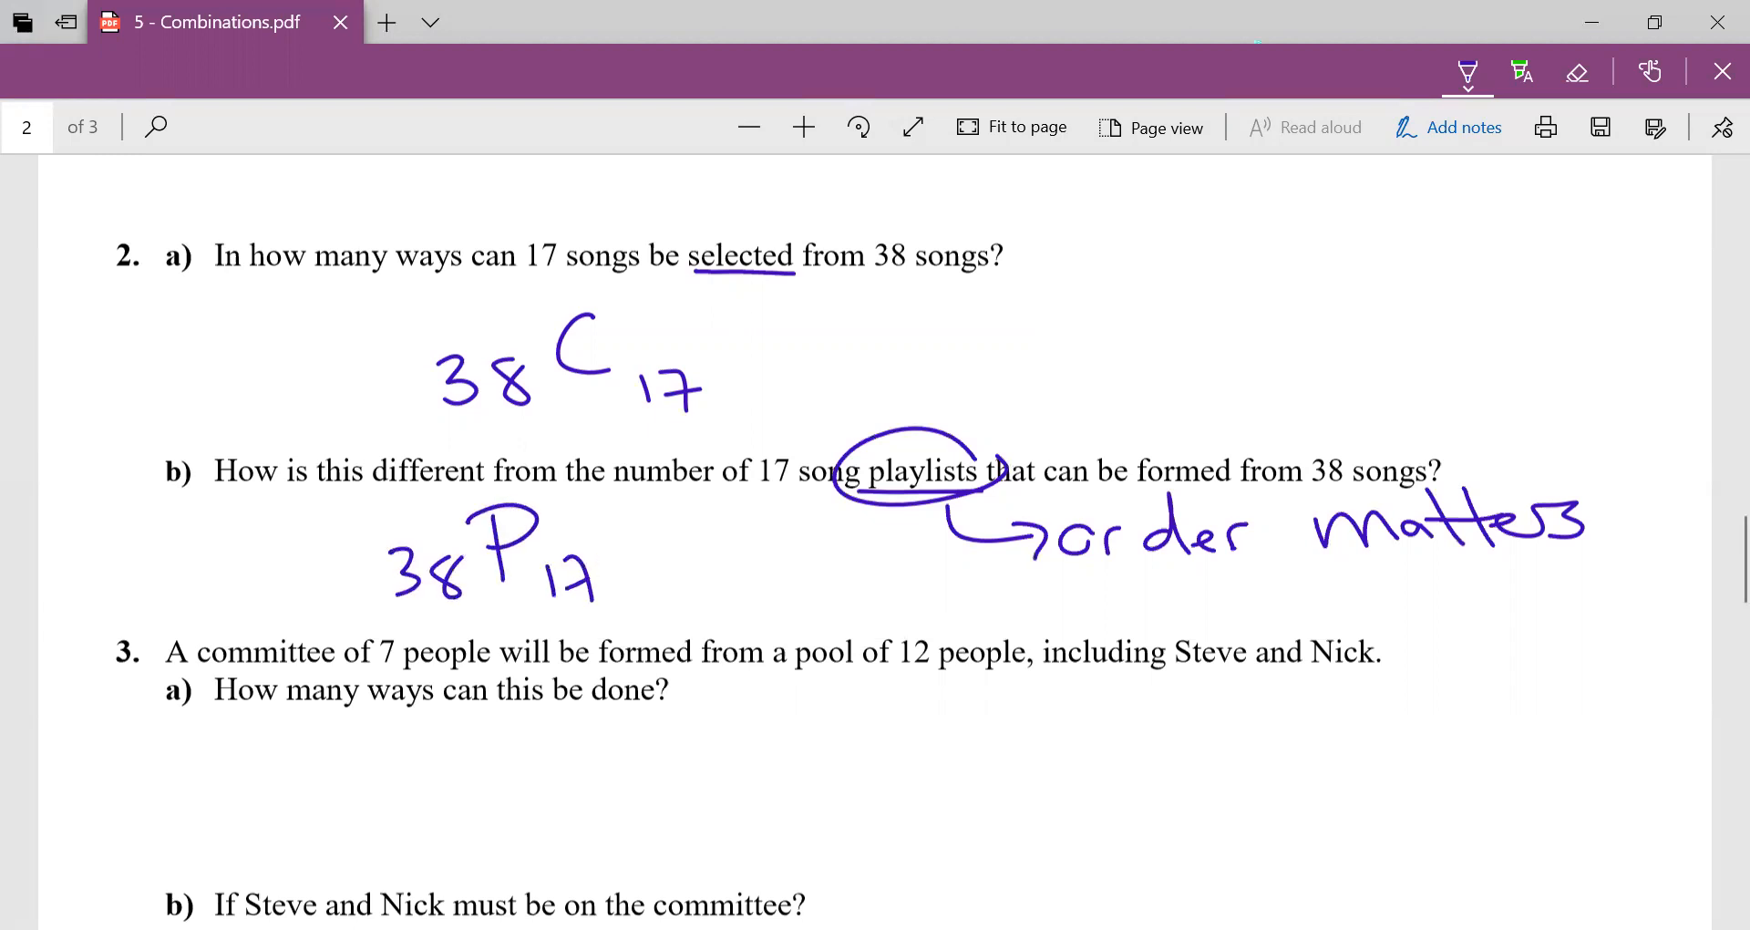
scroll("down", 3)
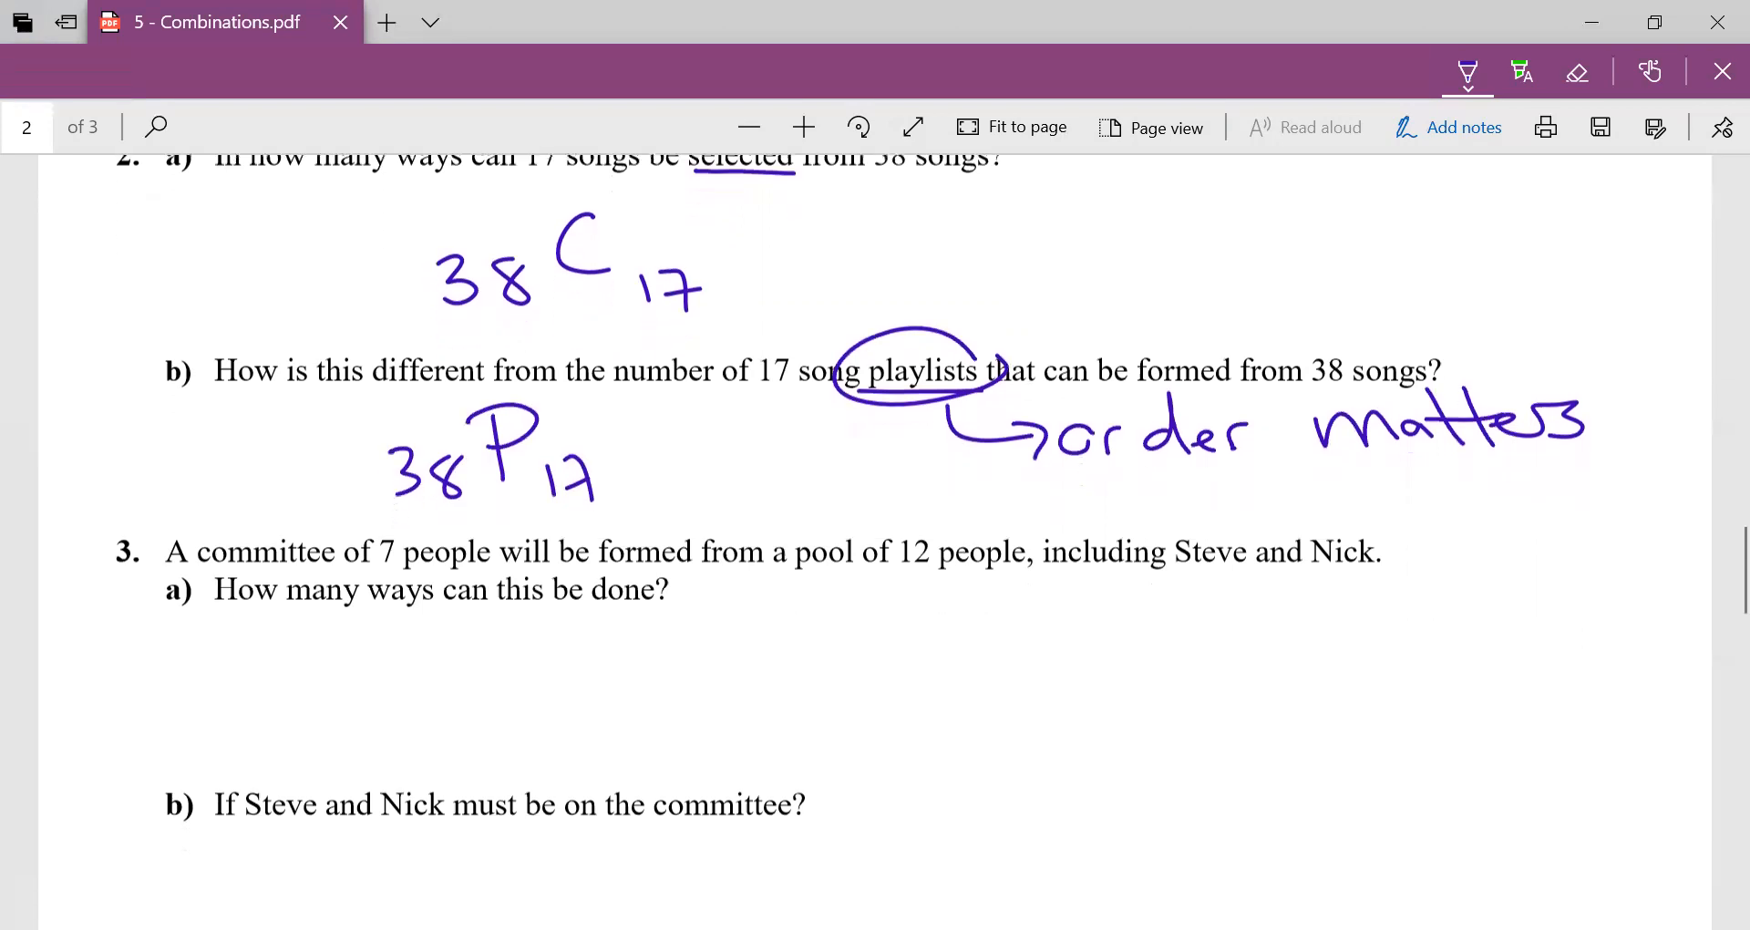
Underline Steve and Nick, then write 12C7 with a 'no specific' note for part a.
scroll("down", 3)
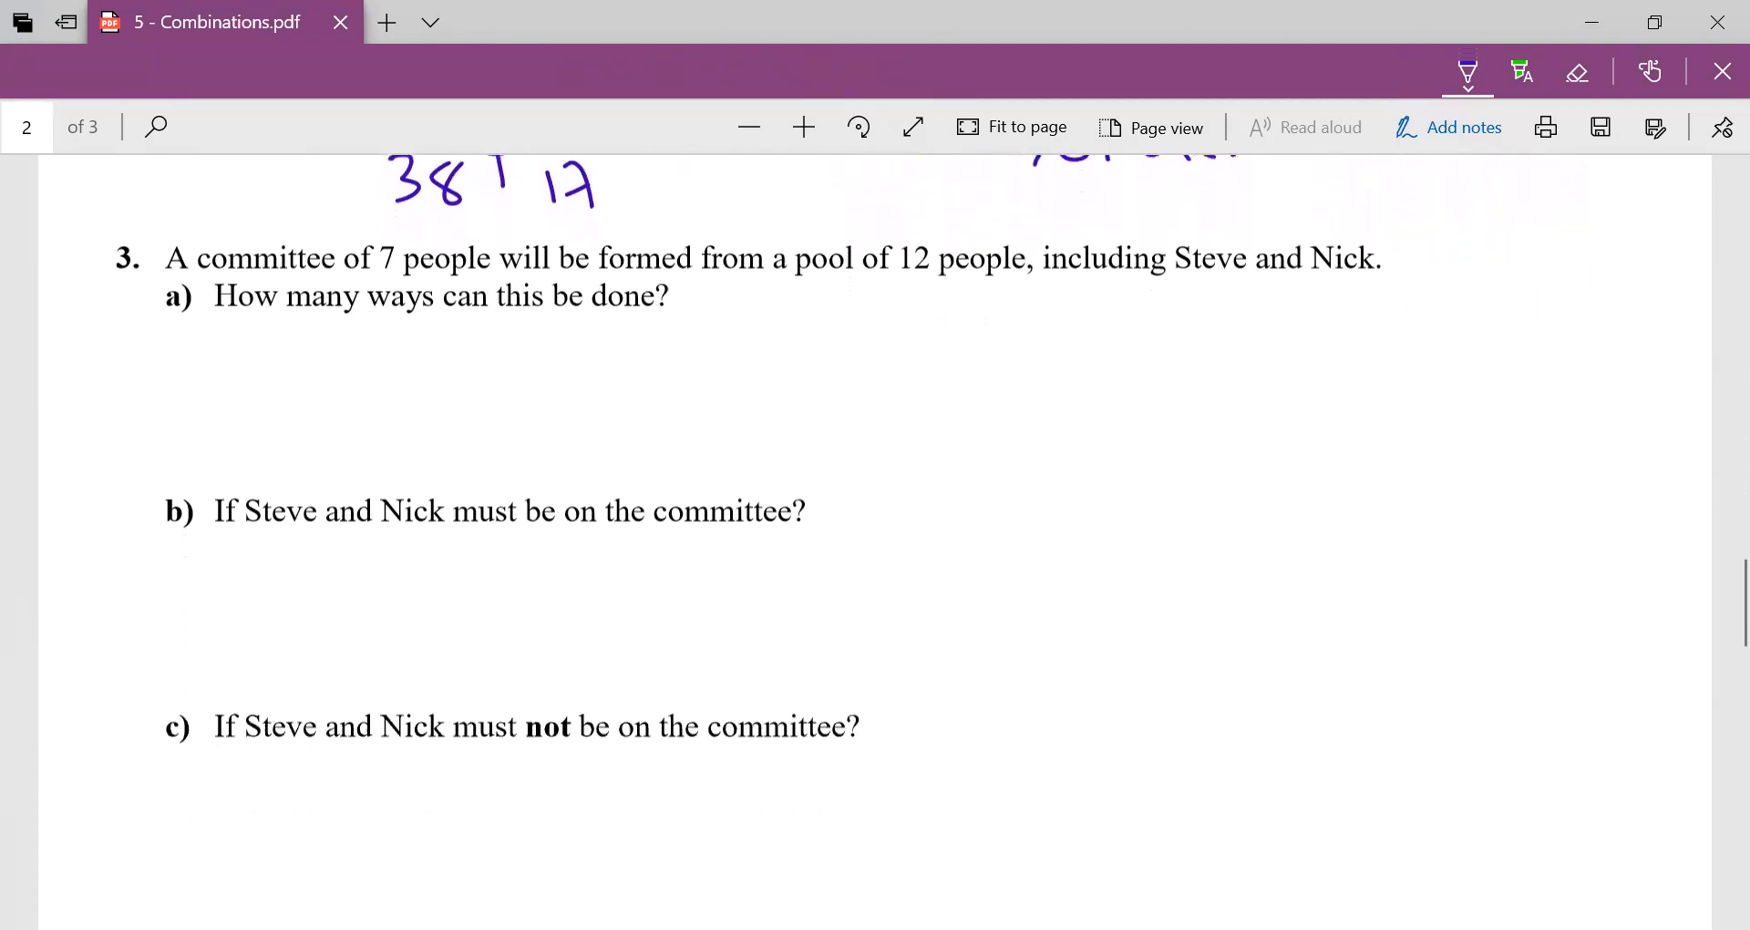
scroll("up", 3)
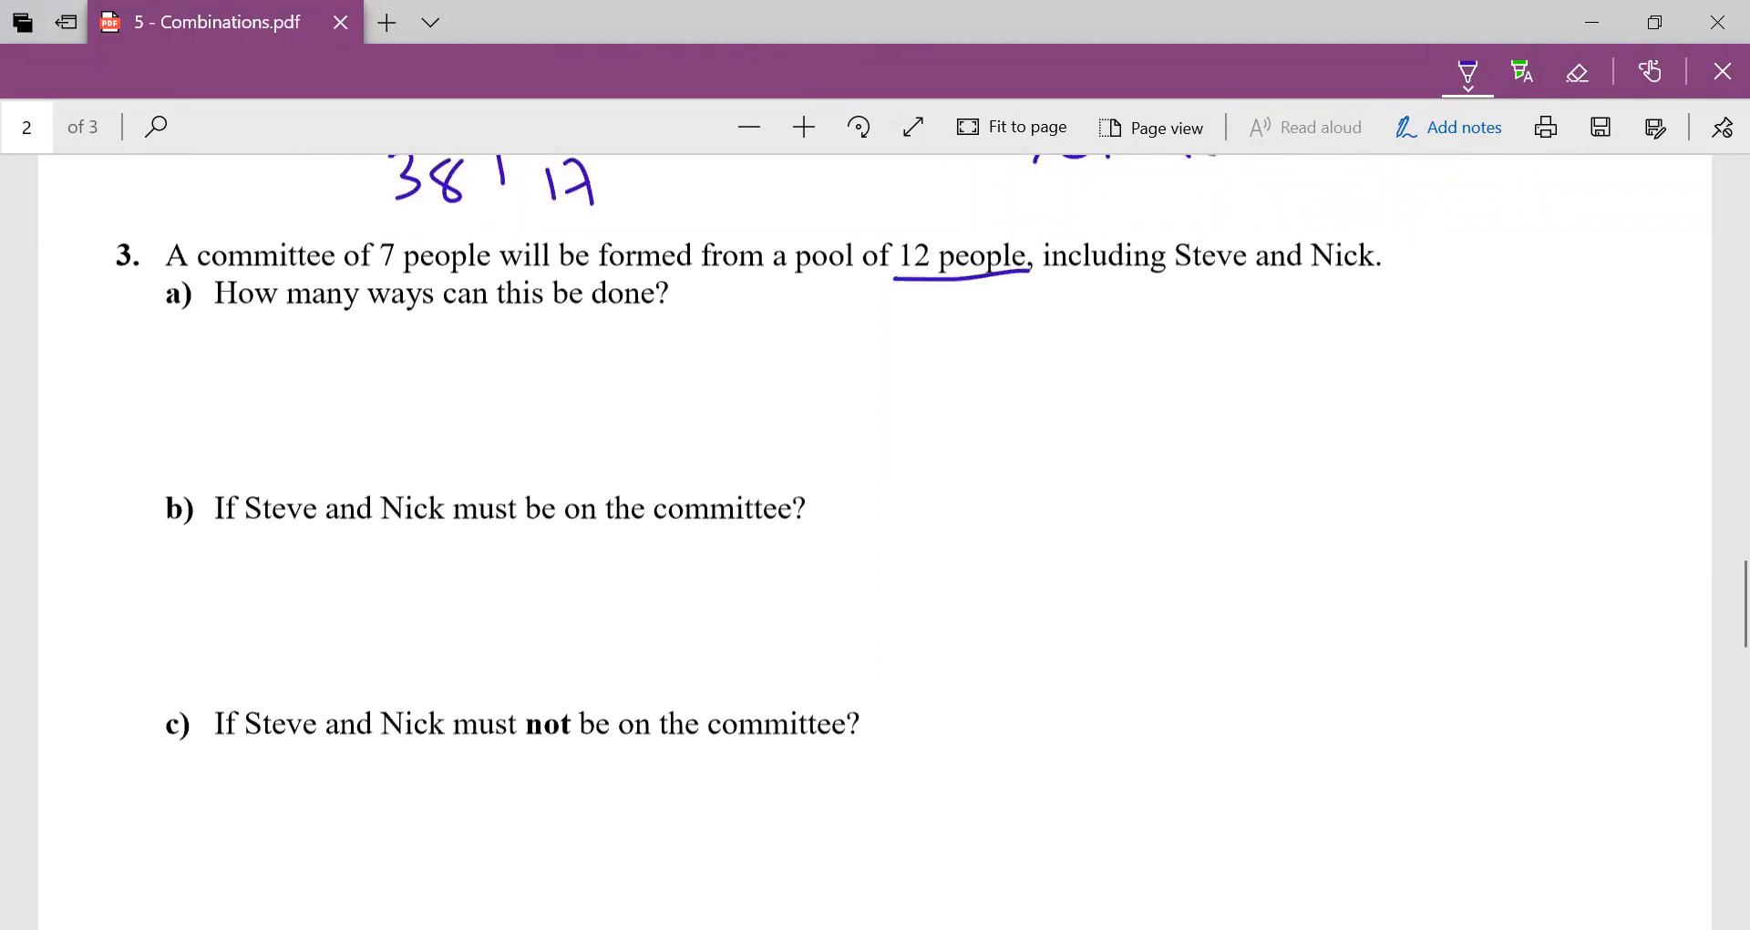
left_click_drag(1178, 281, 1378, 279)
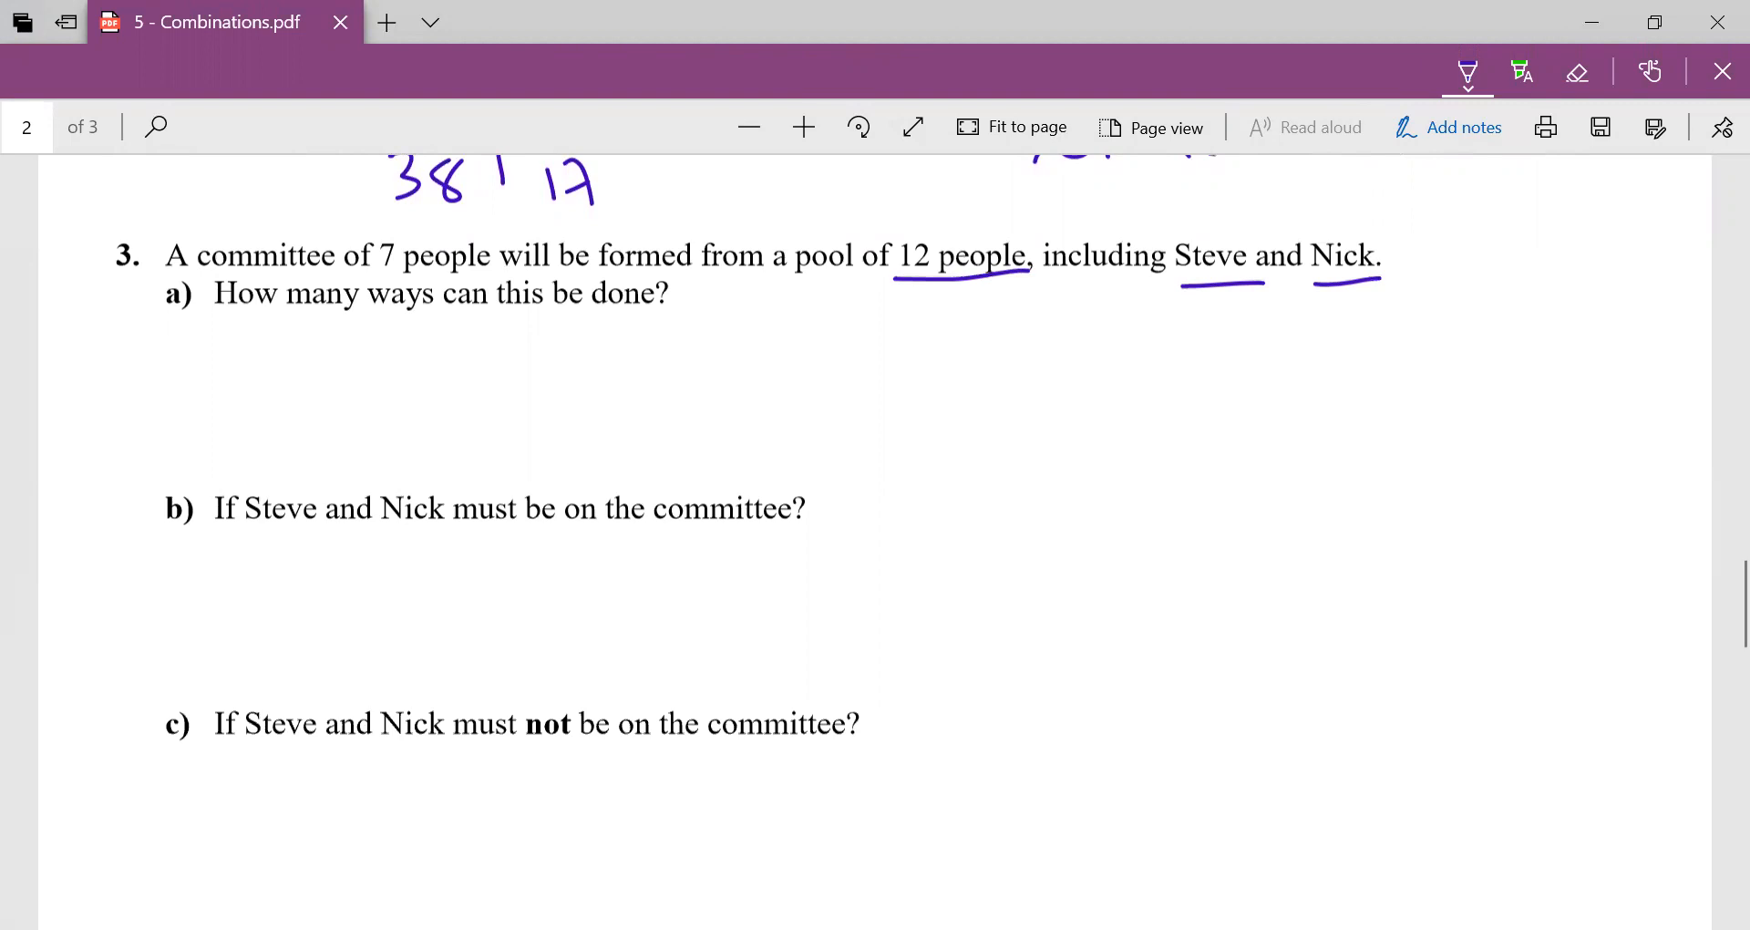
left_click_drag(514, 352, 502, 423)
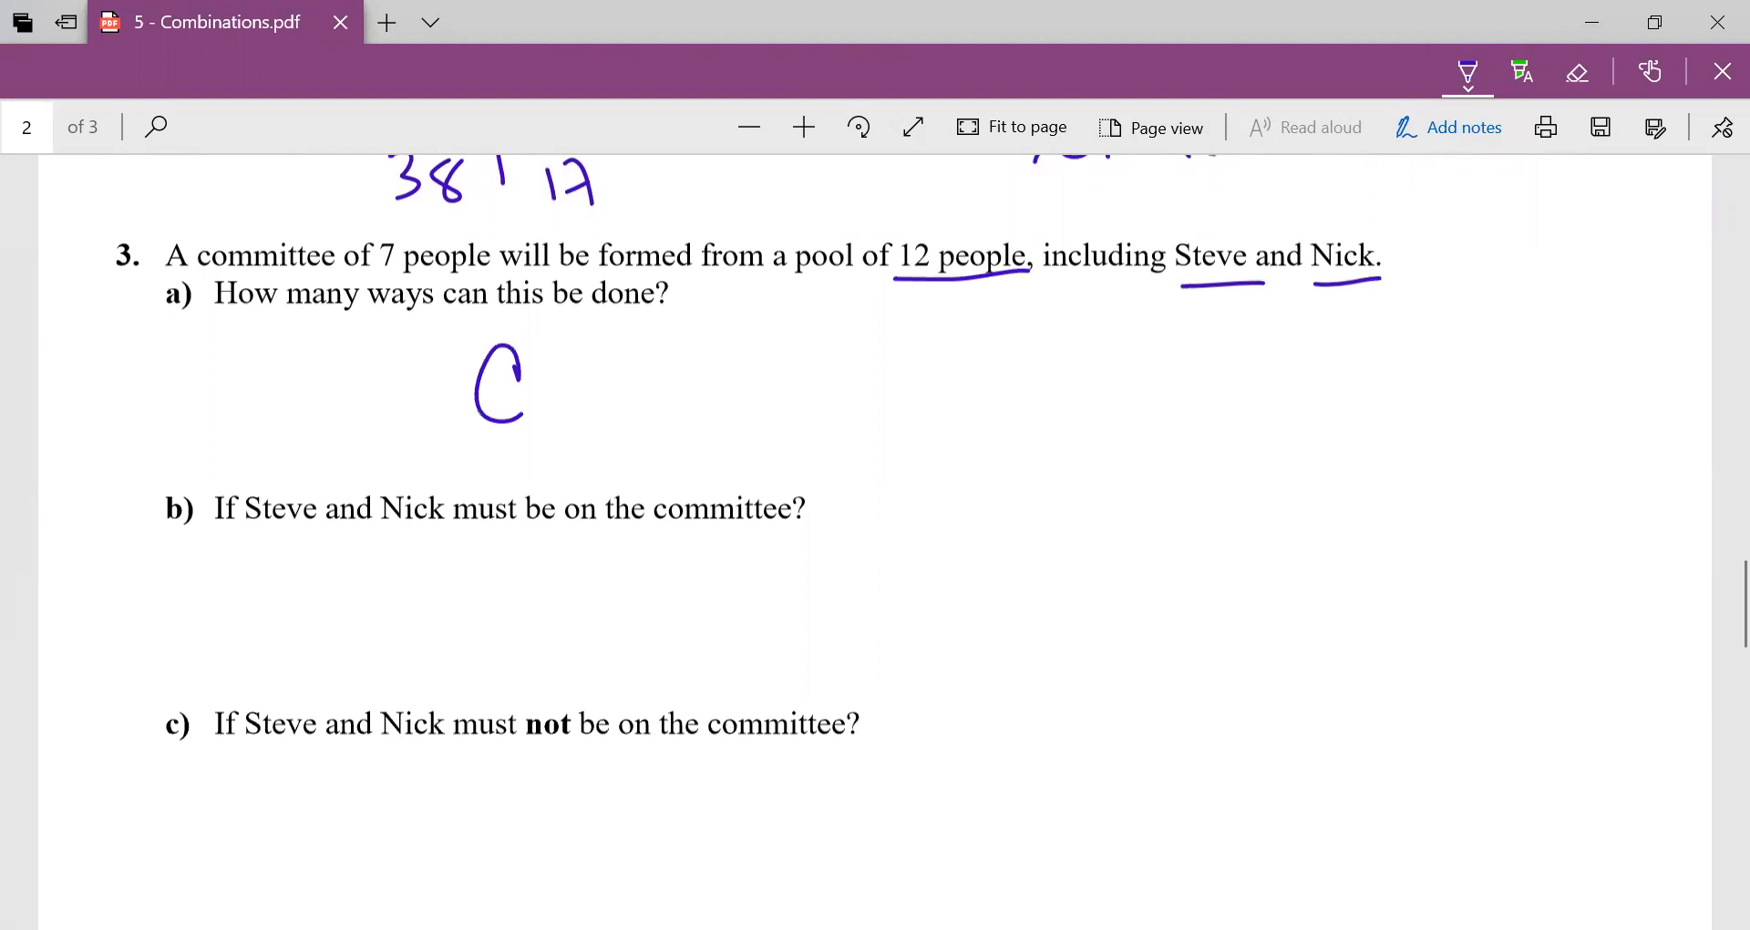
left_click_drag(1267, 334, 1264, 368)
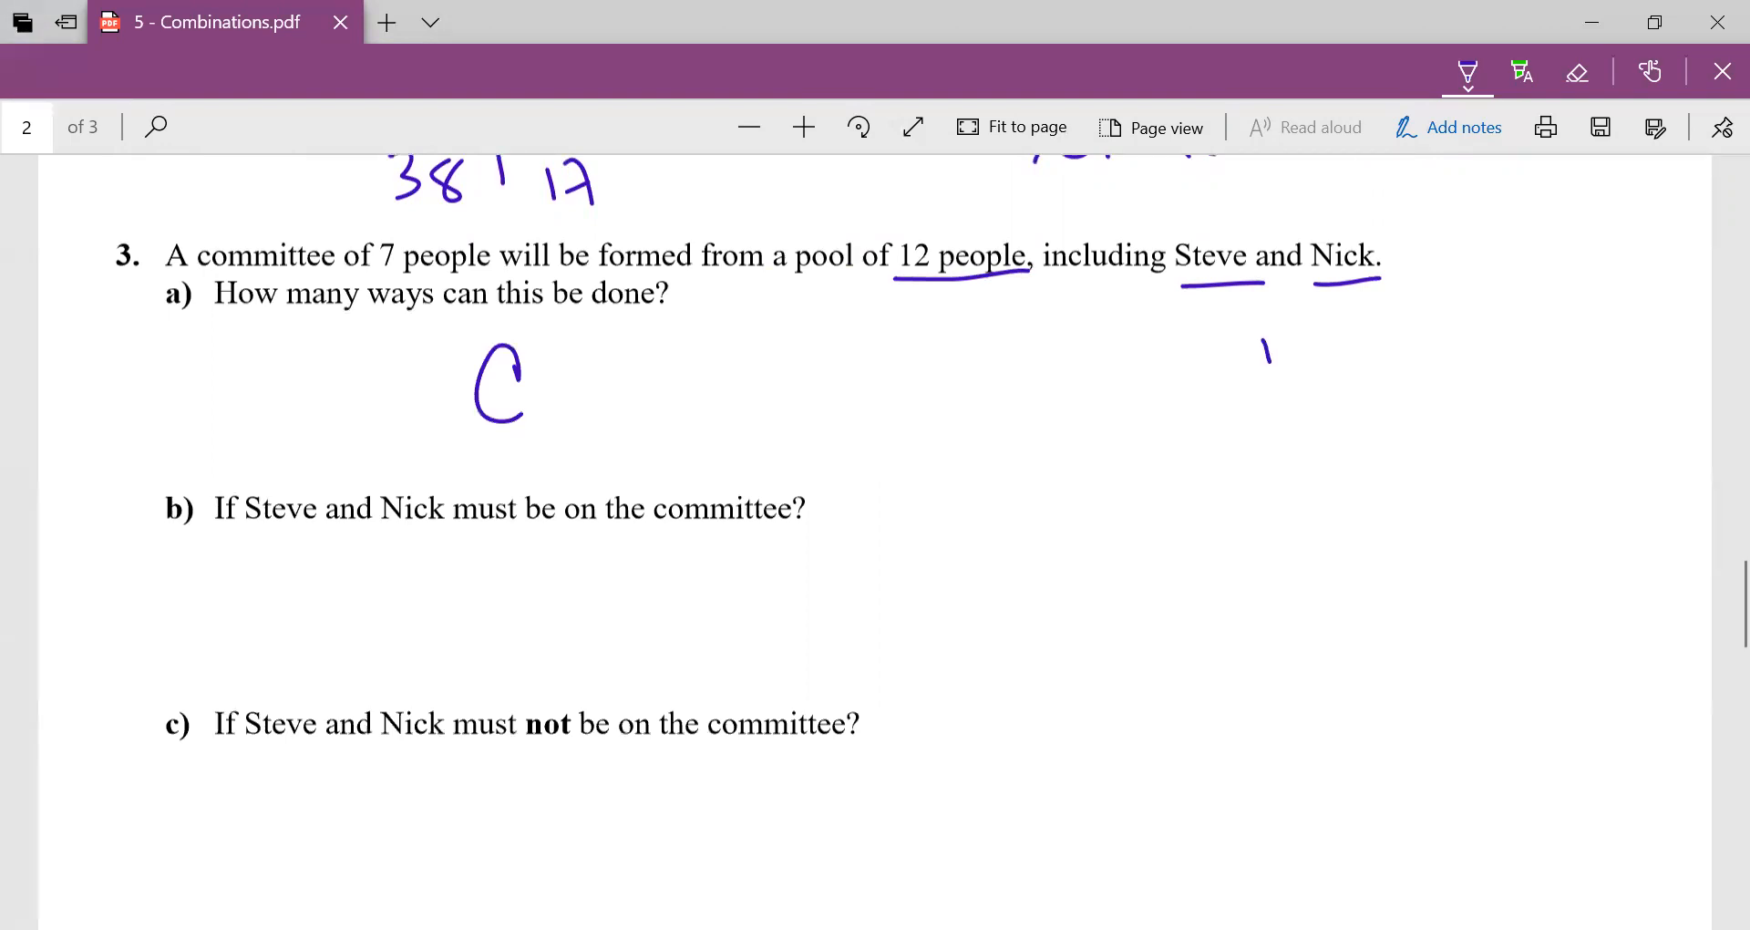
left_click_drag(1261, 357, 1451, 357)
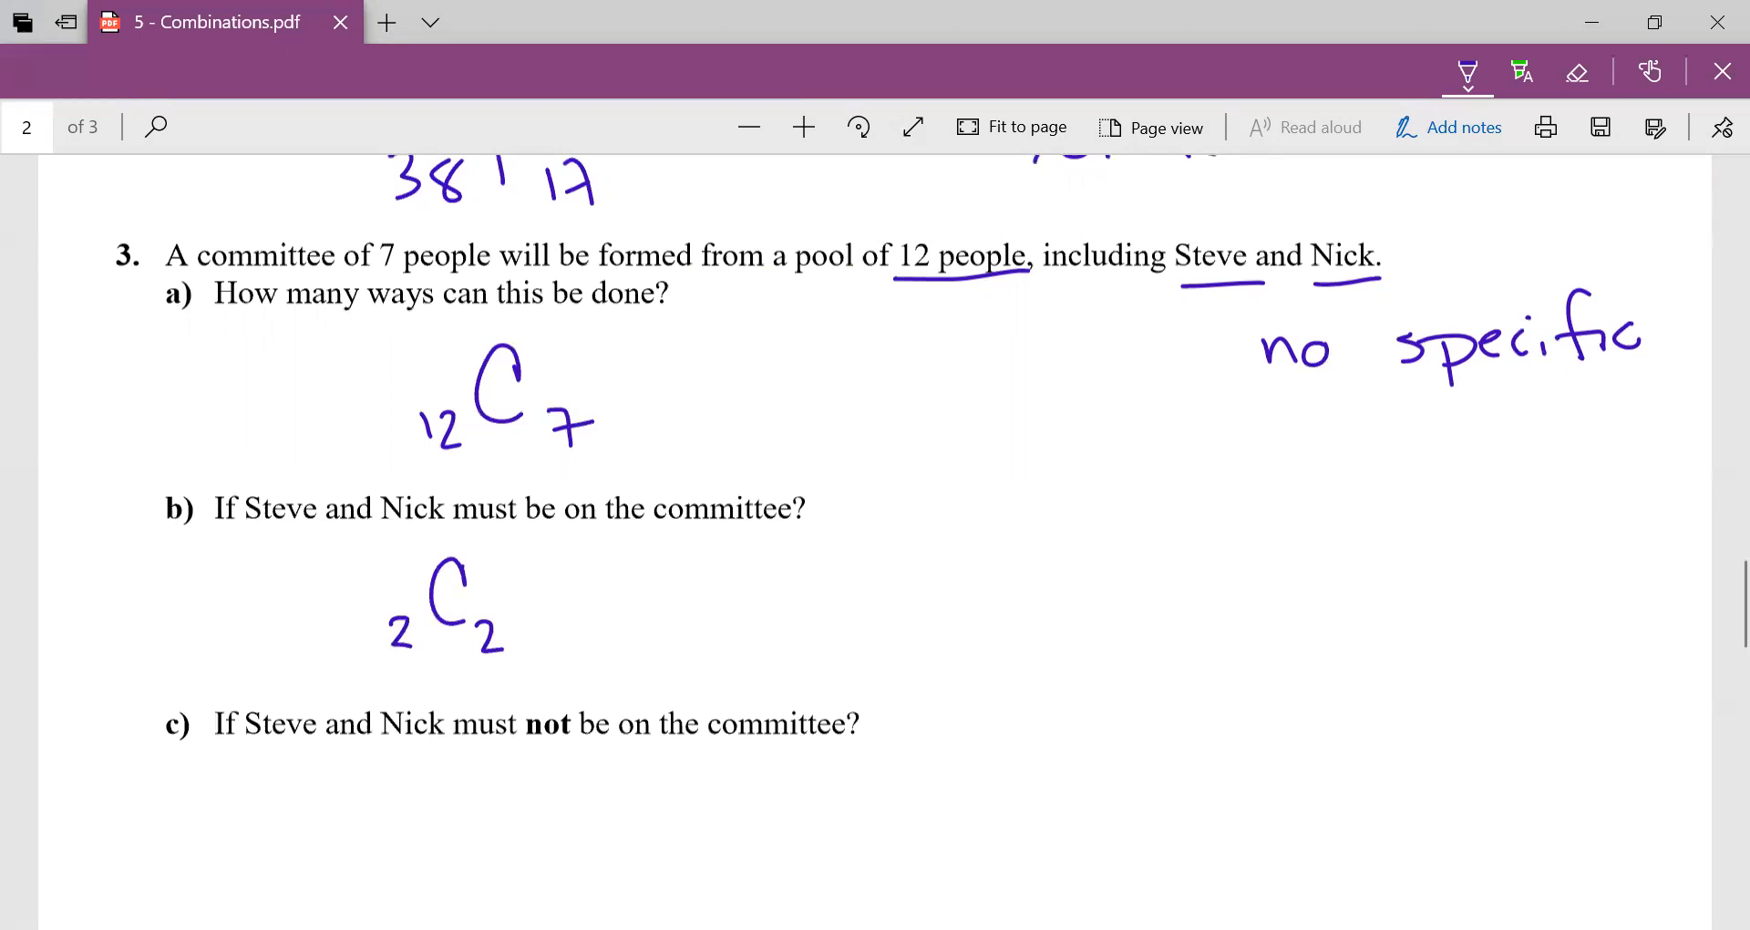
Write (2C2)×(10C5) for part b and (2C0)×(10C7) for part c.
left_click_drag(357, 547, 547, 648)
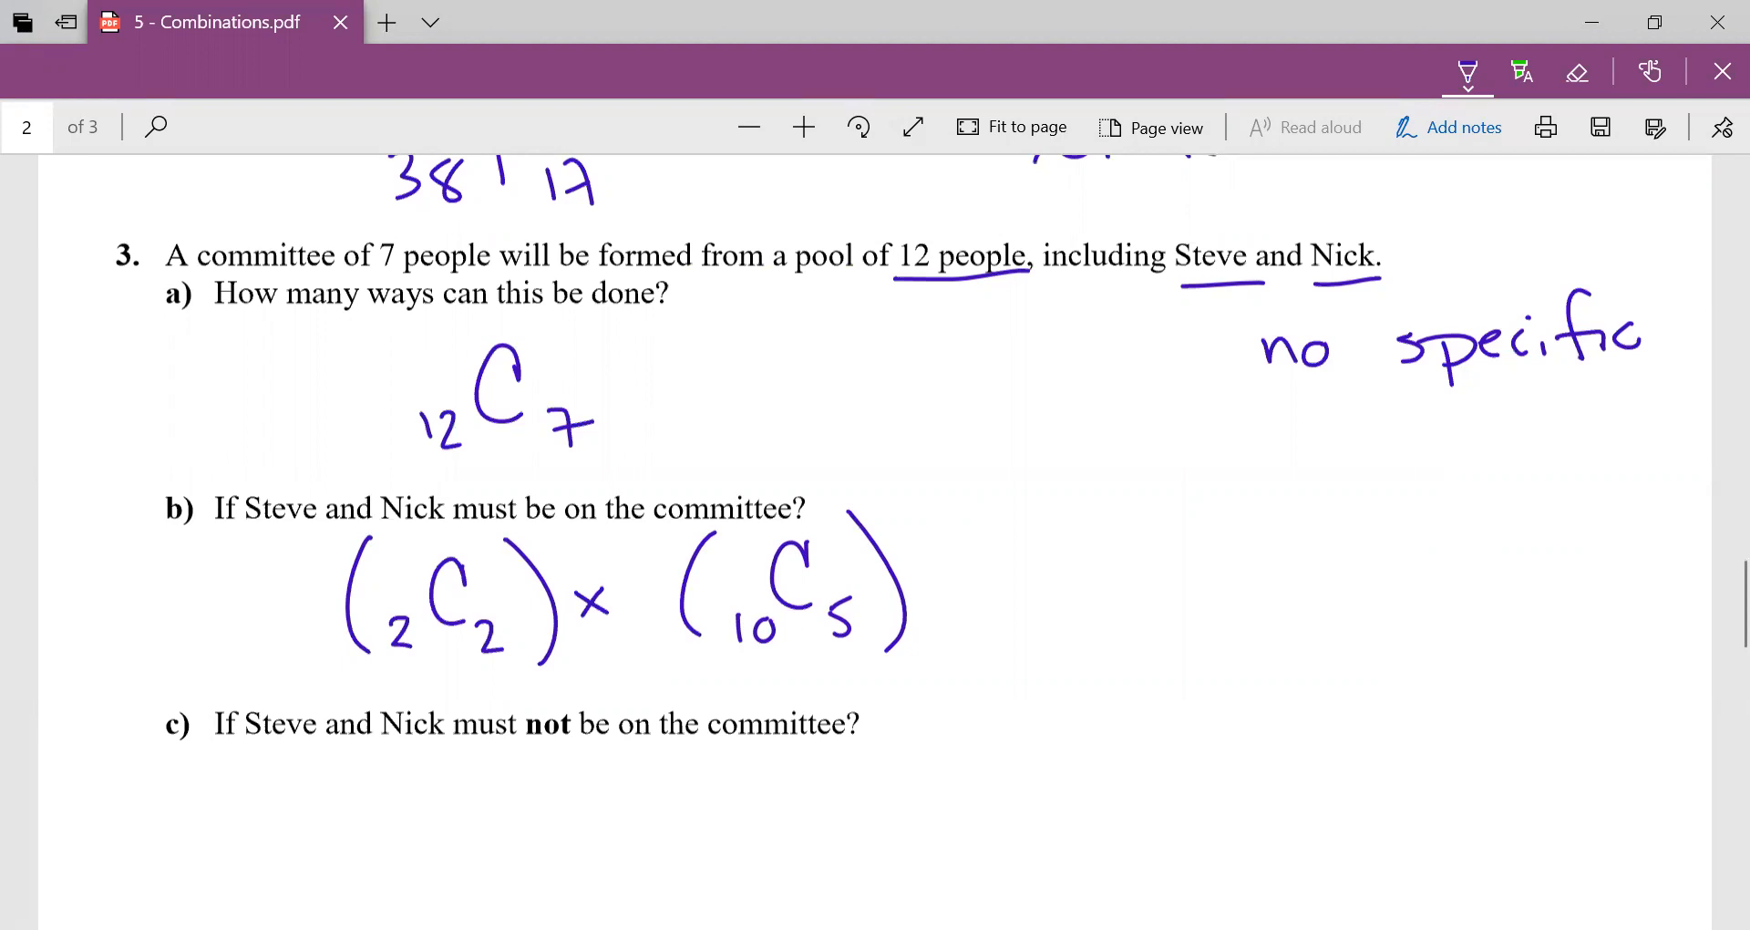
scroll("down", 3)
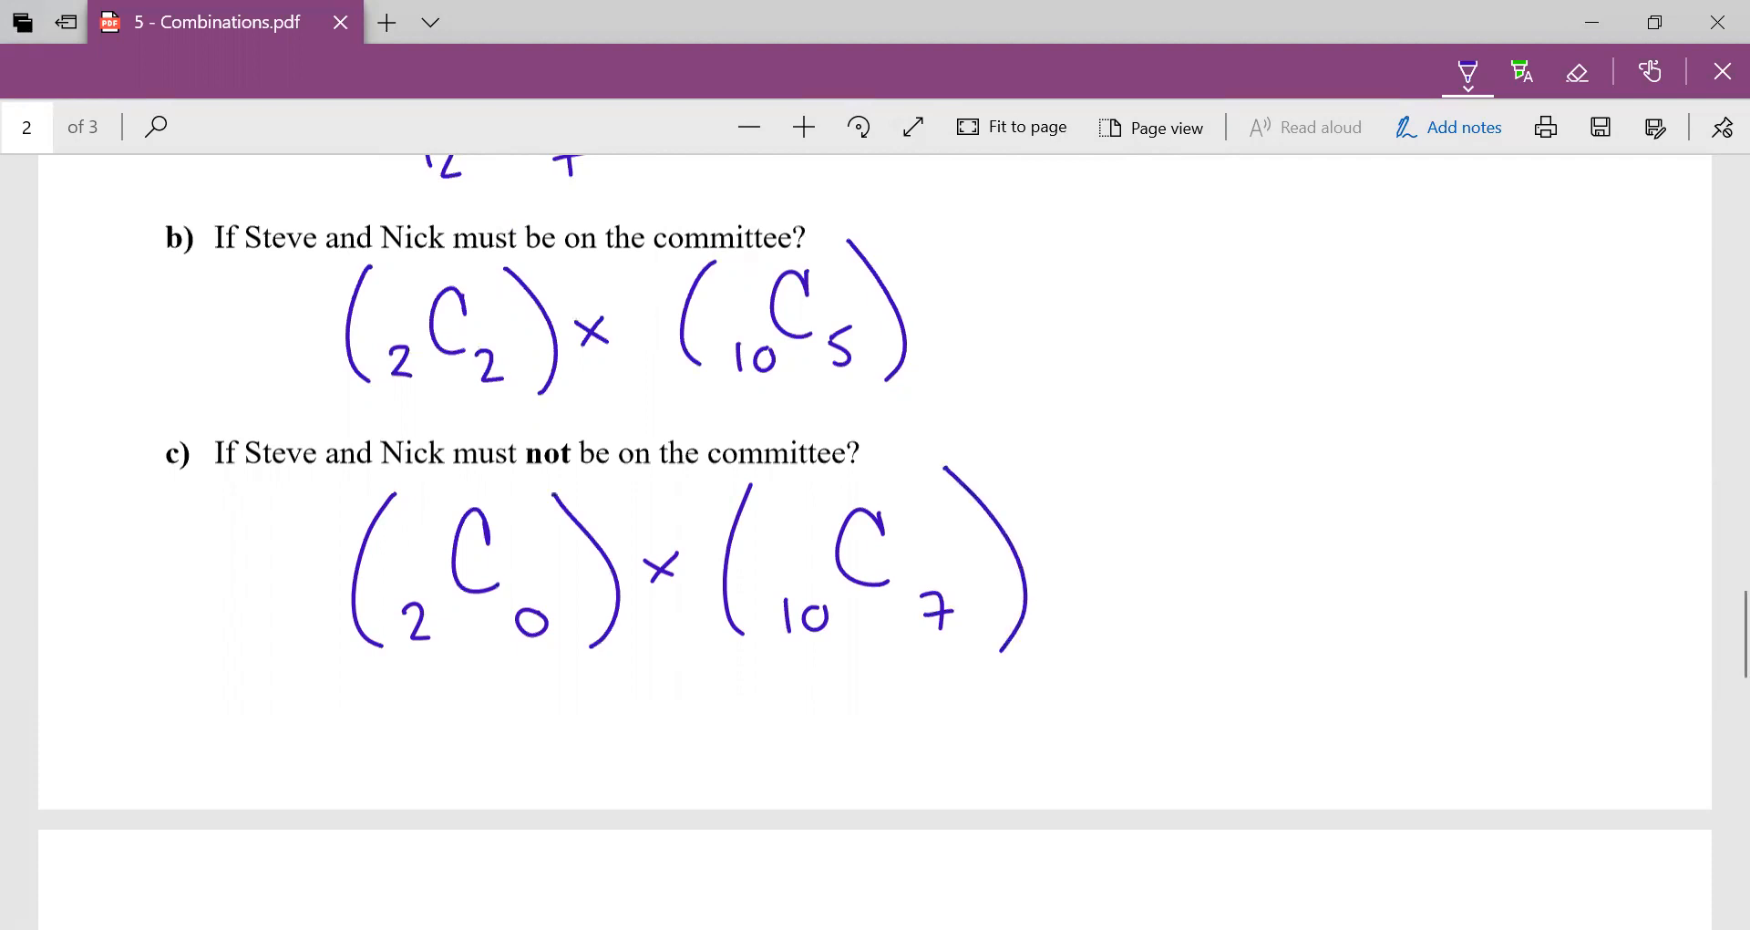
scroll("down", 3)
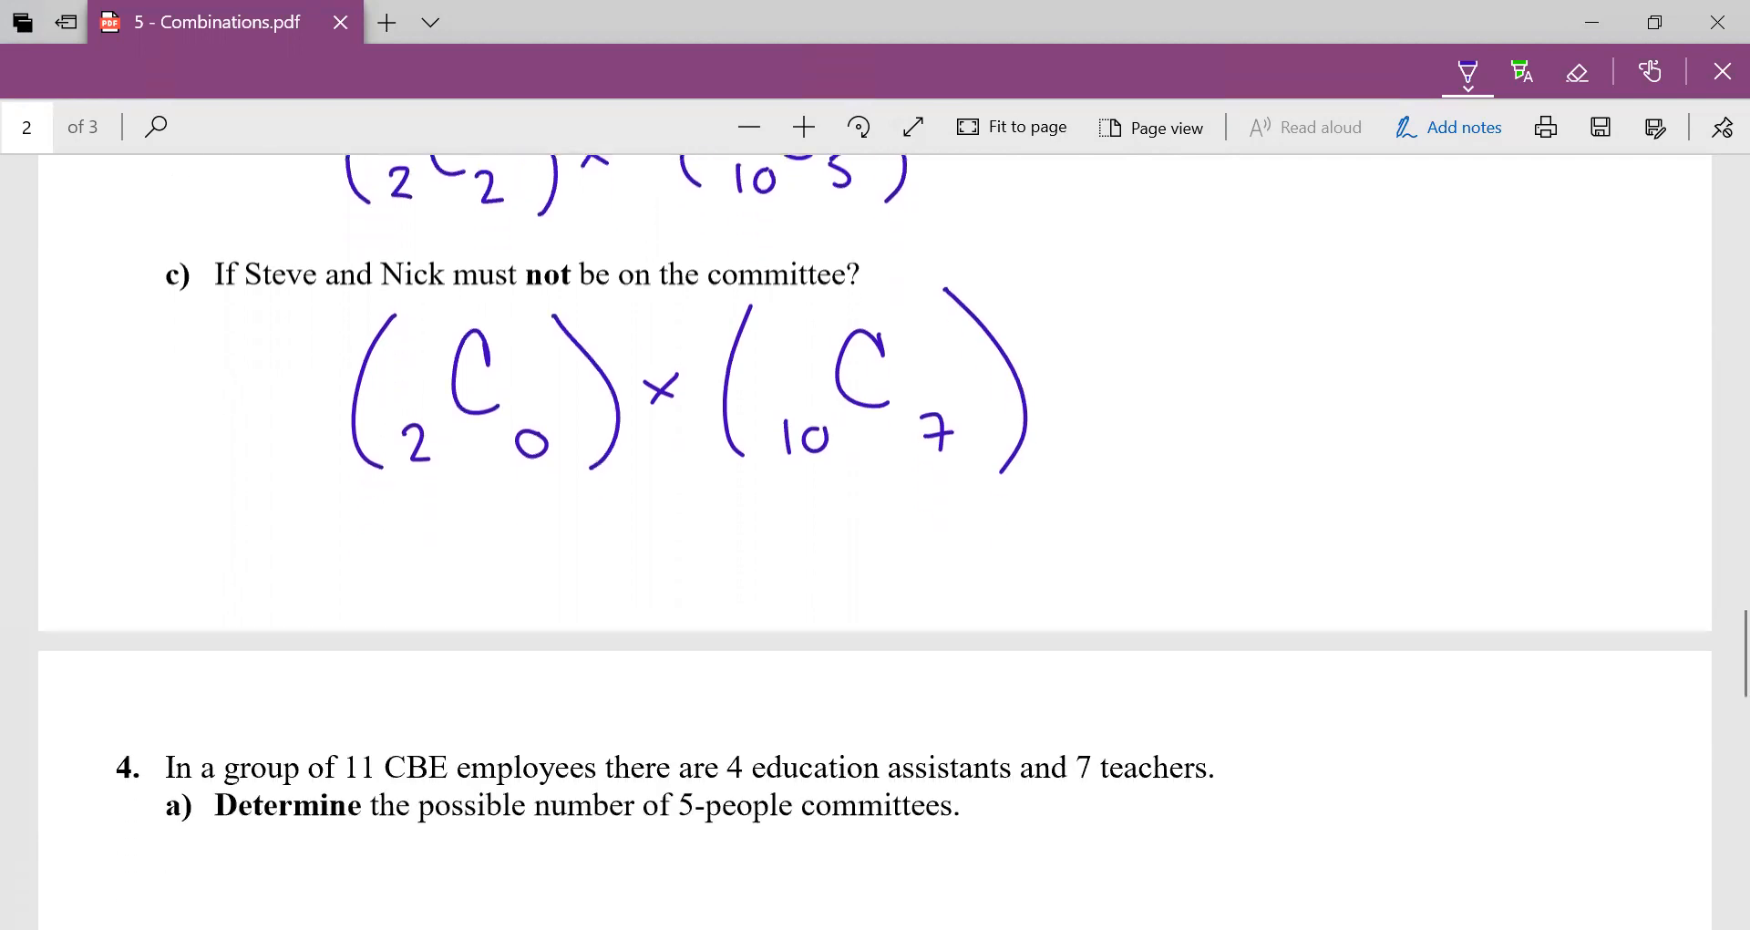
Write 11C5 as the answer to question 4a.
scroll("down", 3)
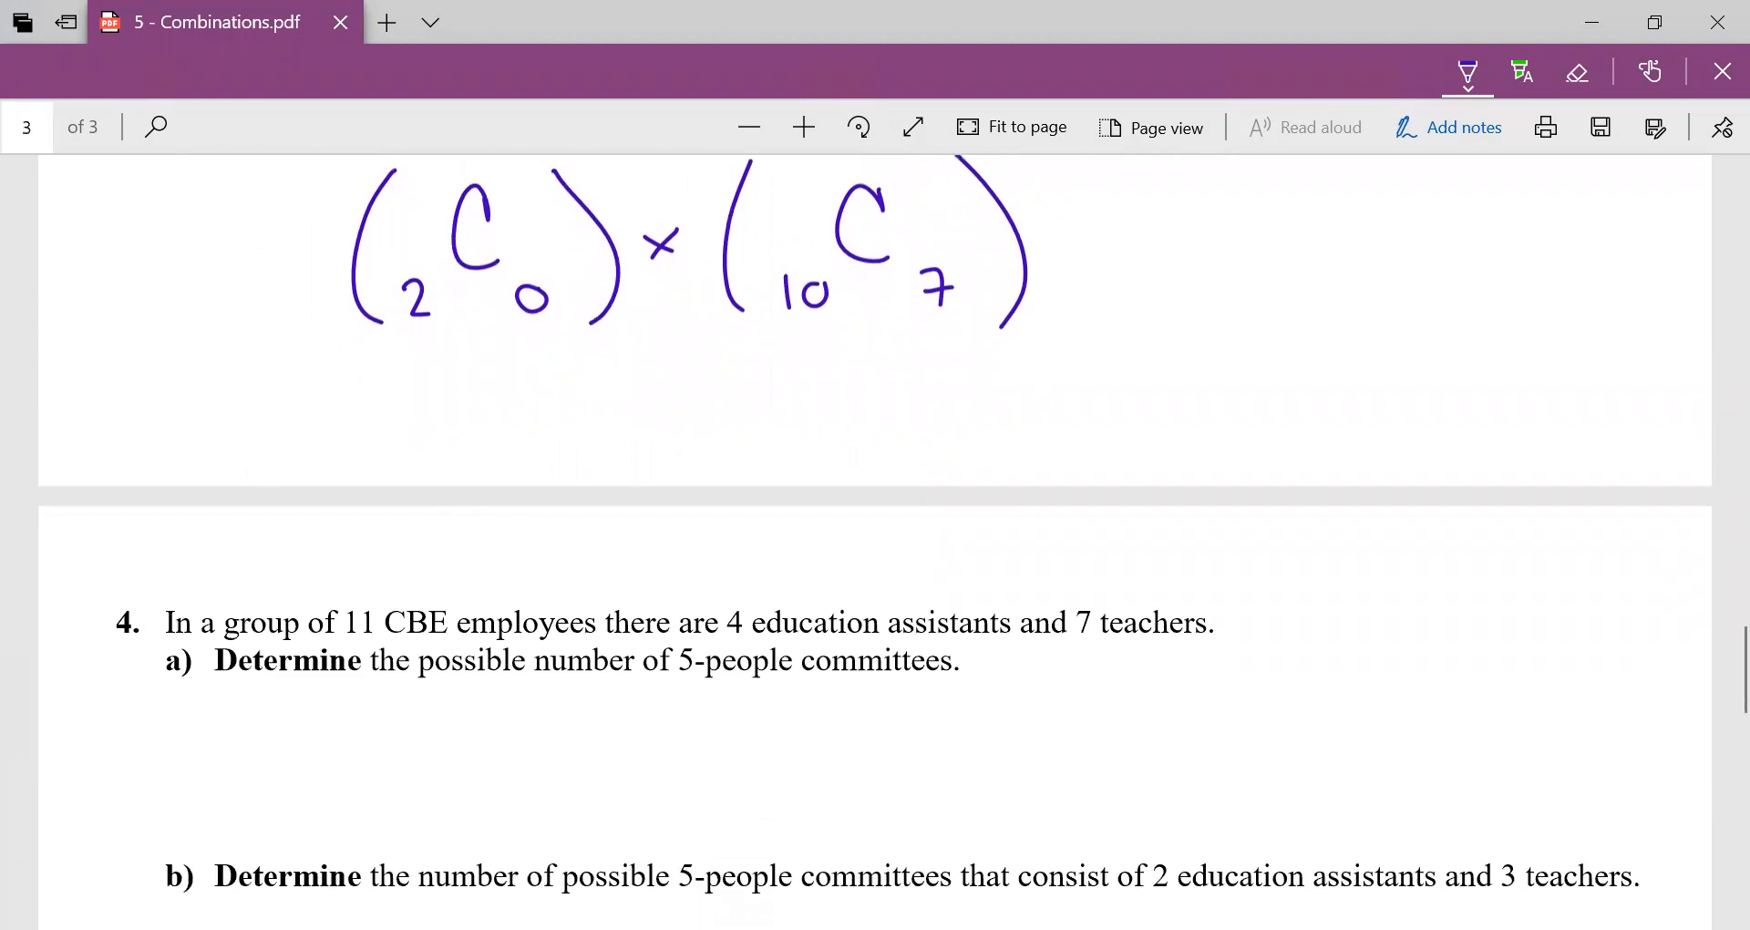
scroll("down", 3)
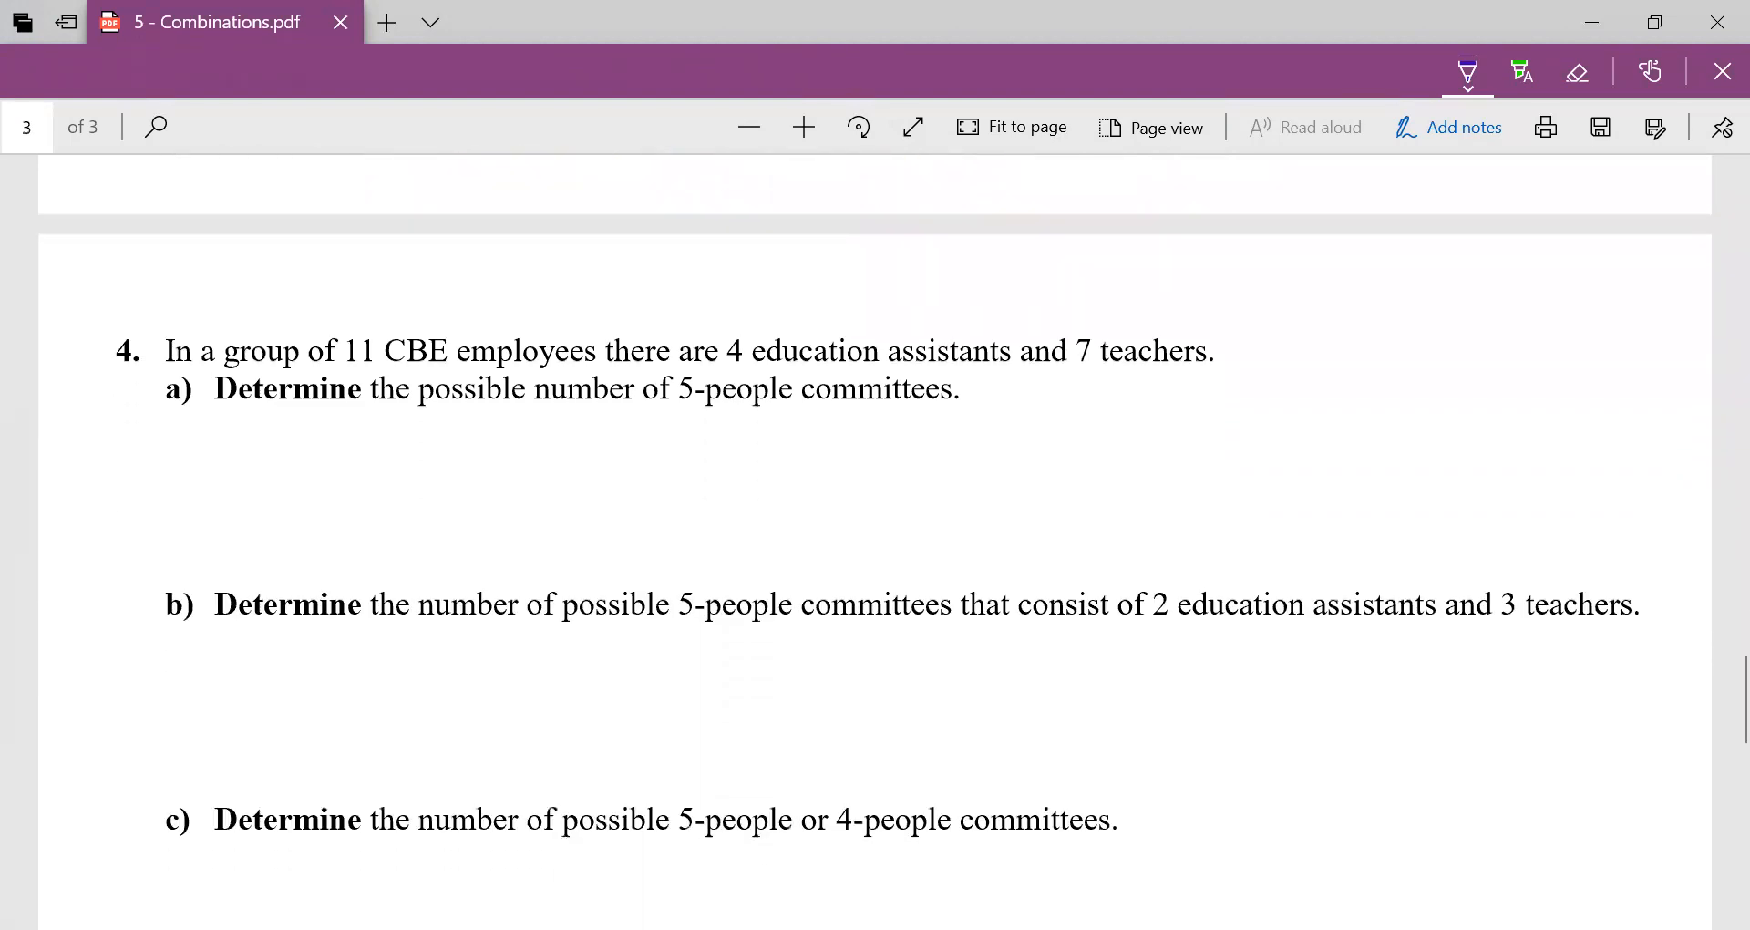
scroll("up", 3)
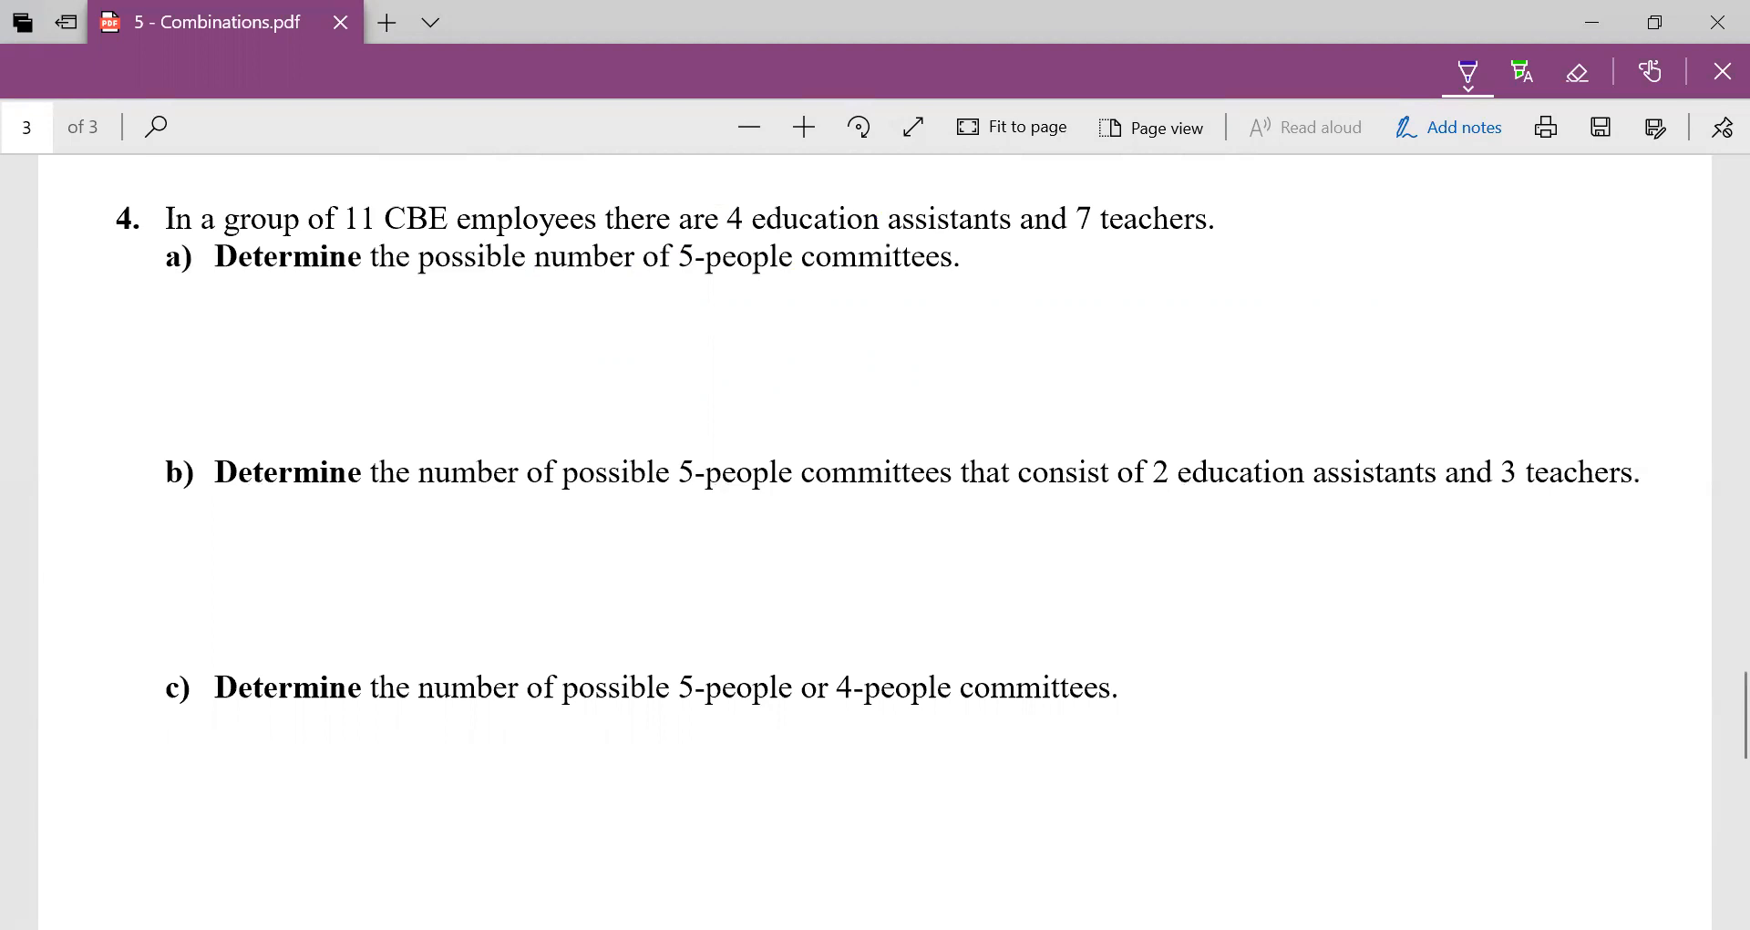
left_click_drag(374, 358, 422, 396)
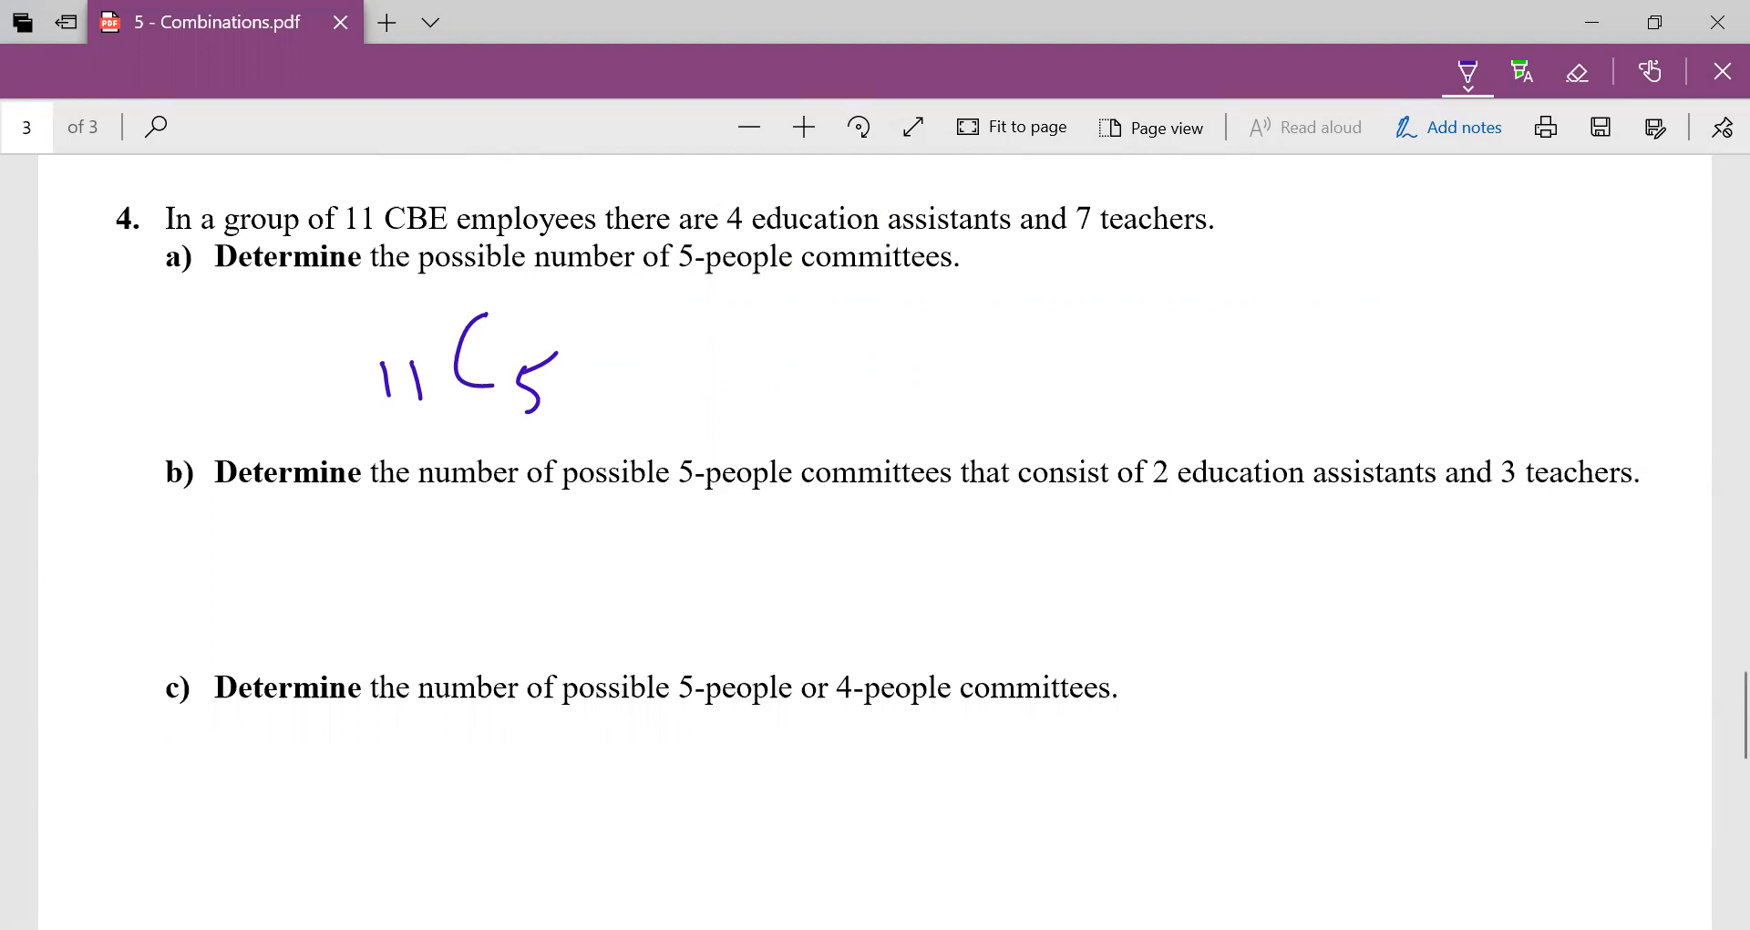
Write EA (4C2) × Teach (7C3) under question 4b.
left_click_drag(379, 525, 441, 525)
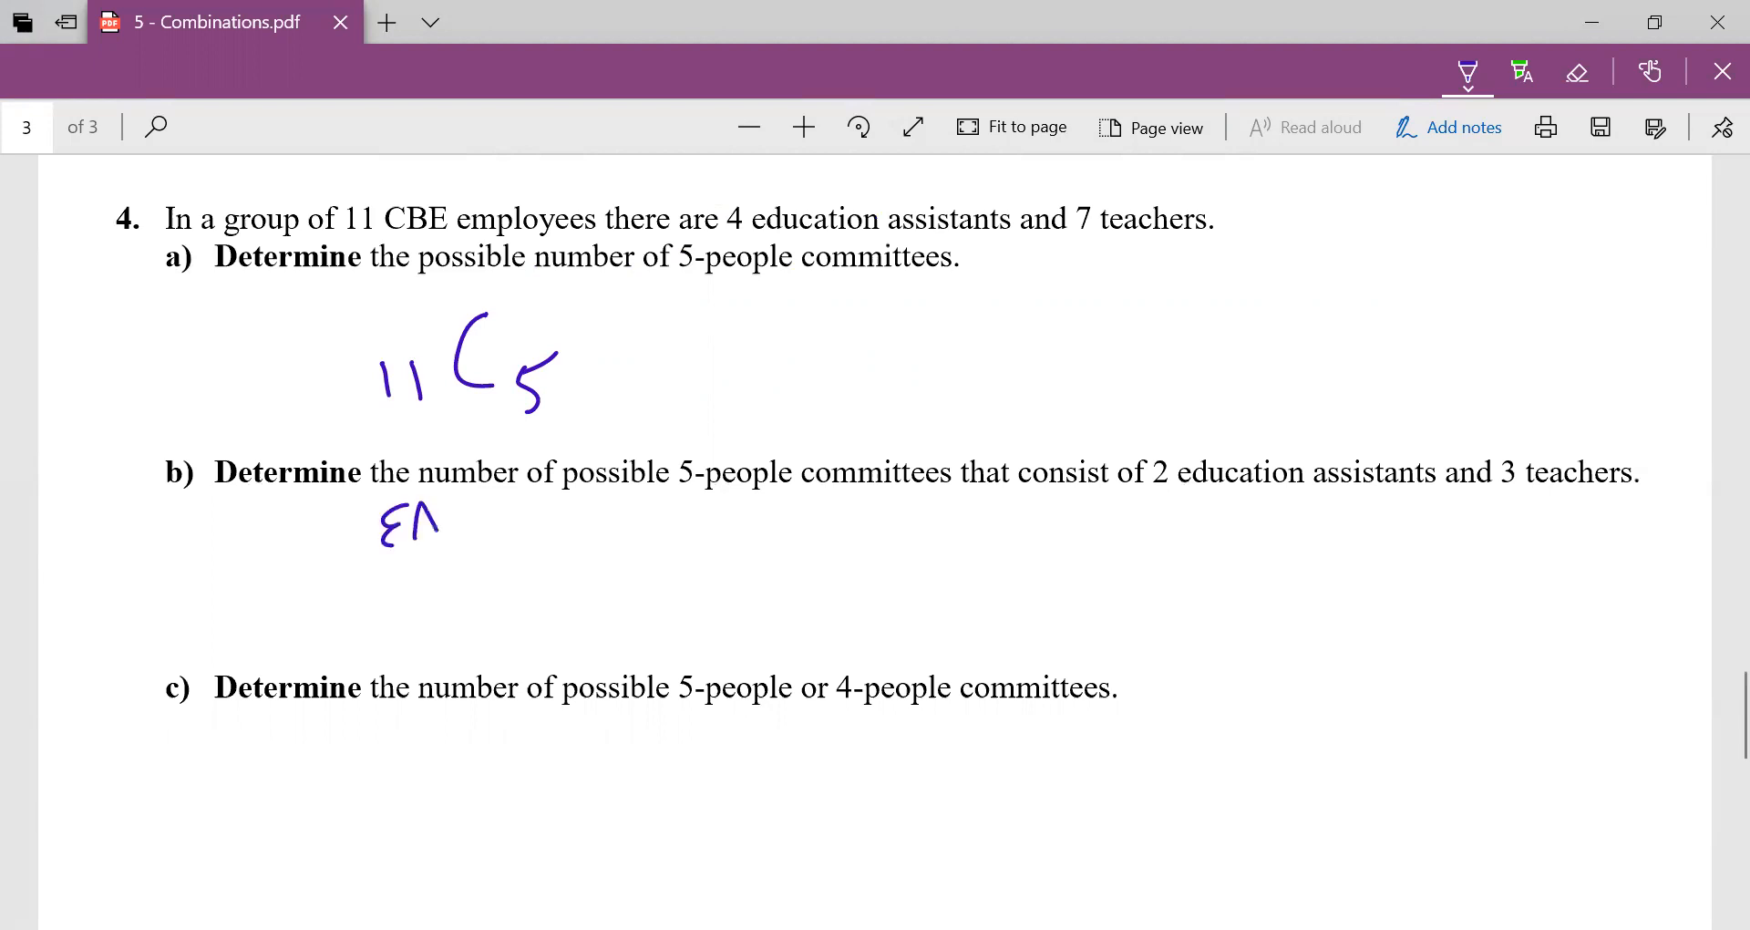
left_click_drag(335, 602, 363, 647)
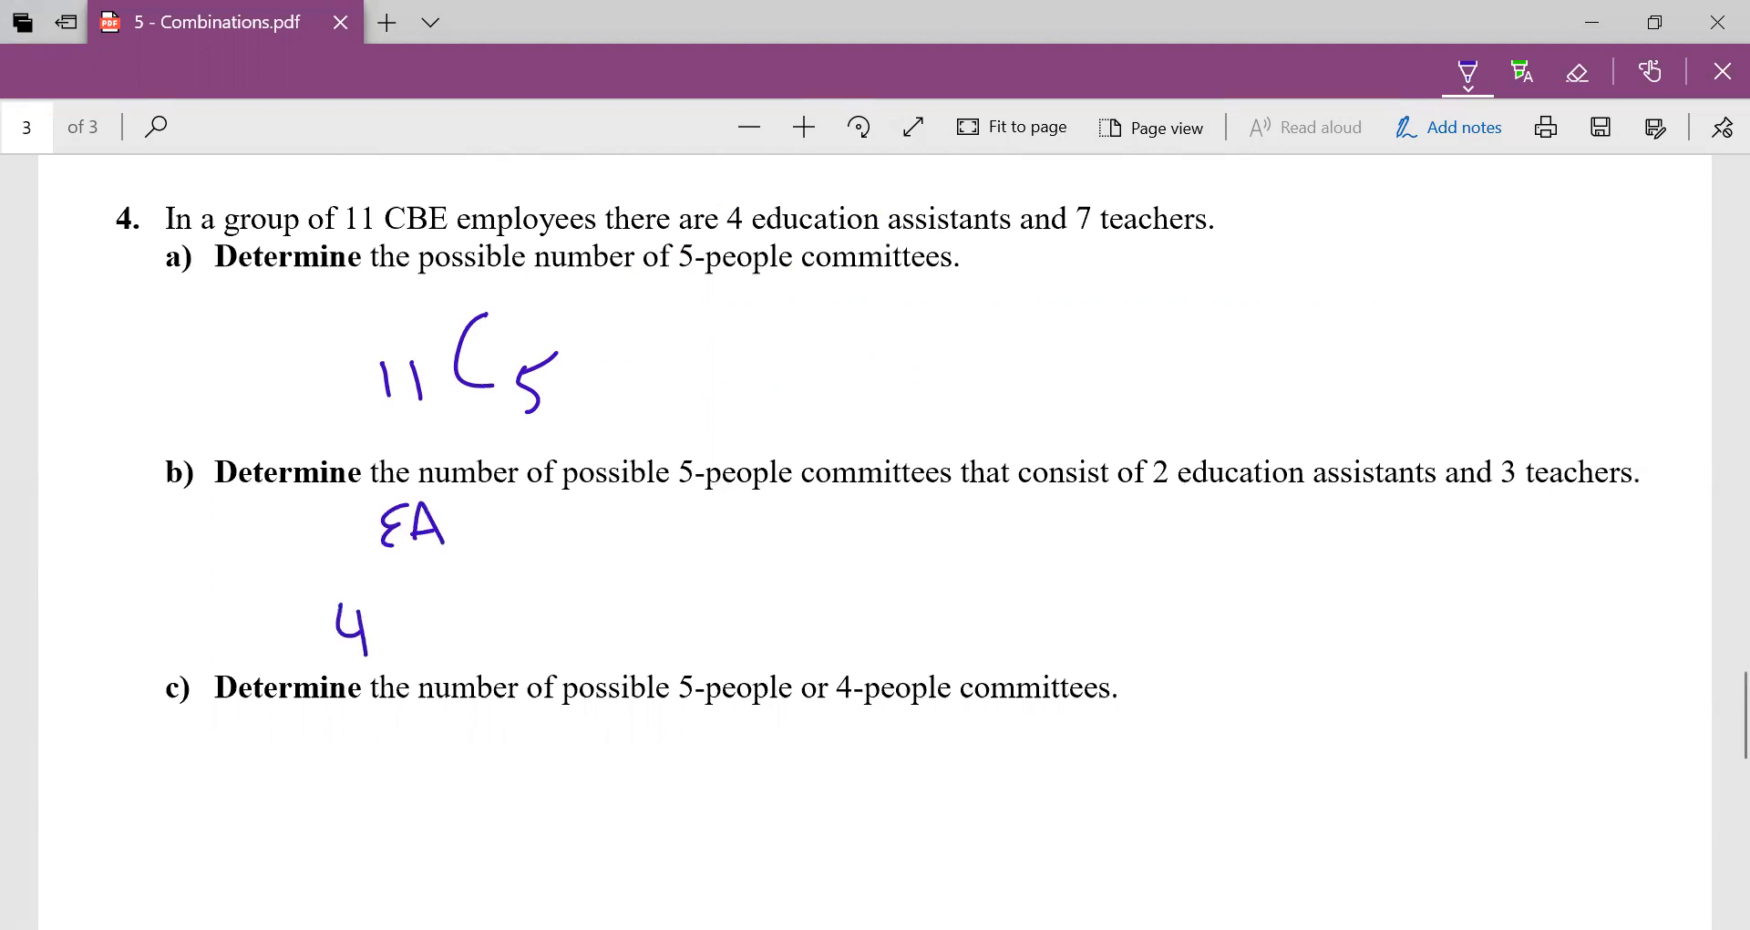
left_click_drag(302, 603, 502, 625)
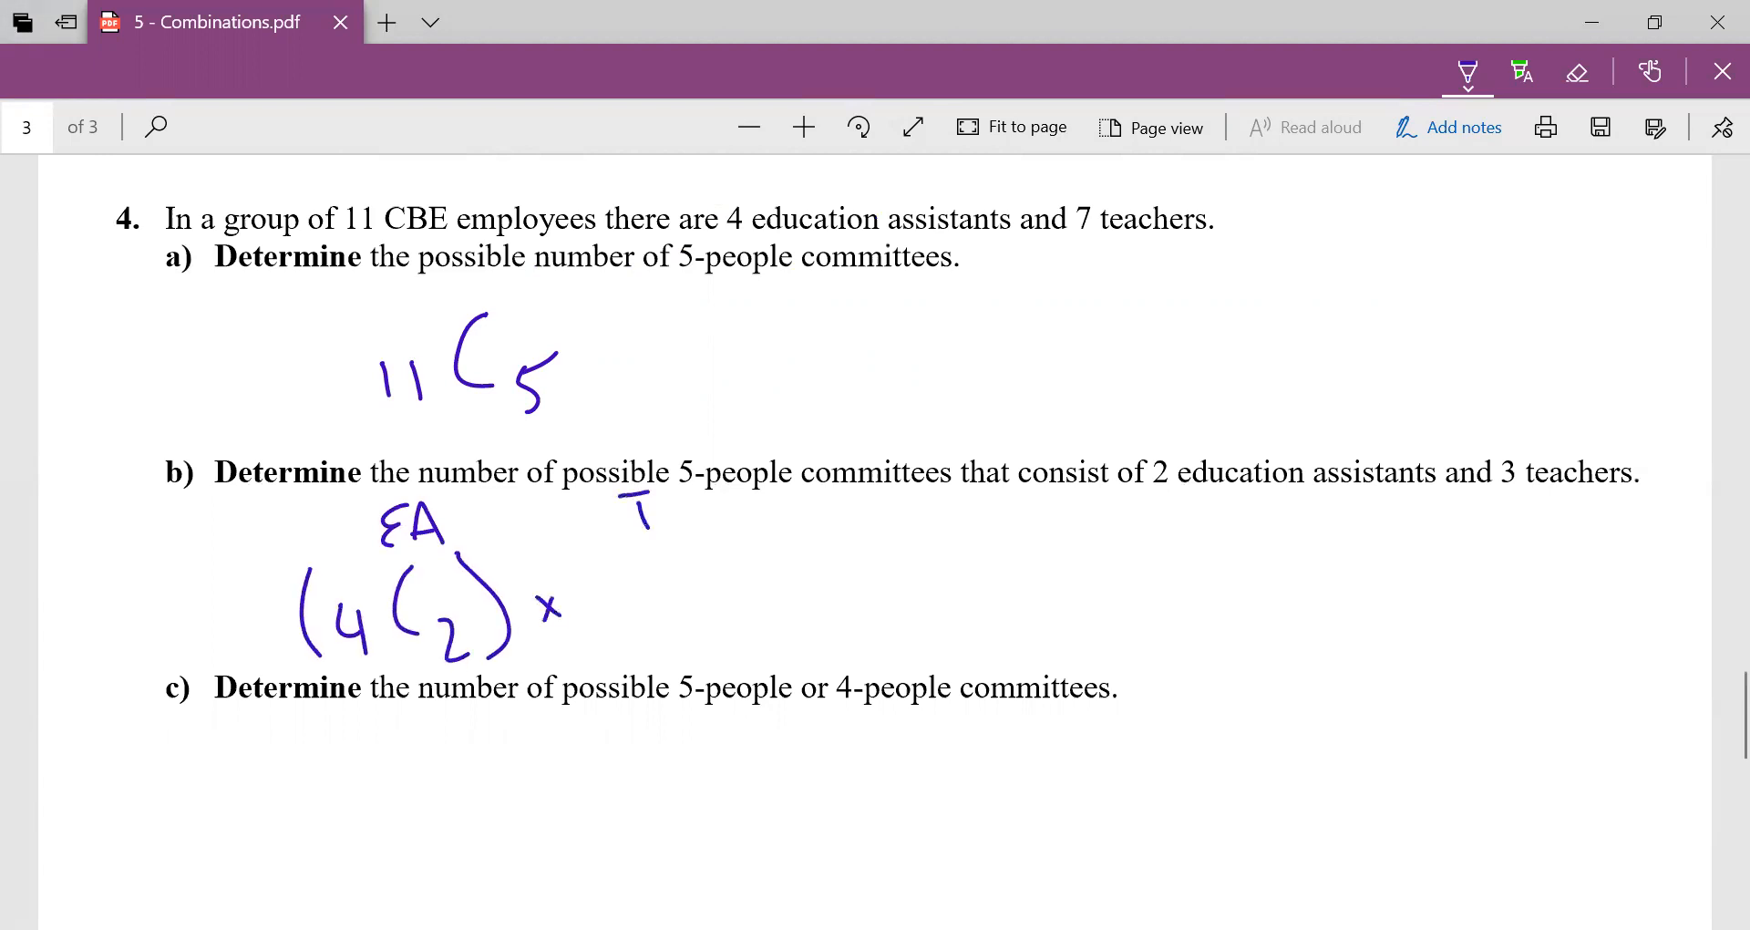
left_click_drag(637, 513, 782, 513)
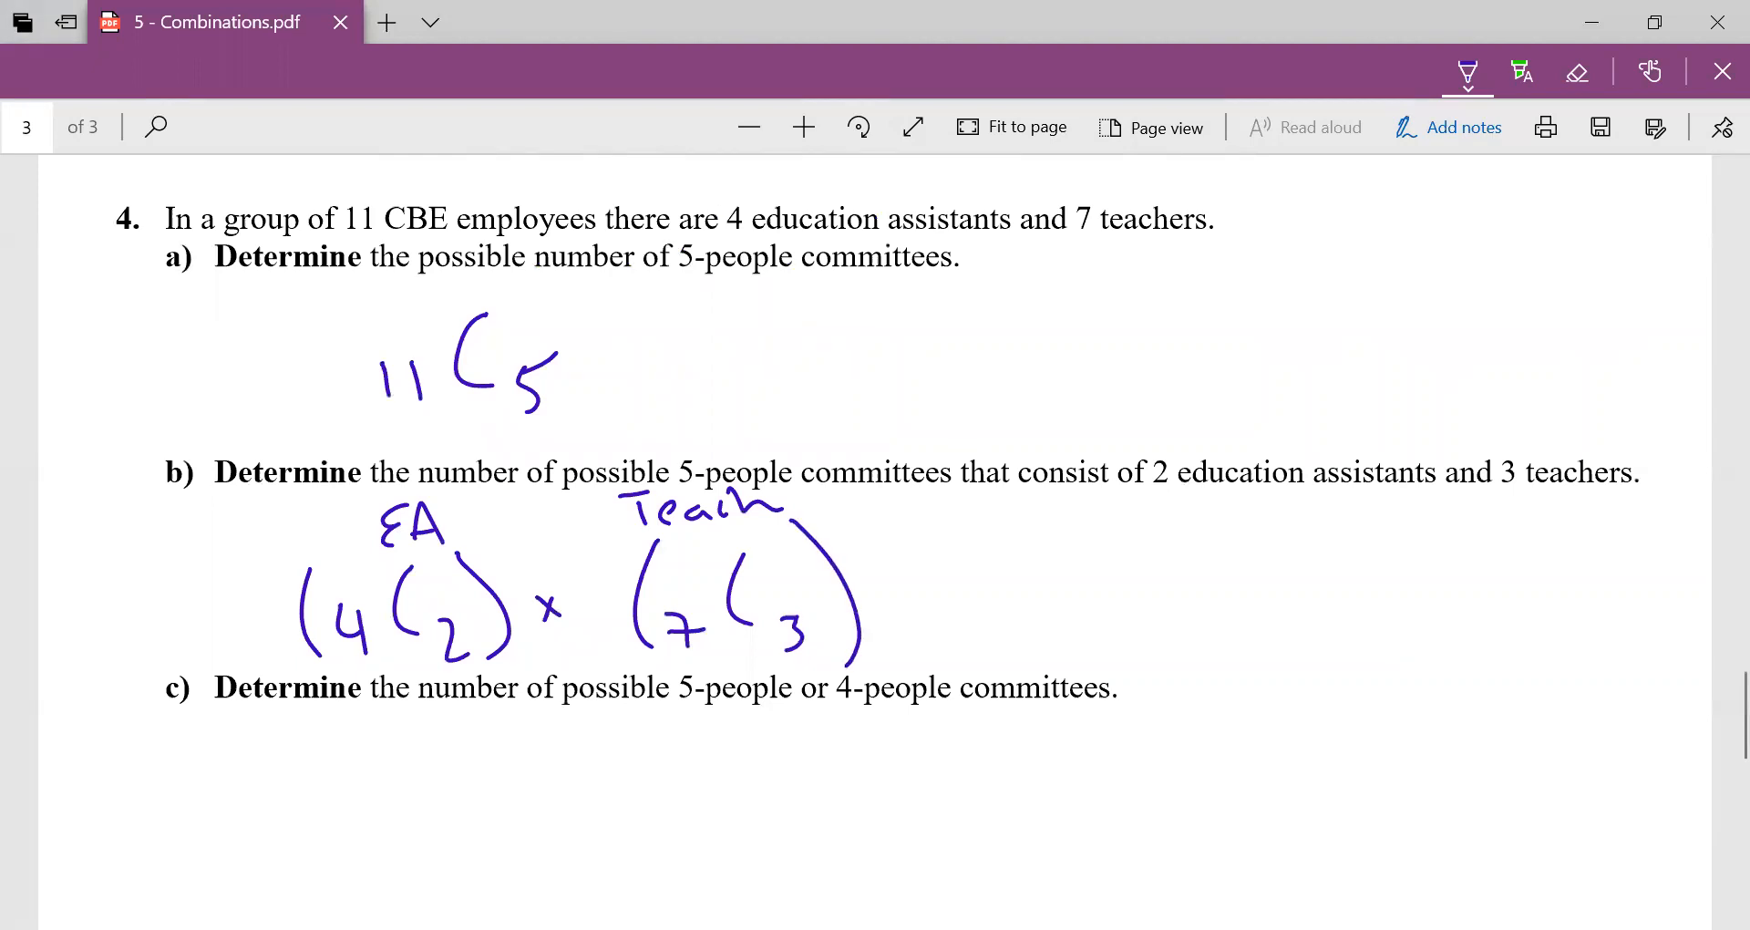
Underline and circle 'or', writing 11C5 + 11C4 under question 4c.
scroll("down", 3)
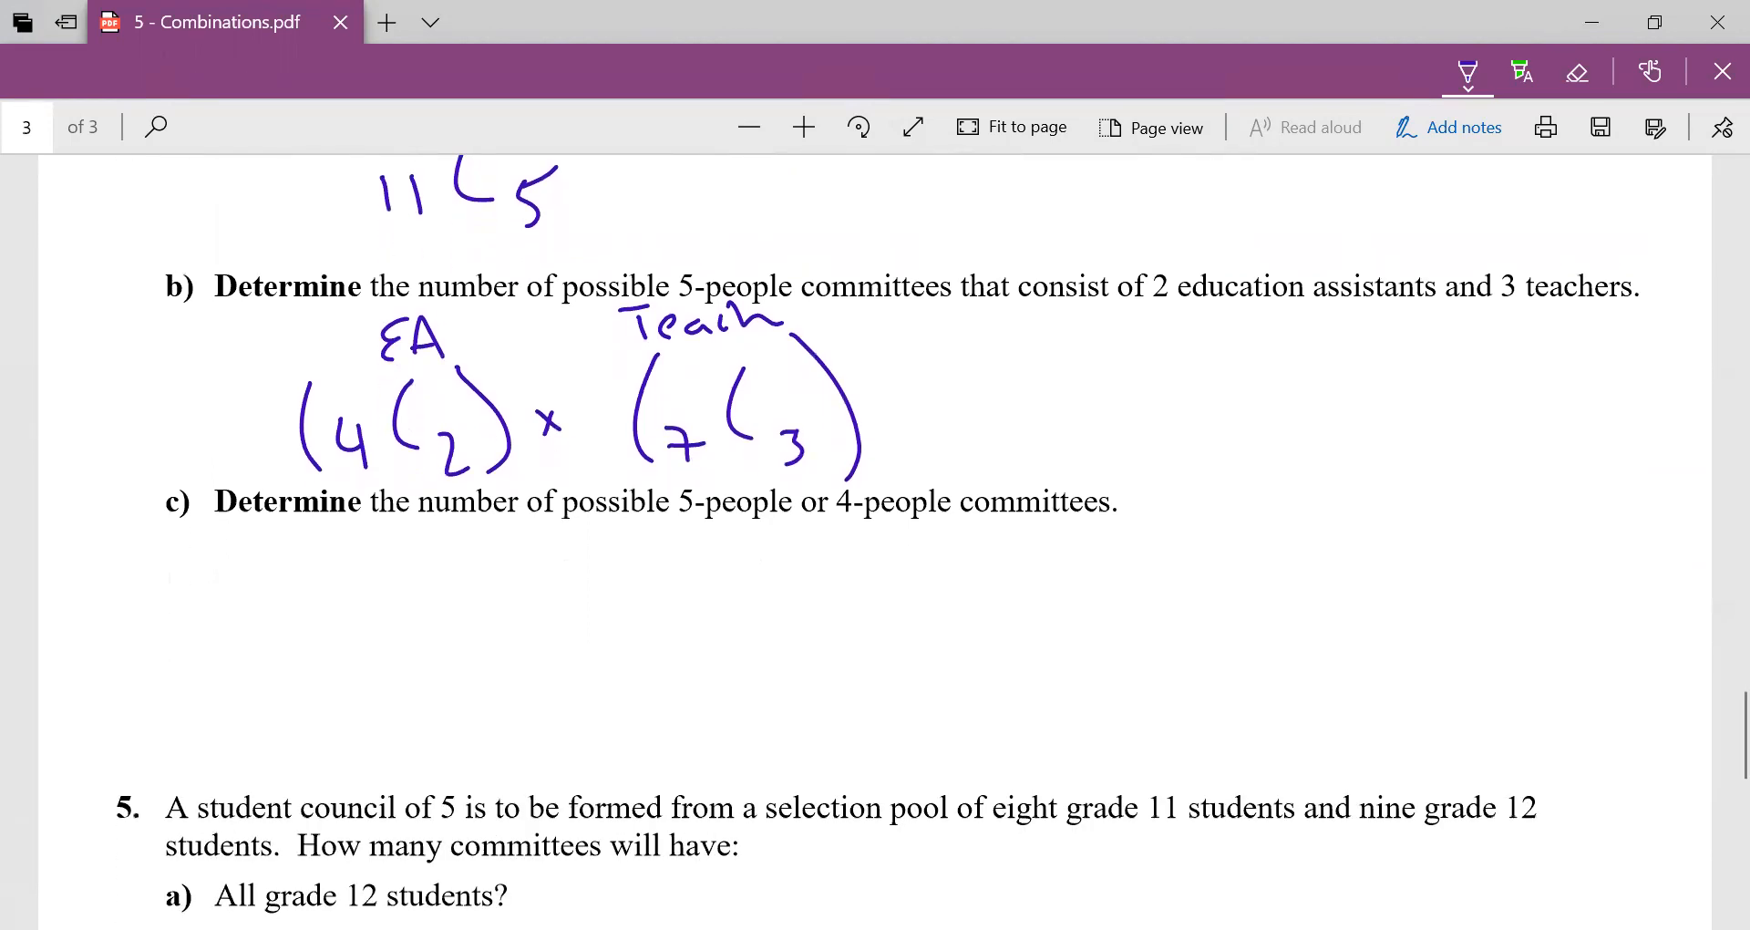
scroll("down", 3)
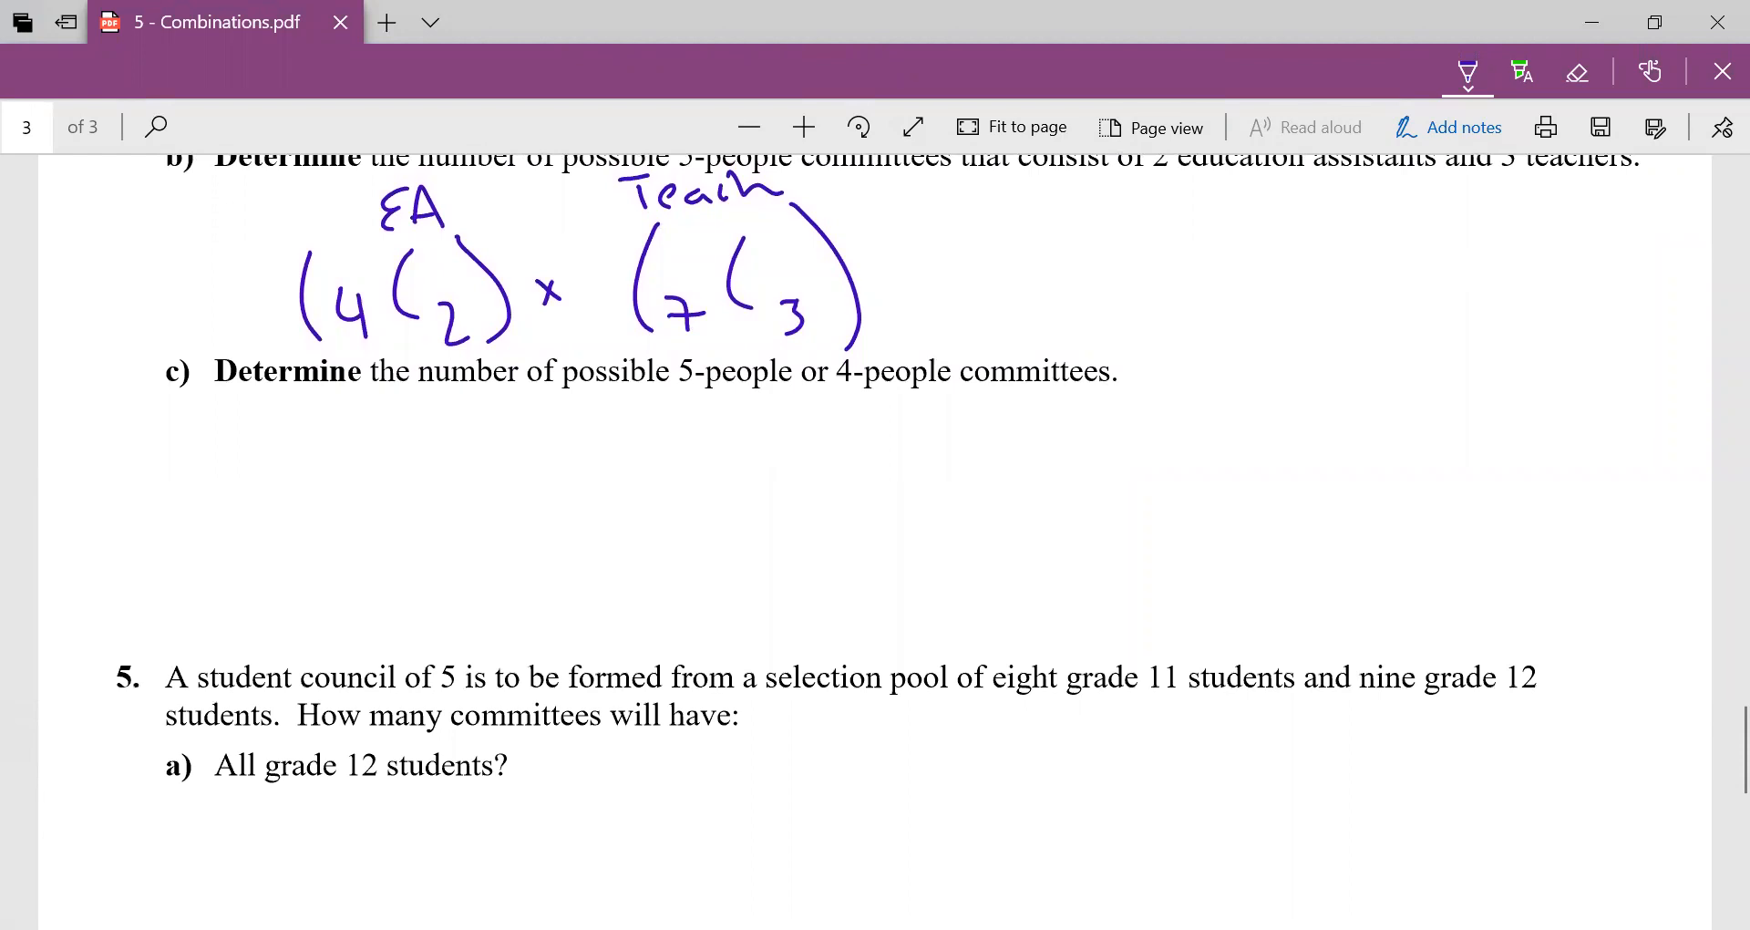
left_click_drag(794, 397, 837, 394)
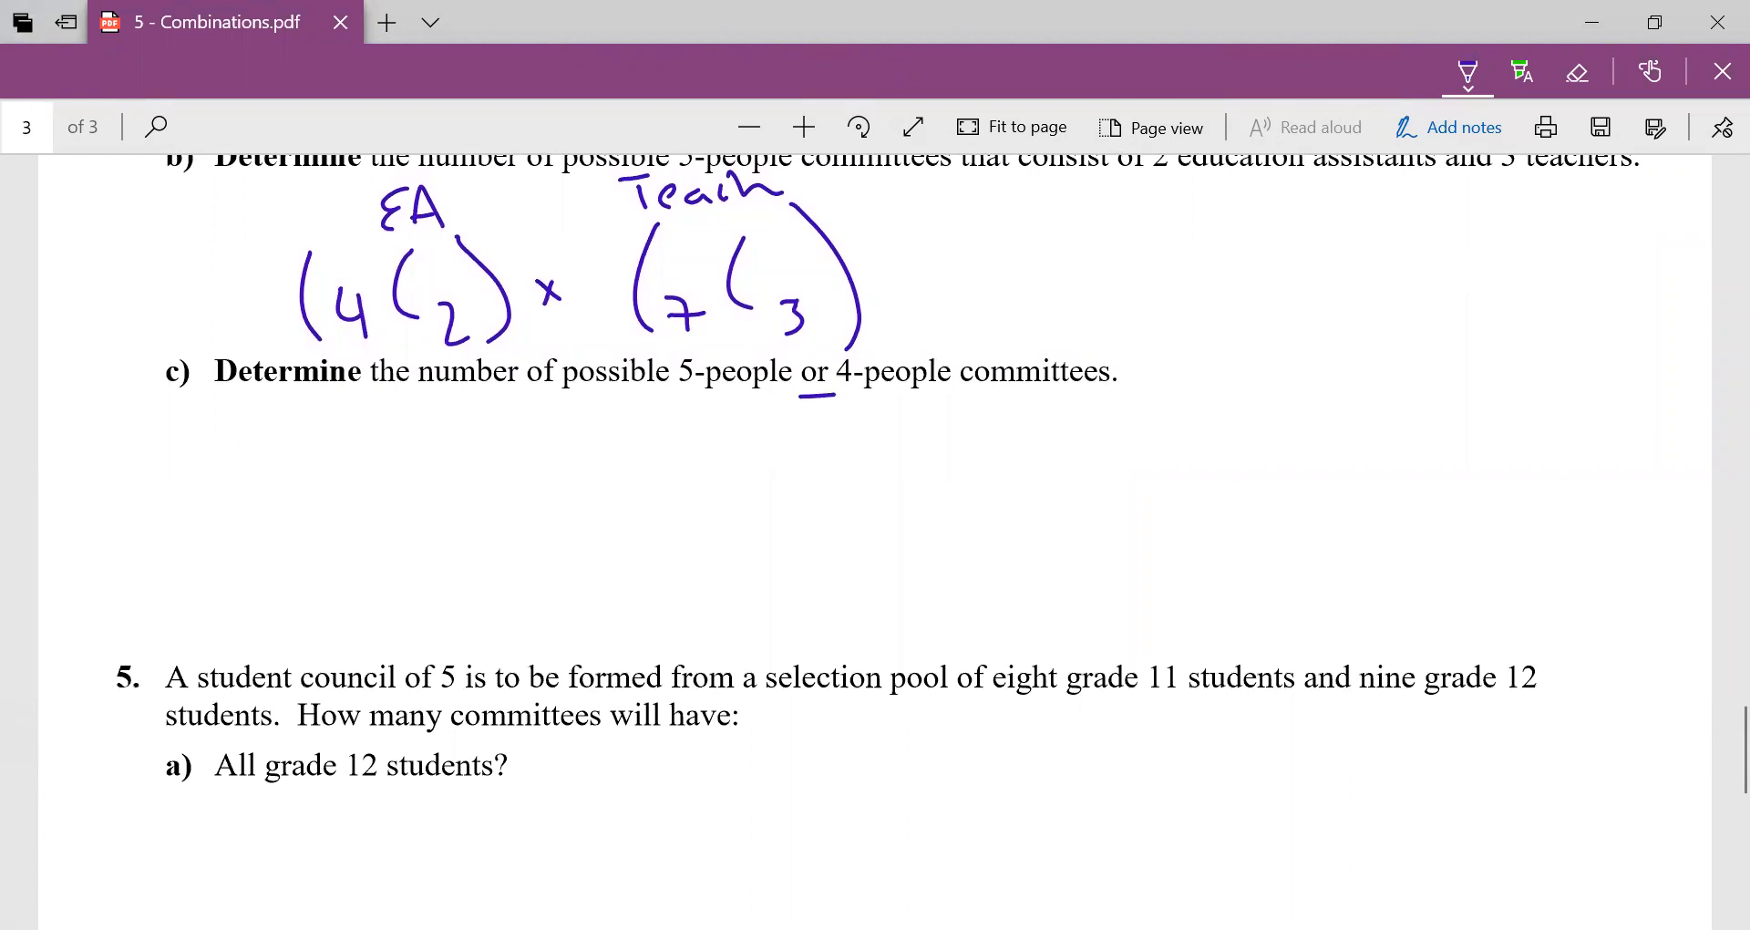
left_click_drag(444, 457, 408, 541)
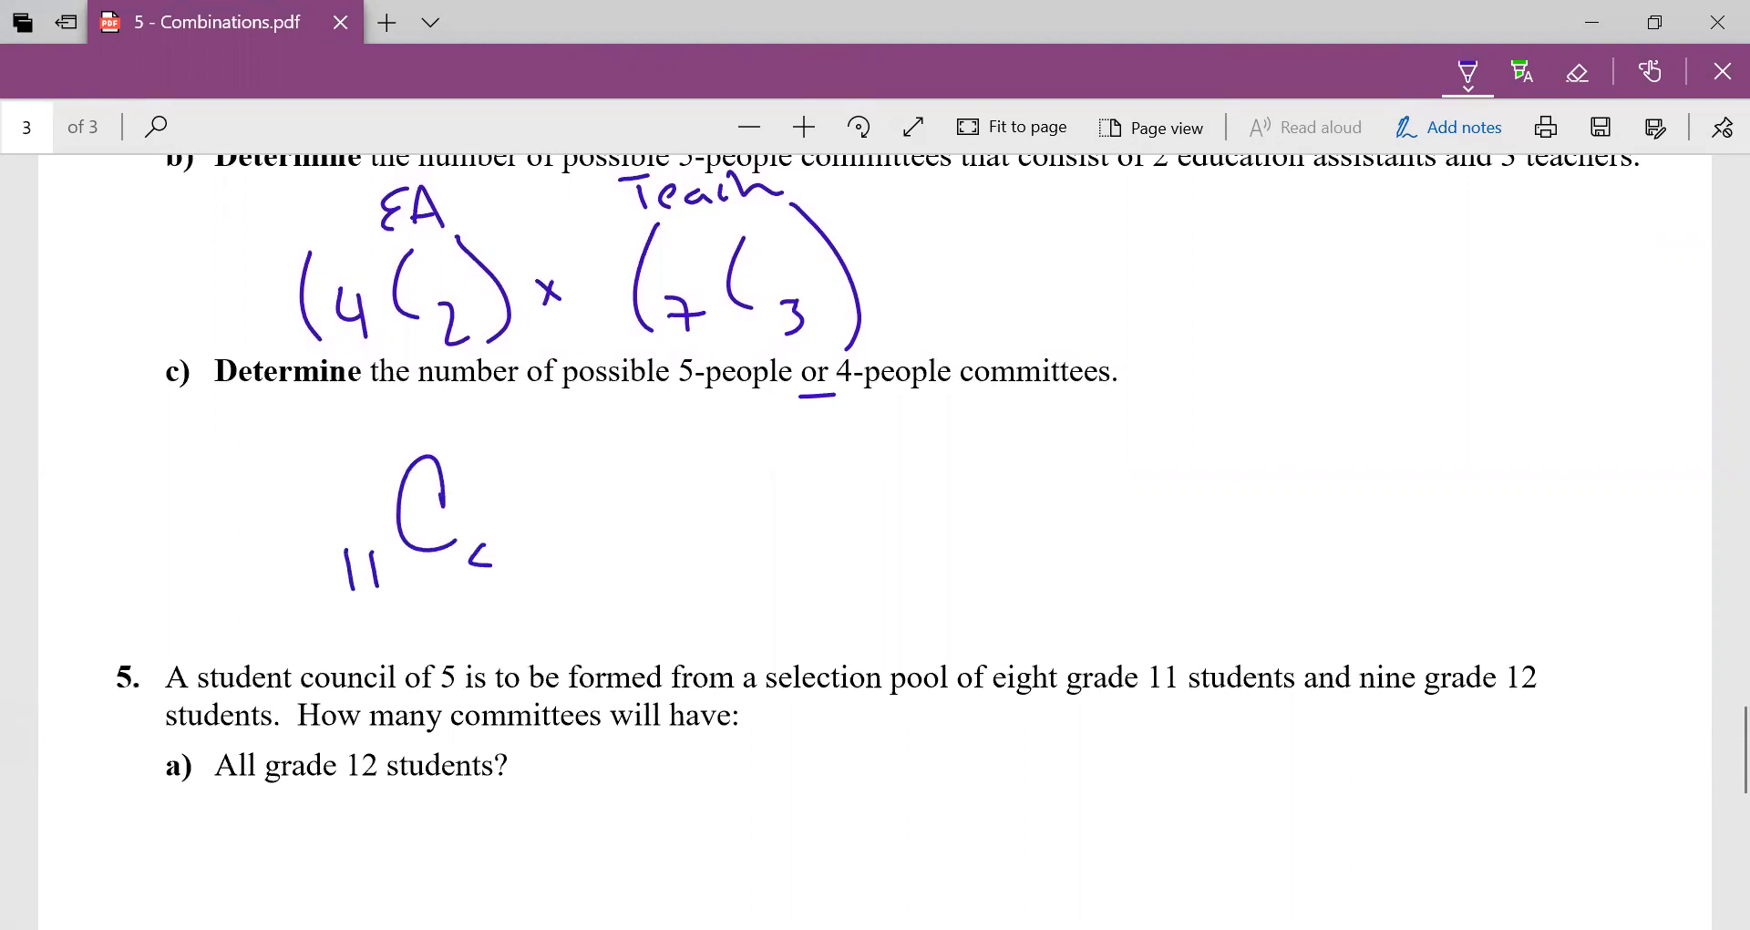
left_click_drag(469, 547, 497, 569)
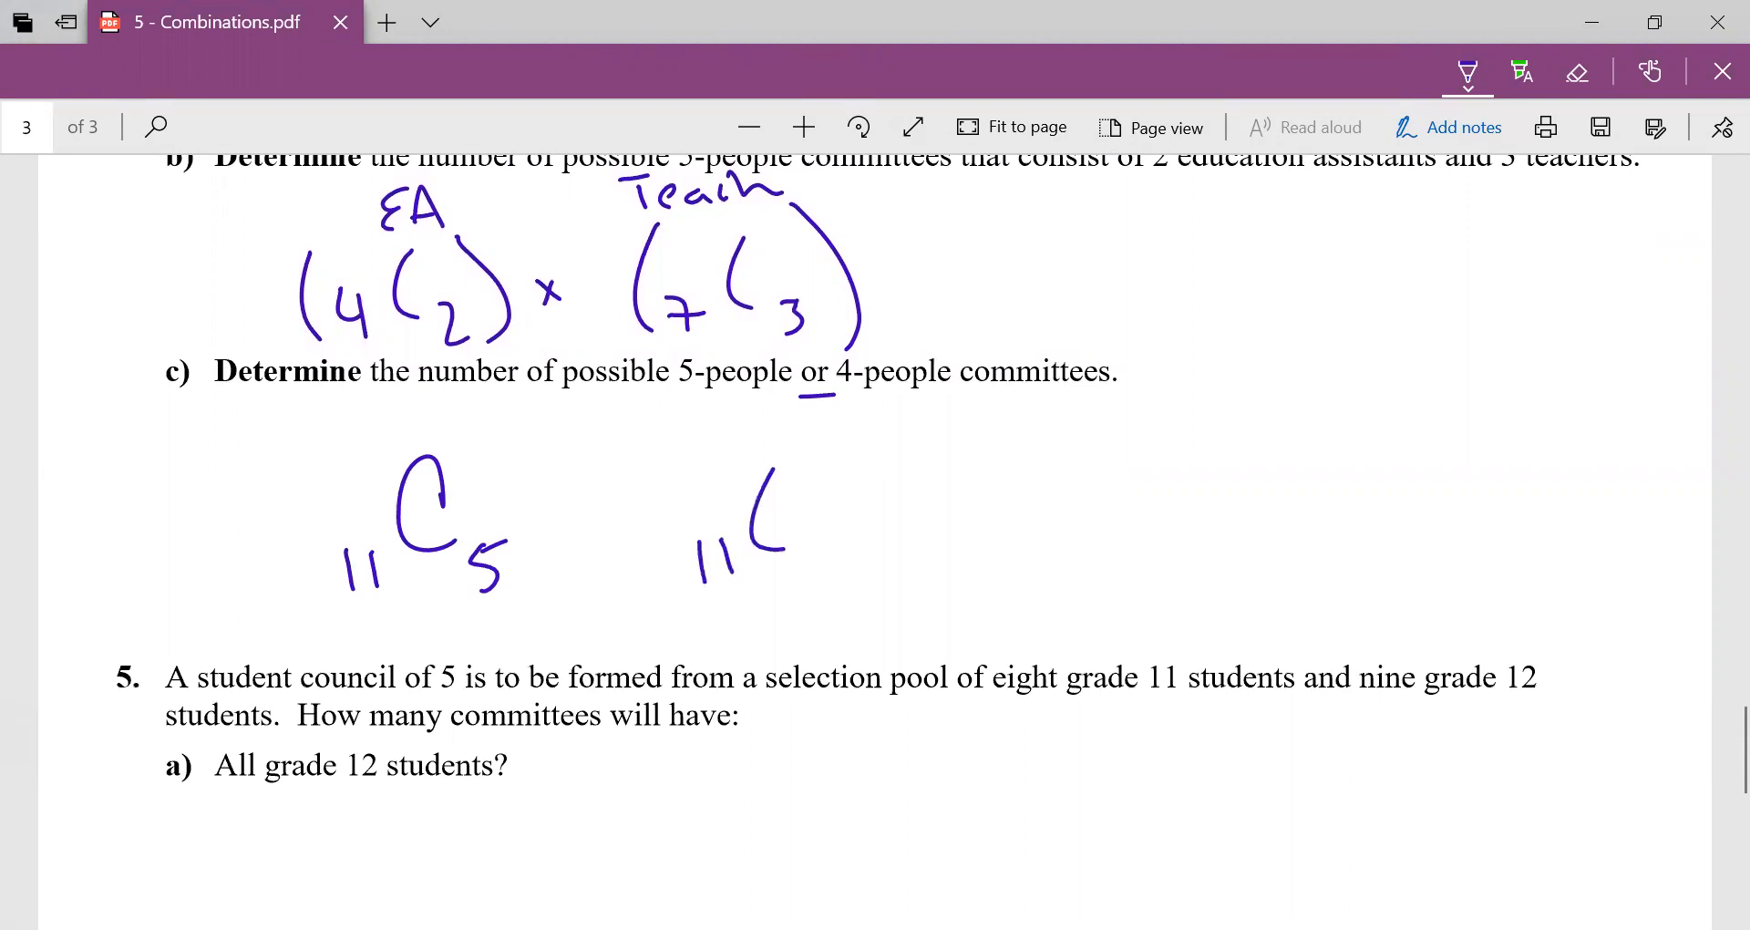
left_click_drag(792, 536, 821, 576)
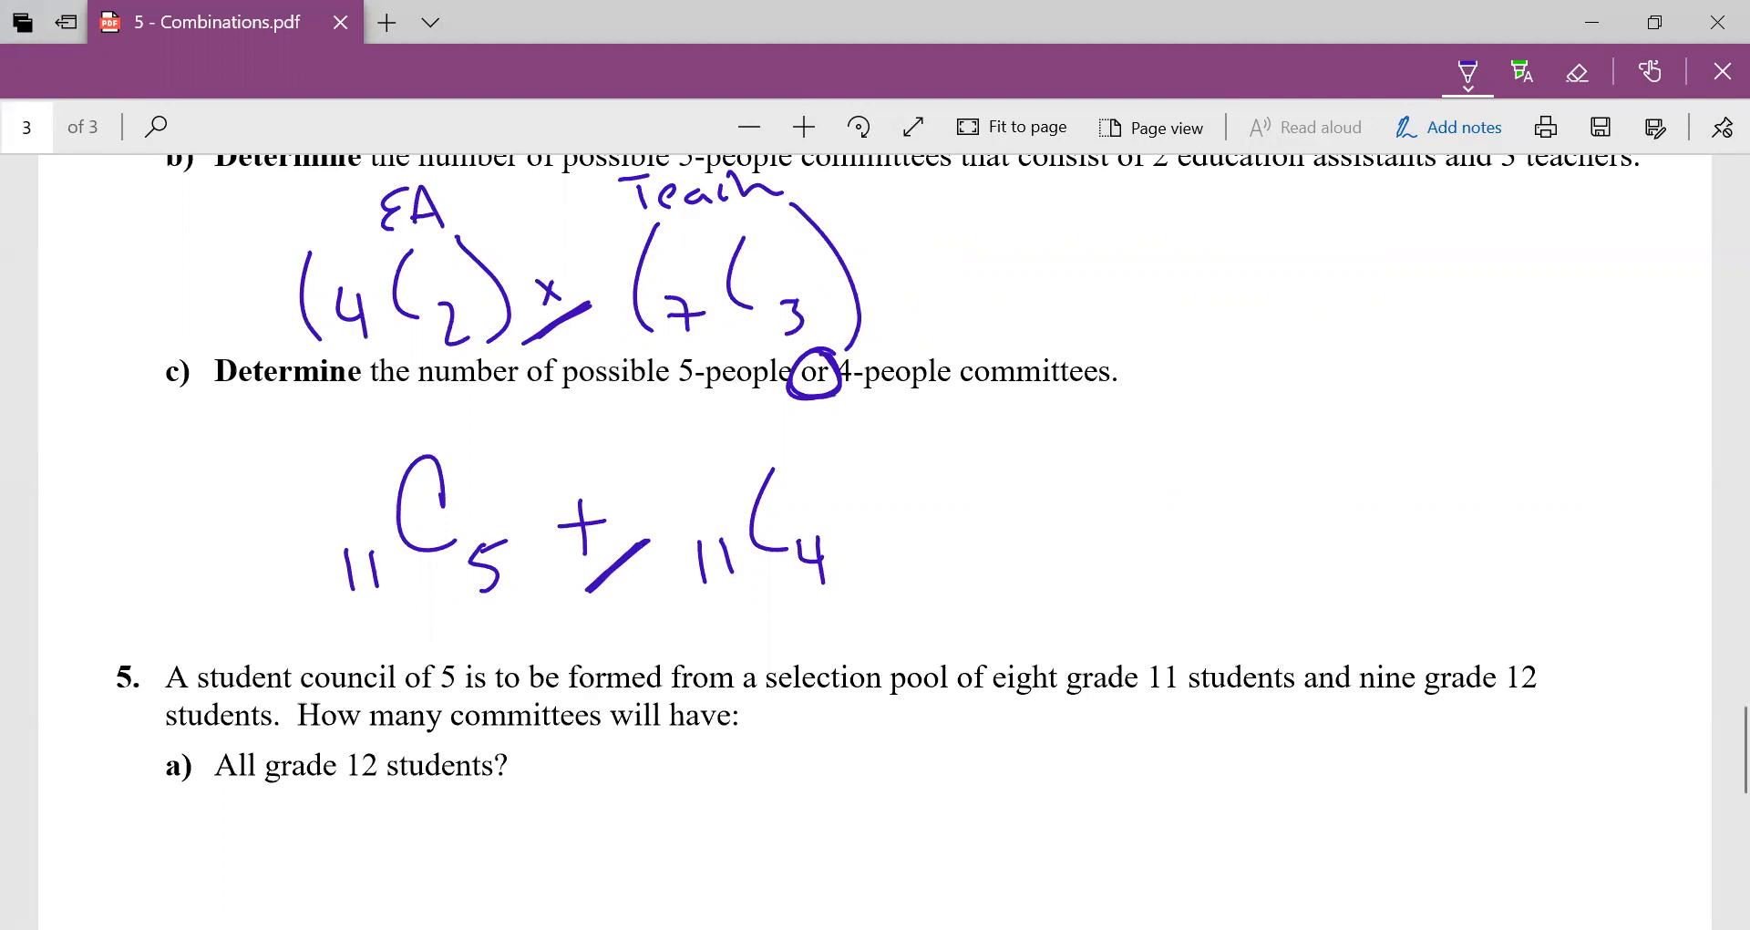
Underline the eight grade 11 and nine grade 12 pool sizes in question 5.
scroll("down", 3)
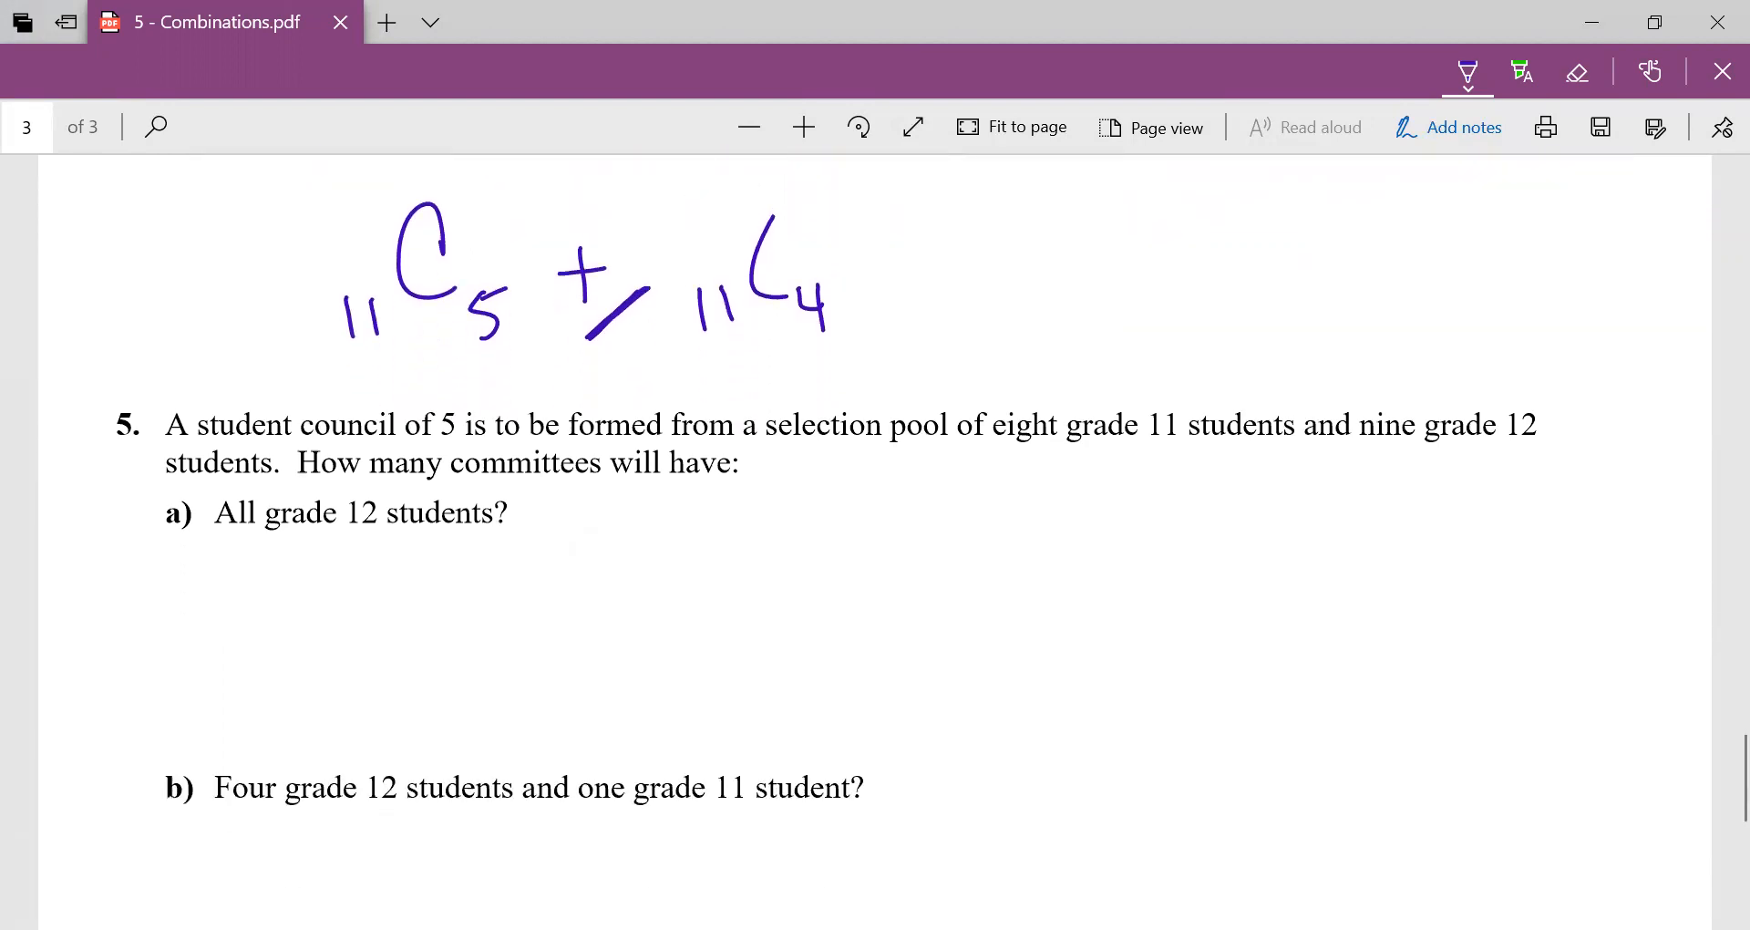
scroll("down", 3)
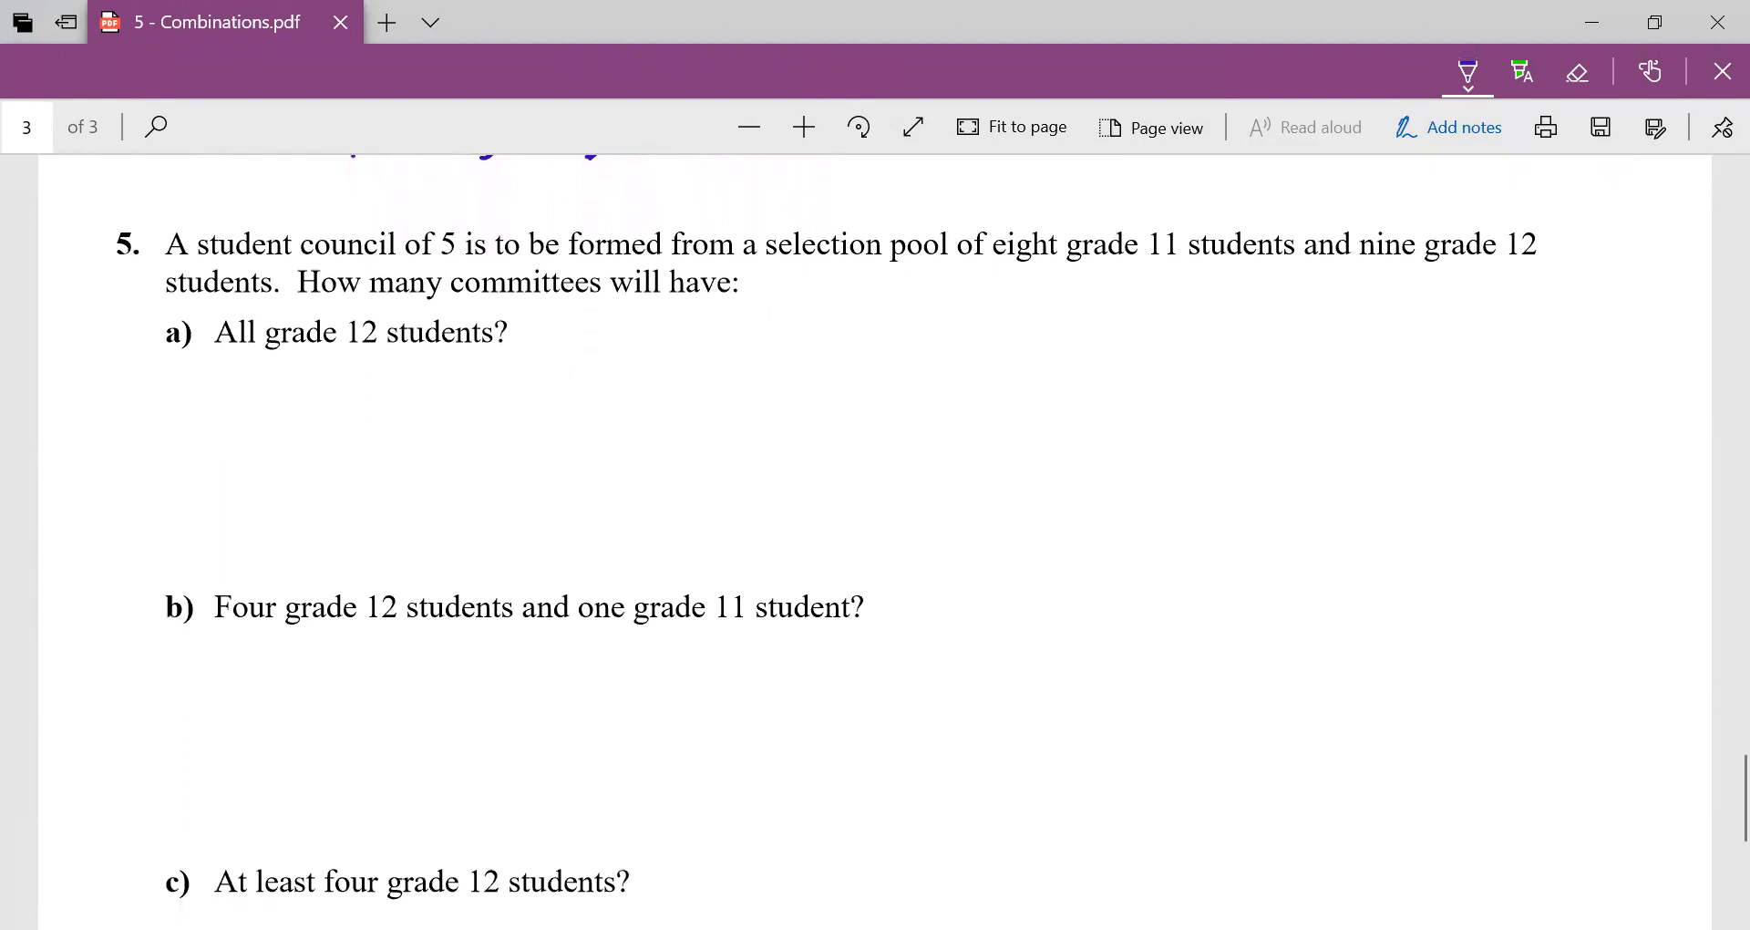
scroll("up", 3)
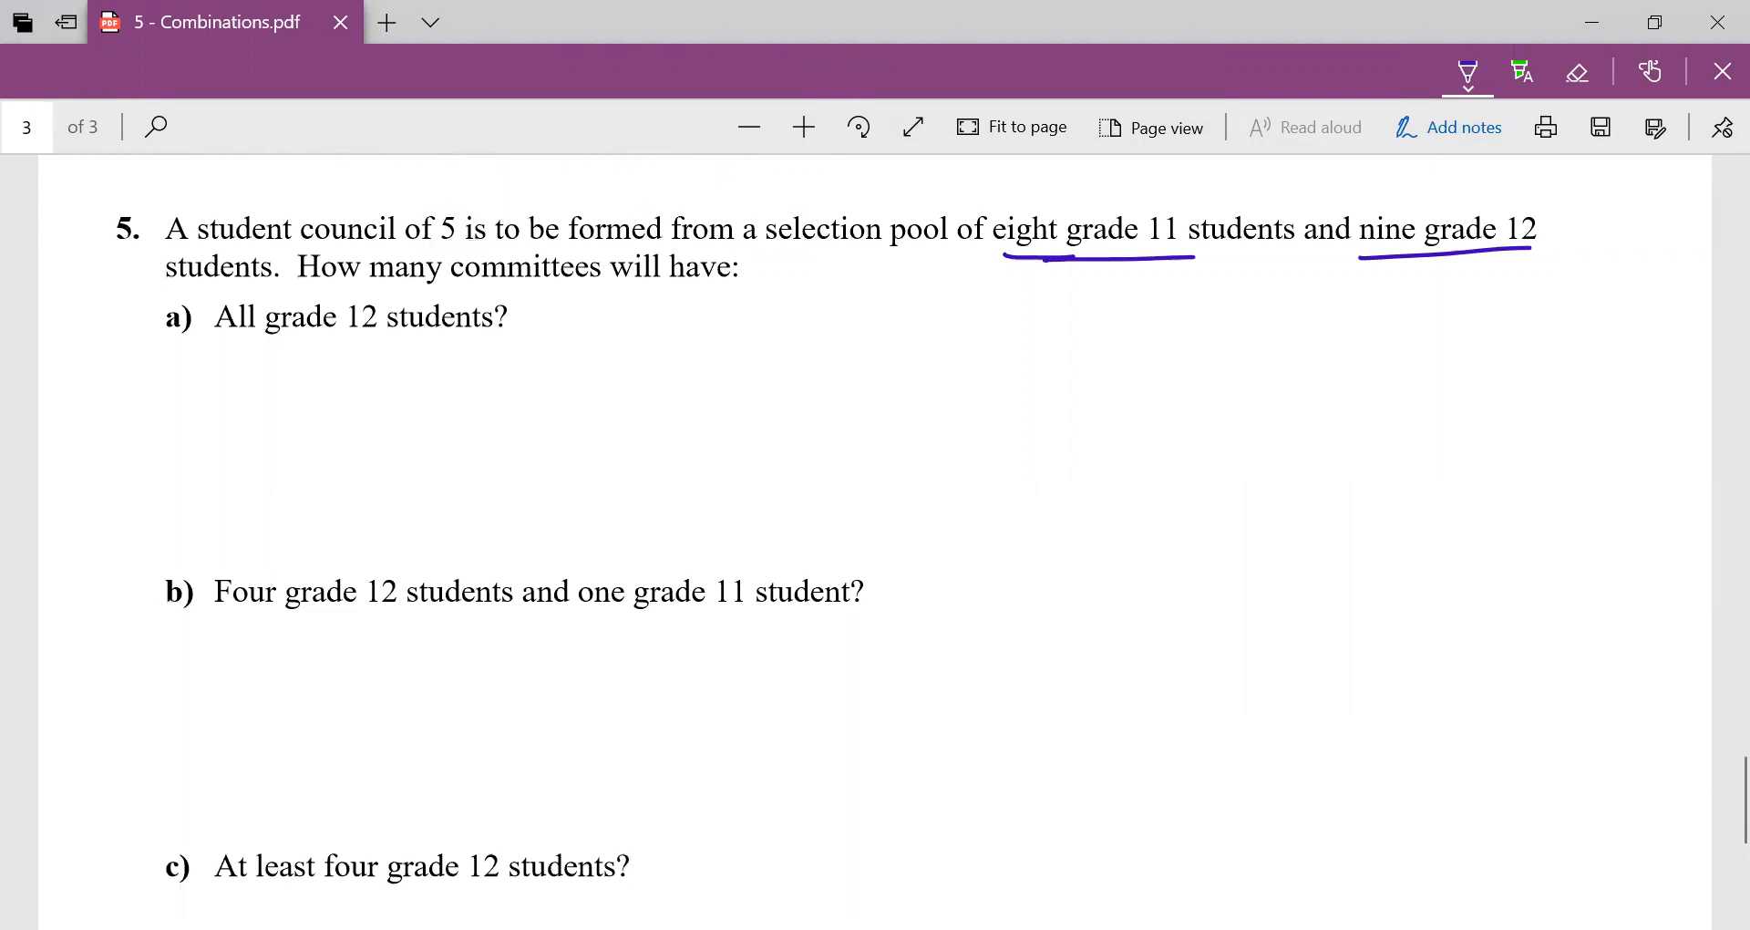
left_click_drag(419, 244, 474, 243)
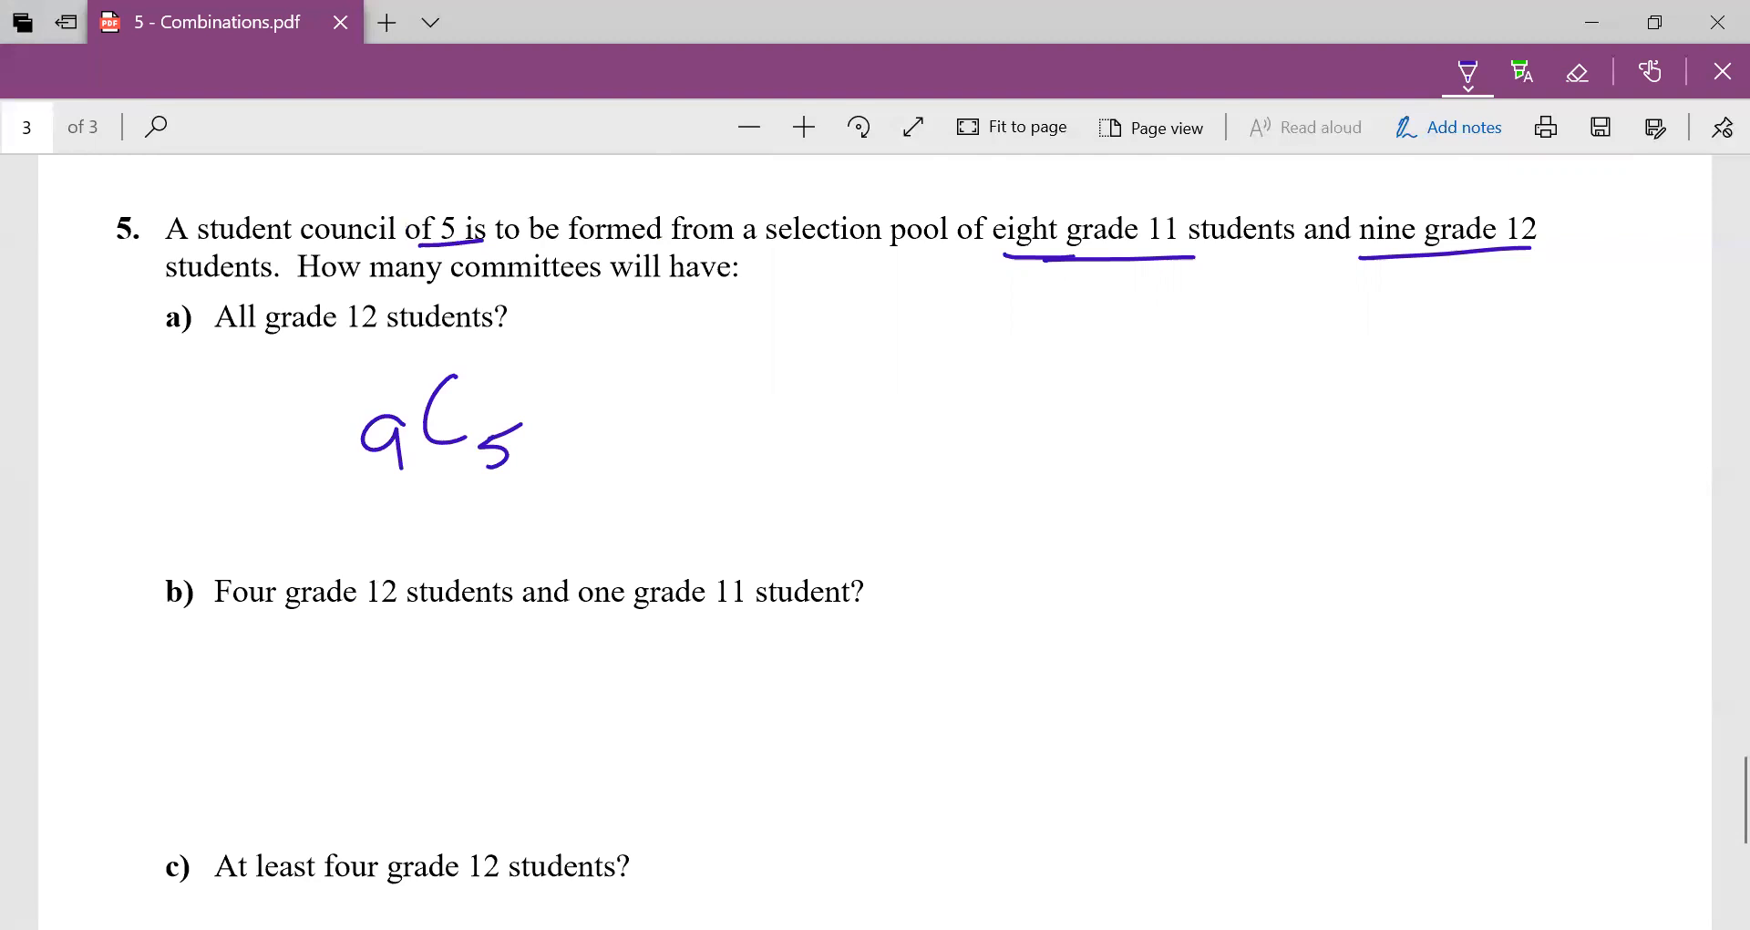
scroll("up", 3)
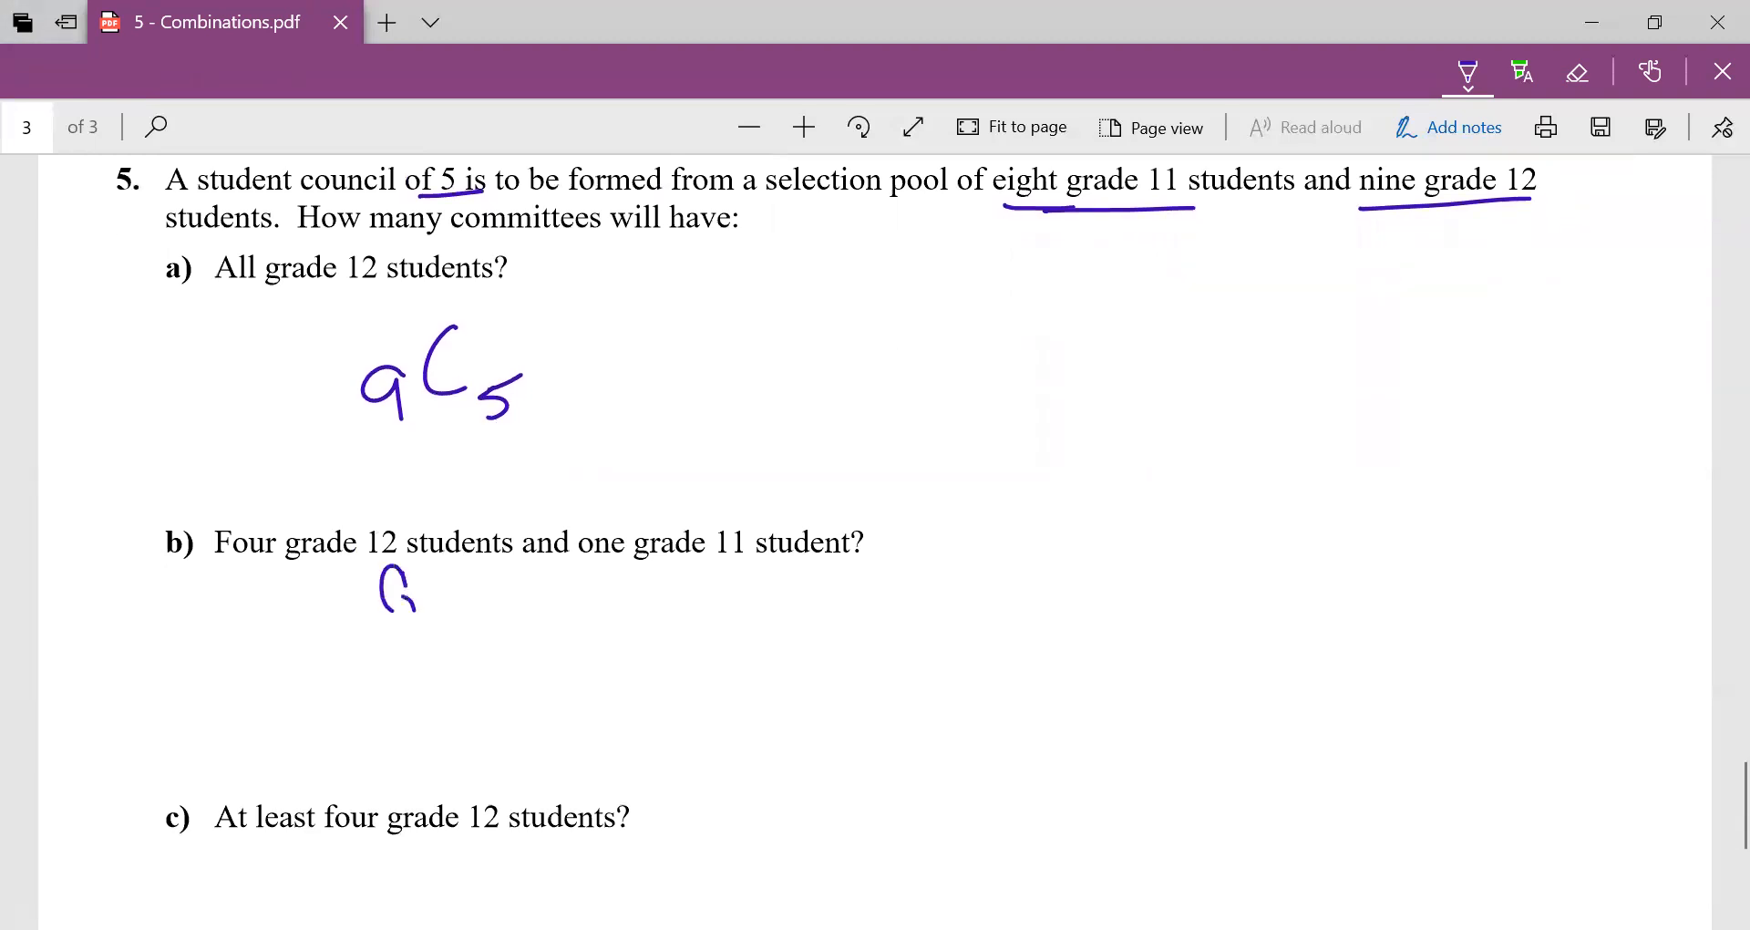
Write 9C5 for part a and Gr12/Gr11 labelled 9C4 × 8C1 for part b.
left_click_drag(413, 586, 497, 597)
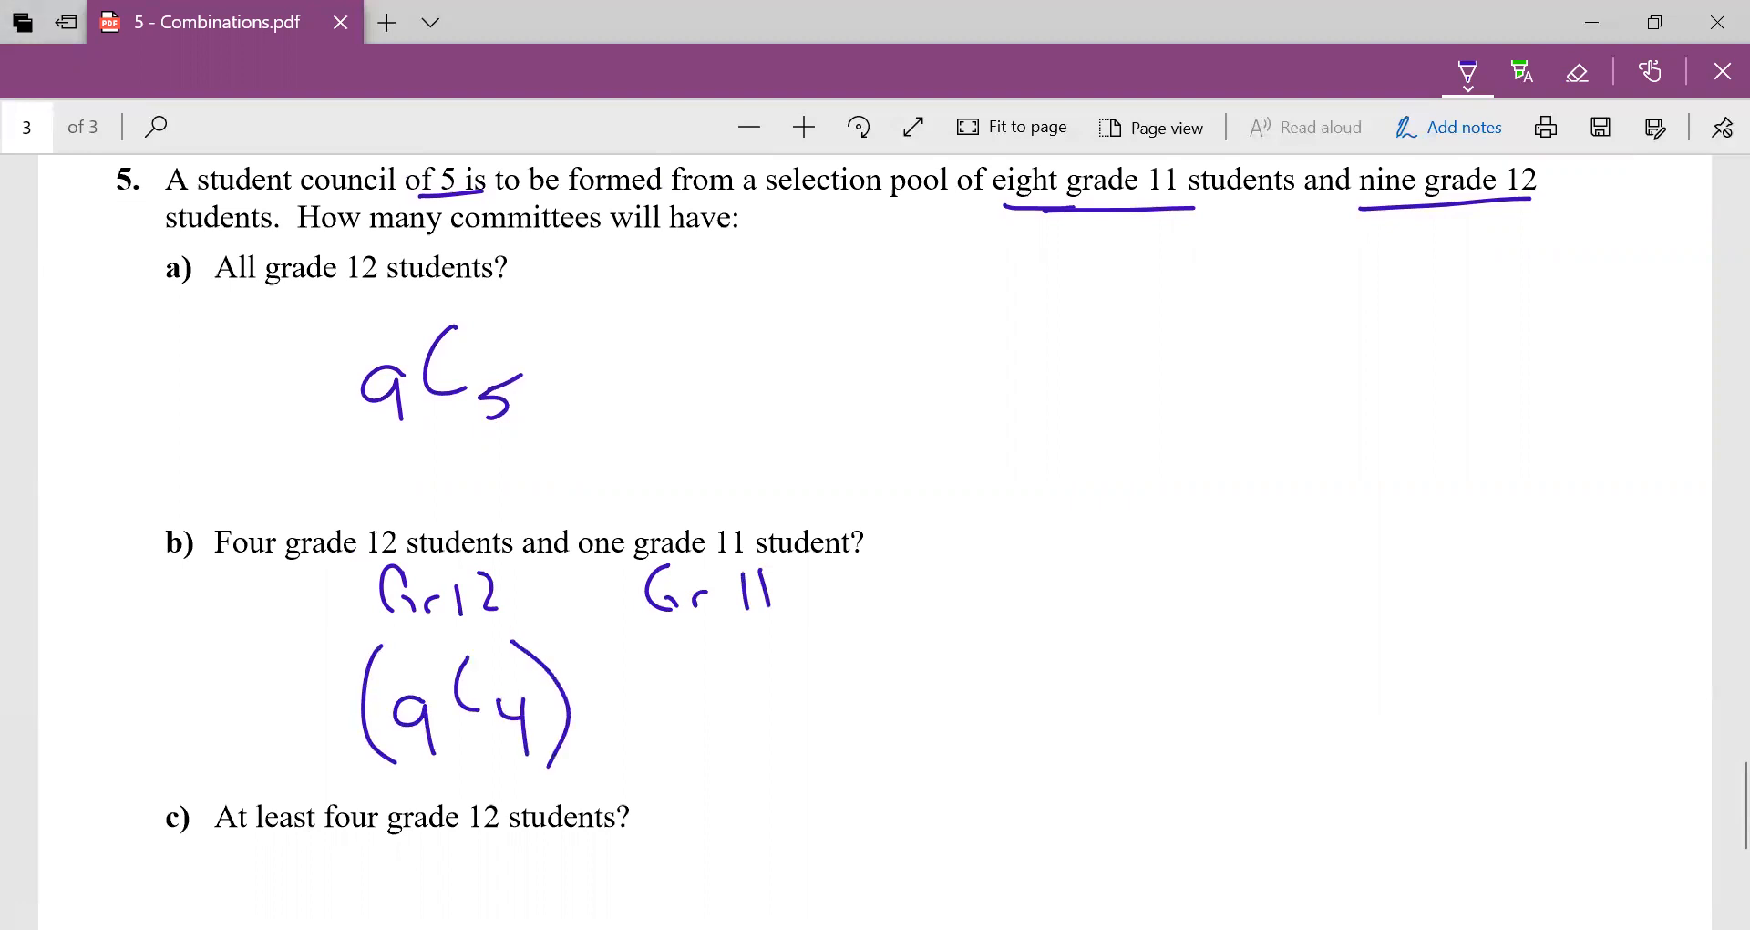
left_click_drag(678, 648, 675, 742)
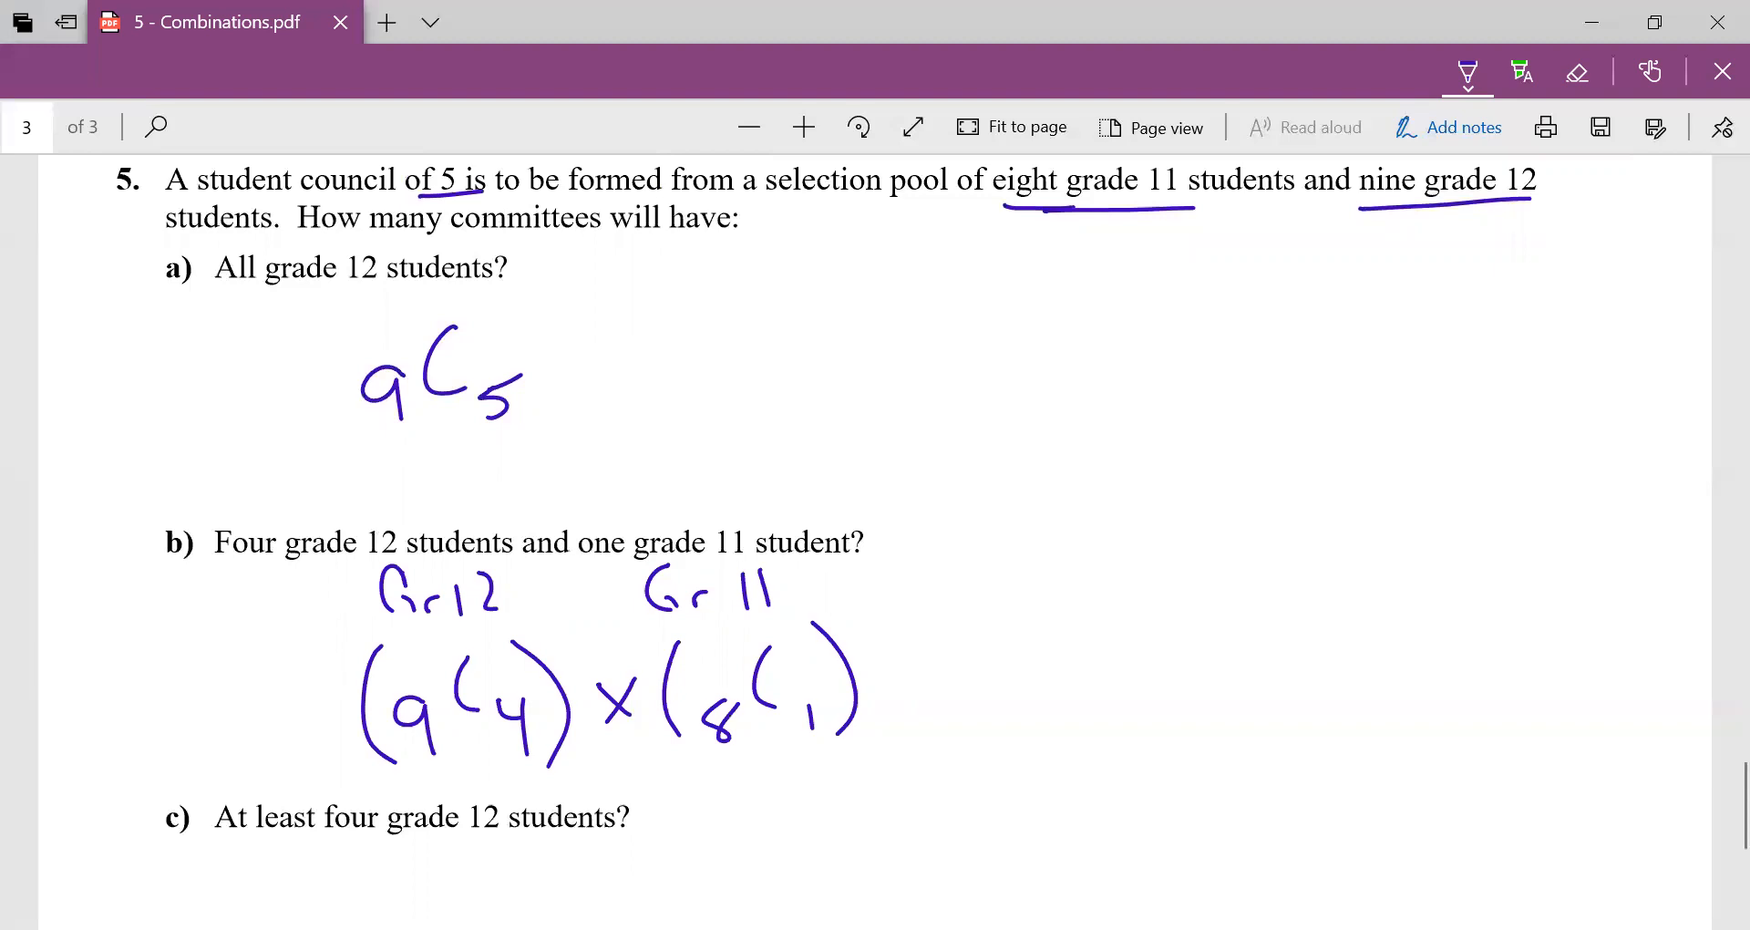
Underline 'At least', write the 4 Gr12 or 5 Gr12 cases, and switch to pink ink.
scroll("down", 3)
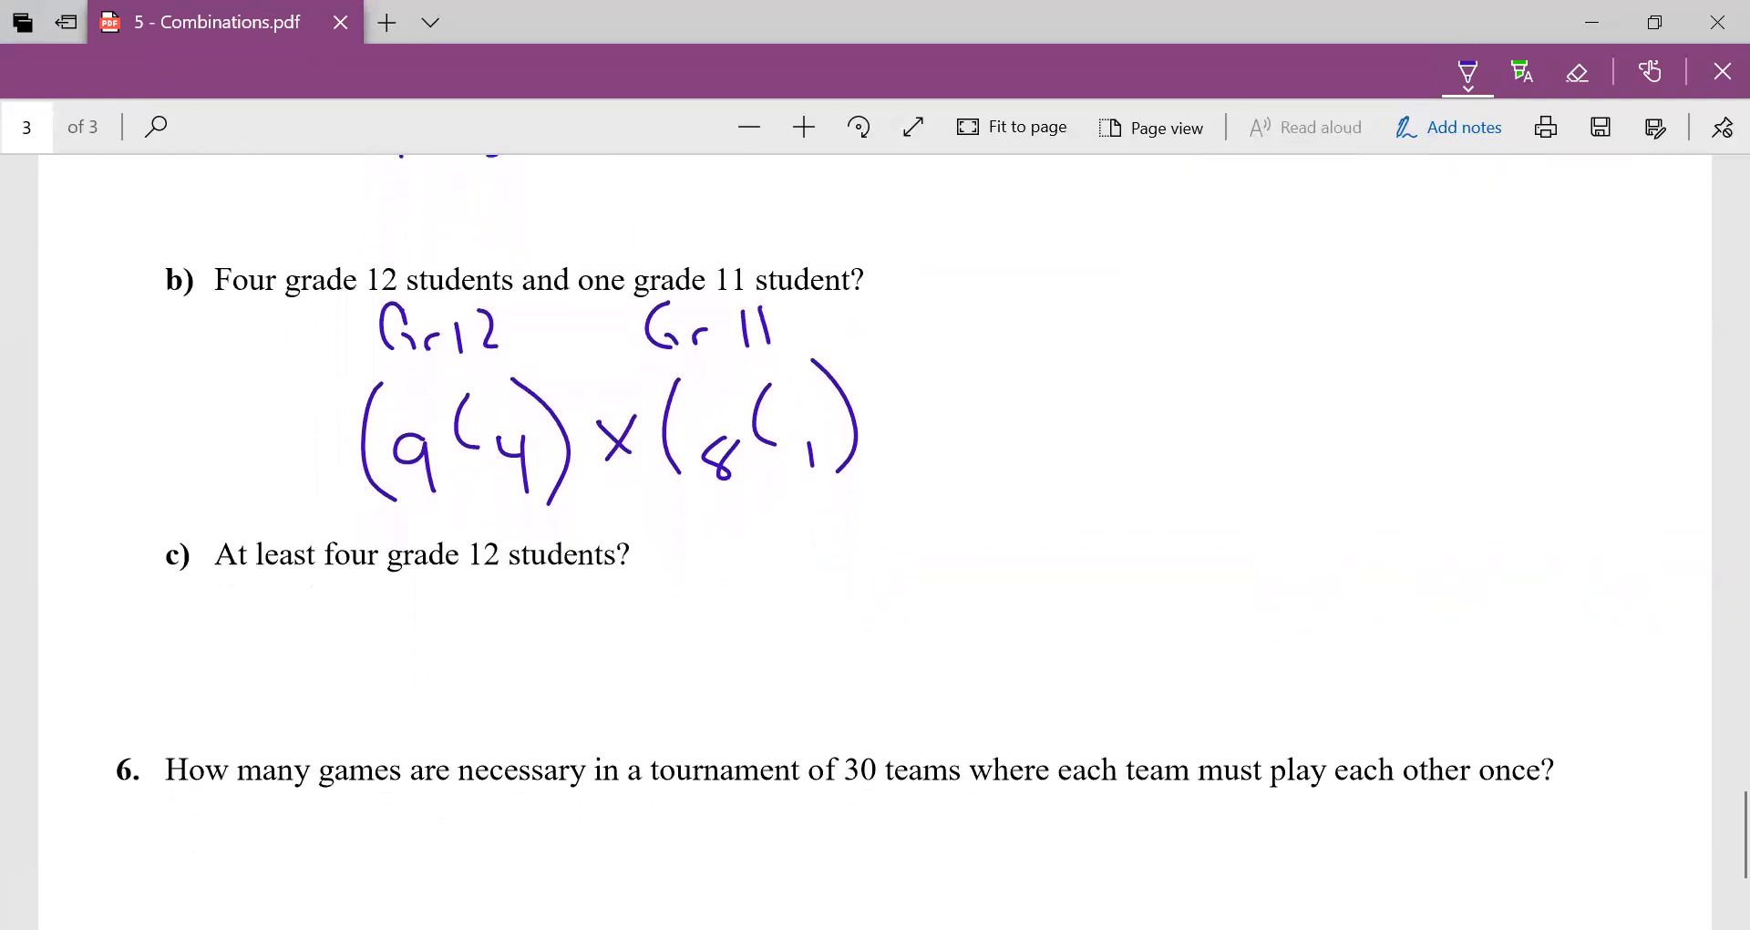
scroll("up", 3)
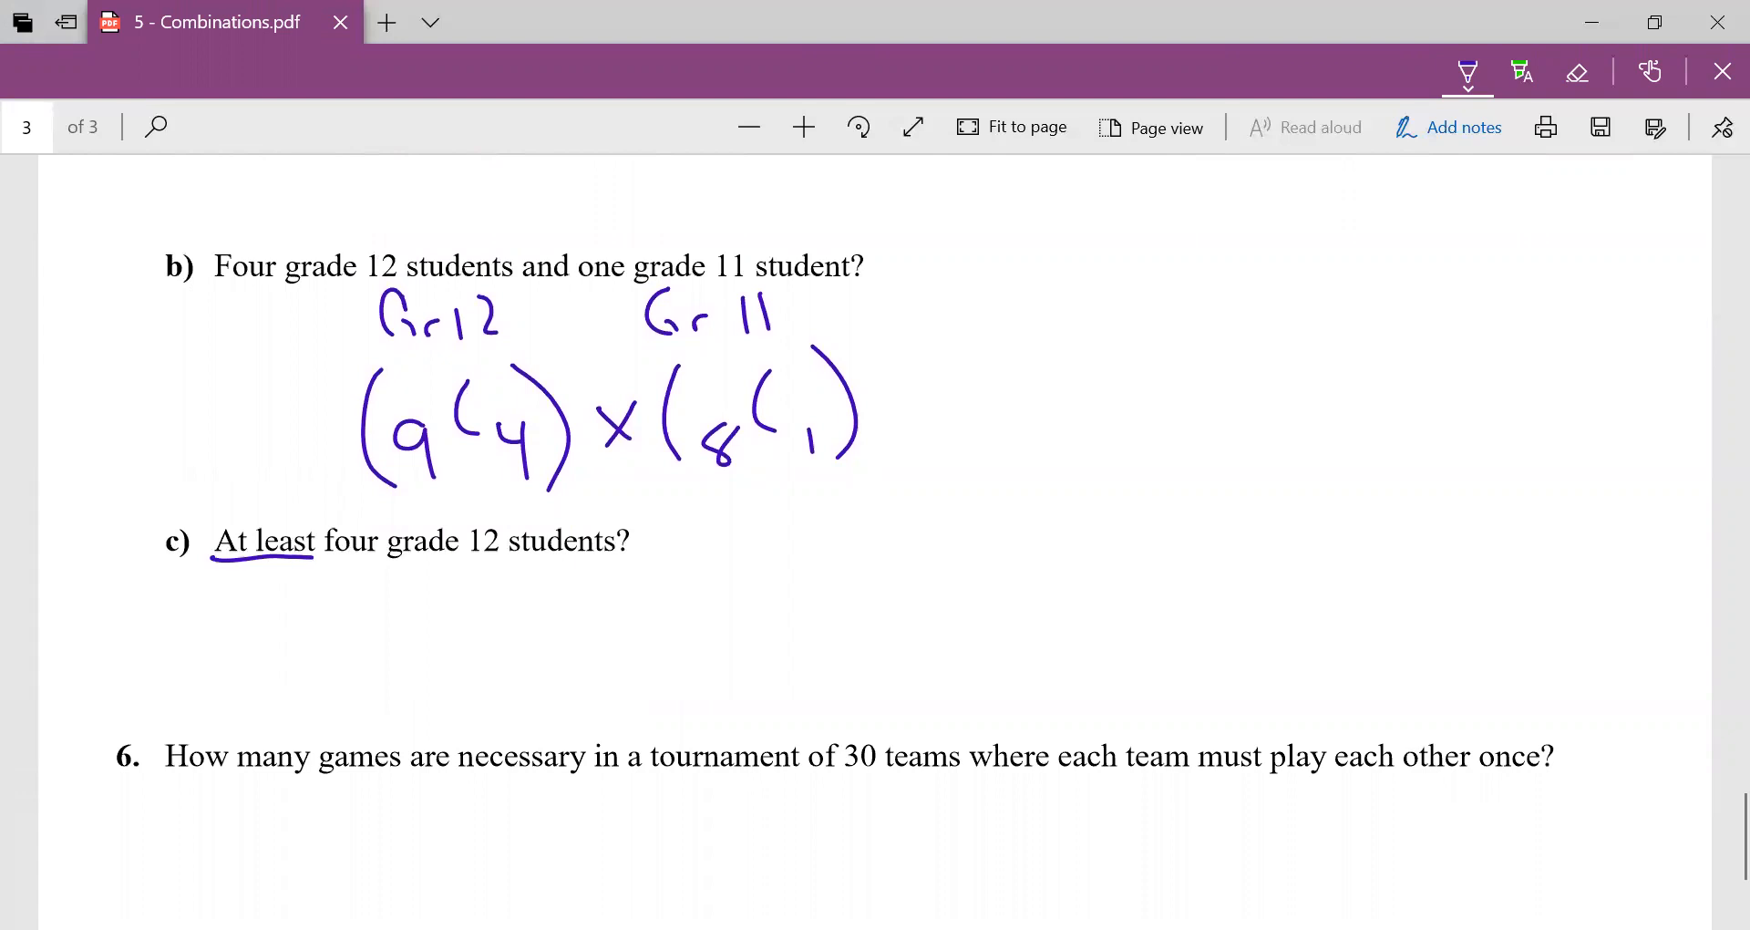
left_click_drag(385, 586, 418, 620)
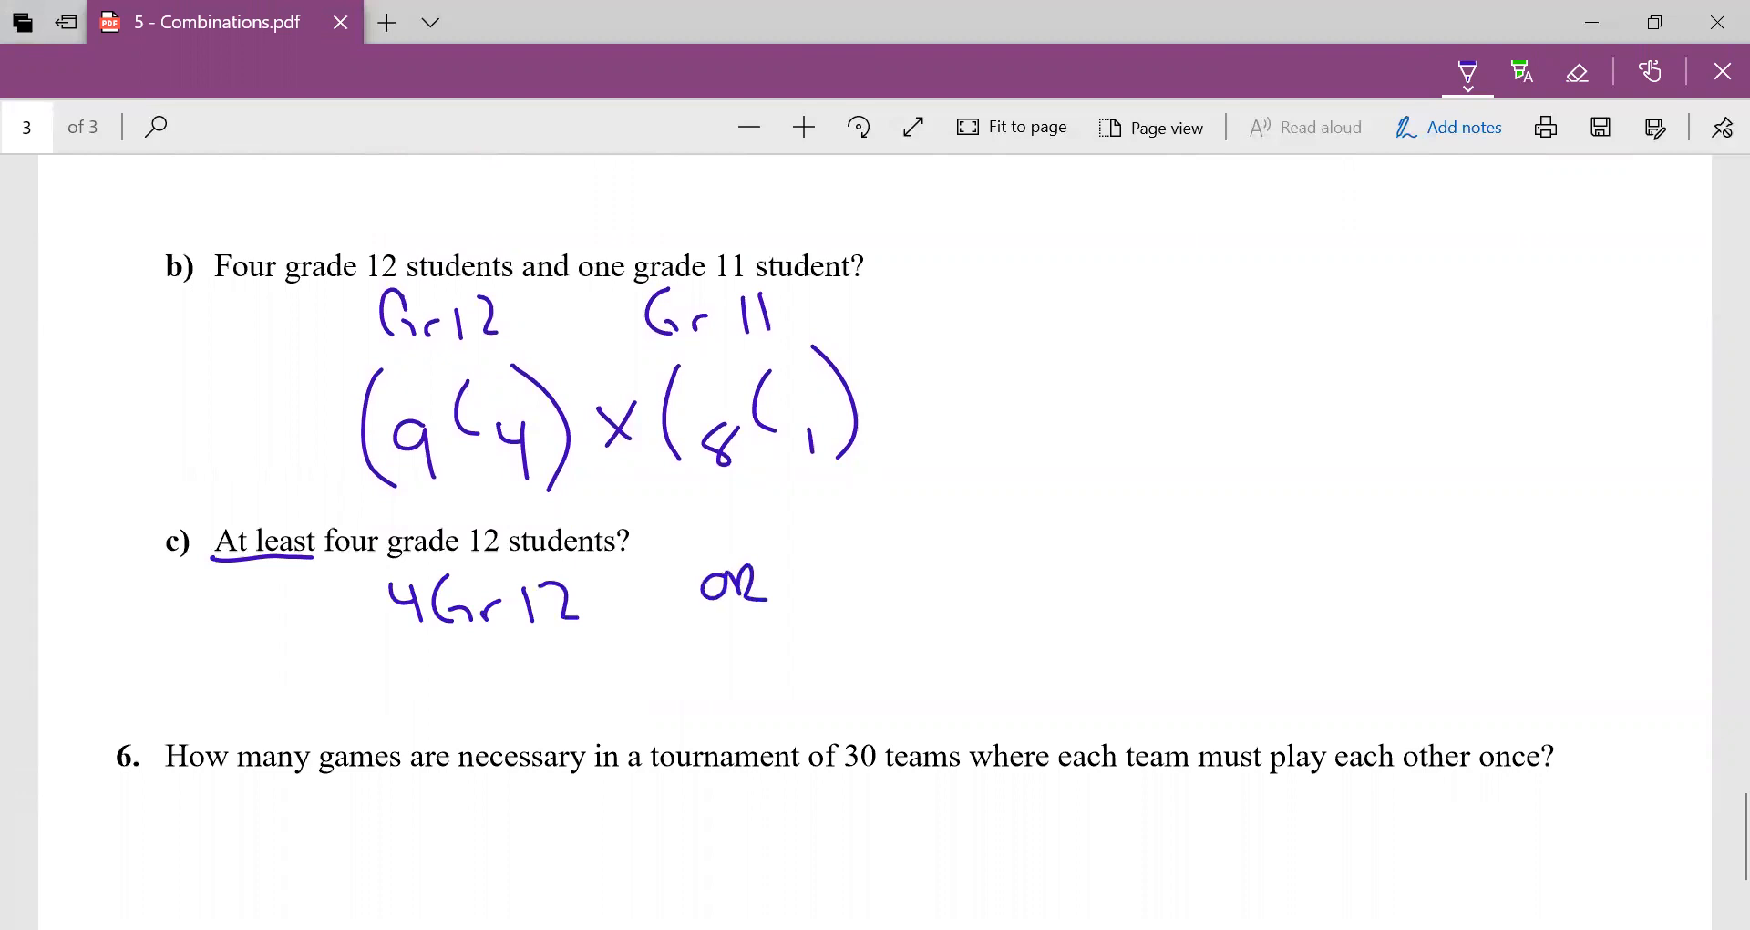
left_click_drag(931, 568, 1015, 591)
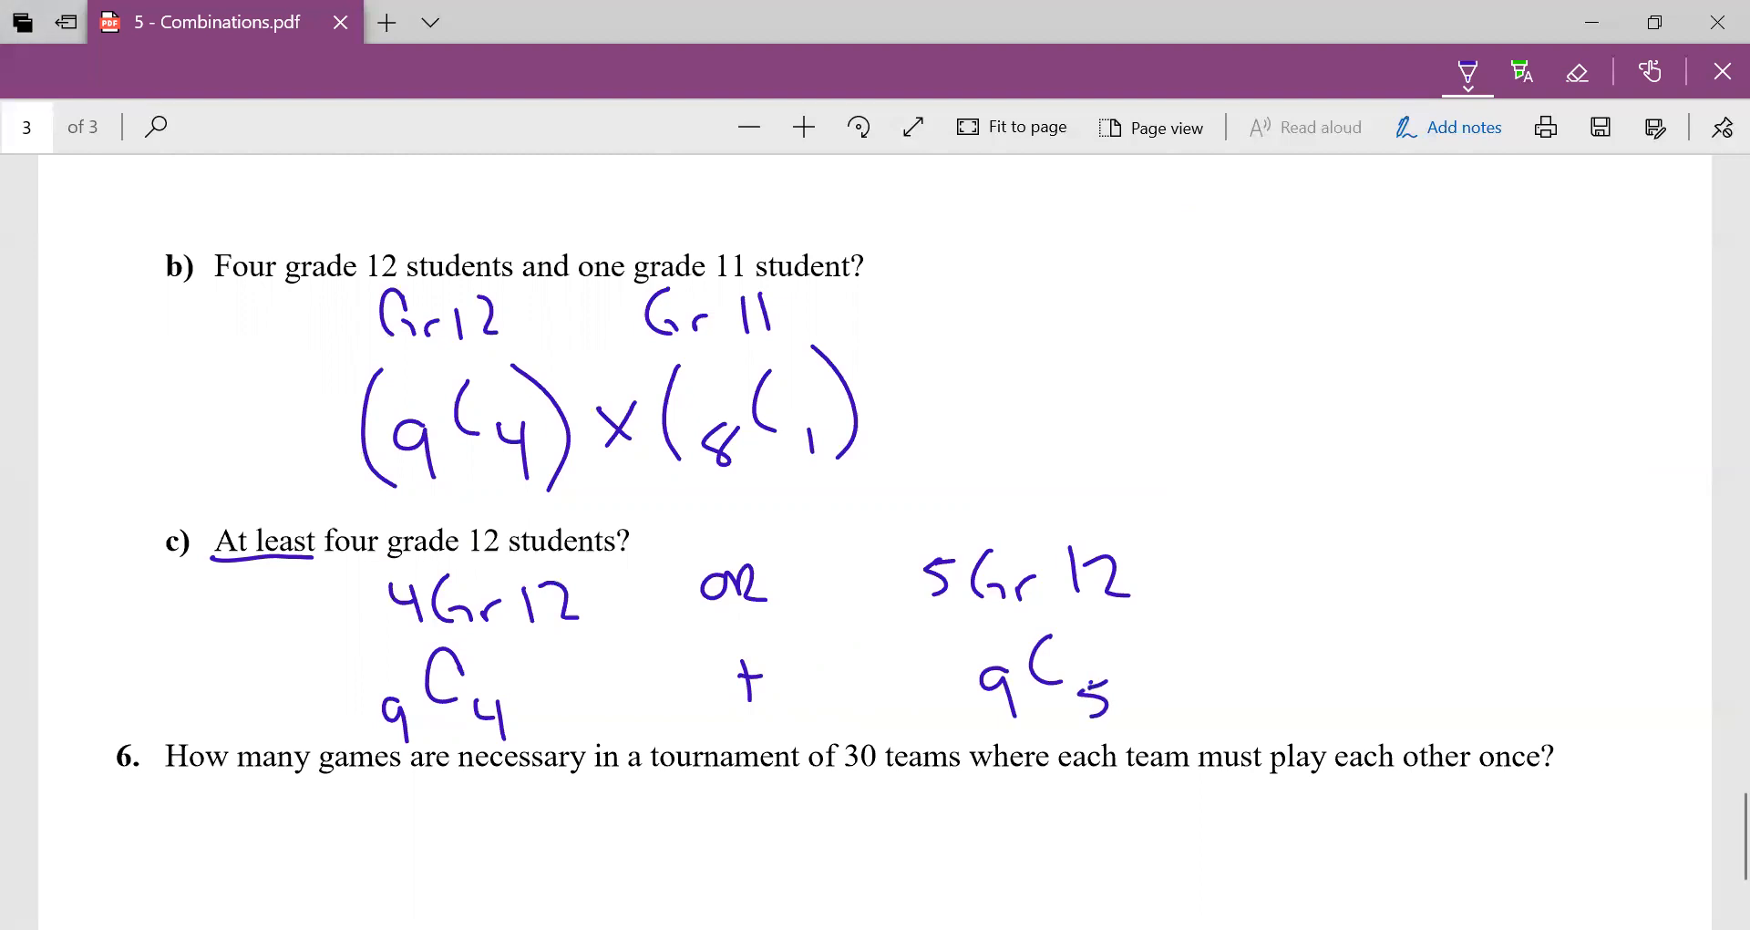
left_click(1466, 70)
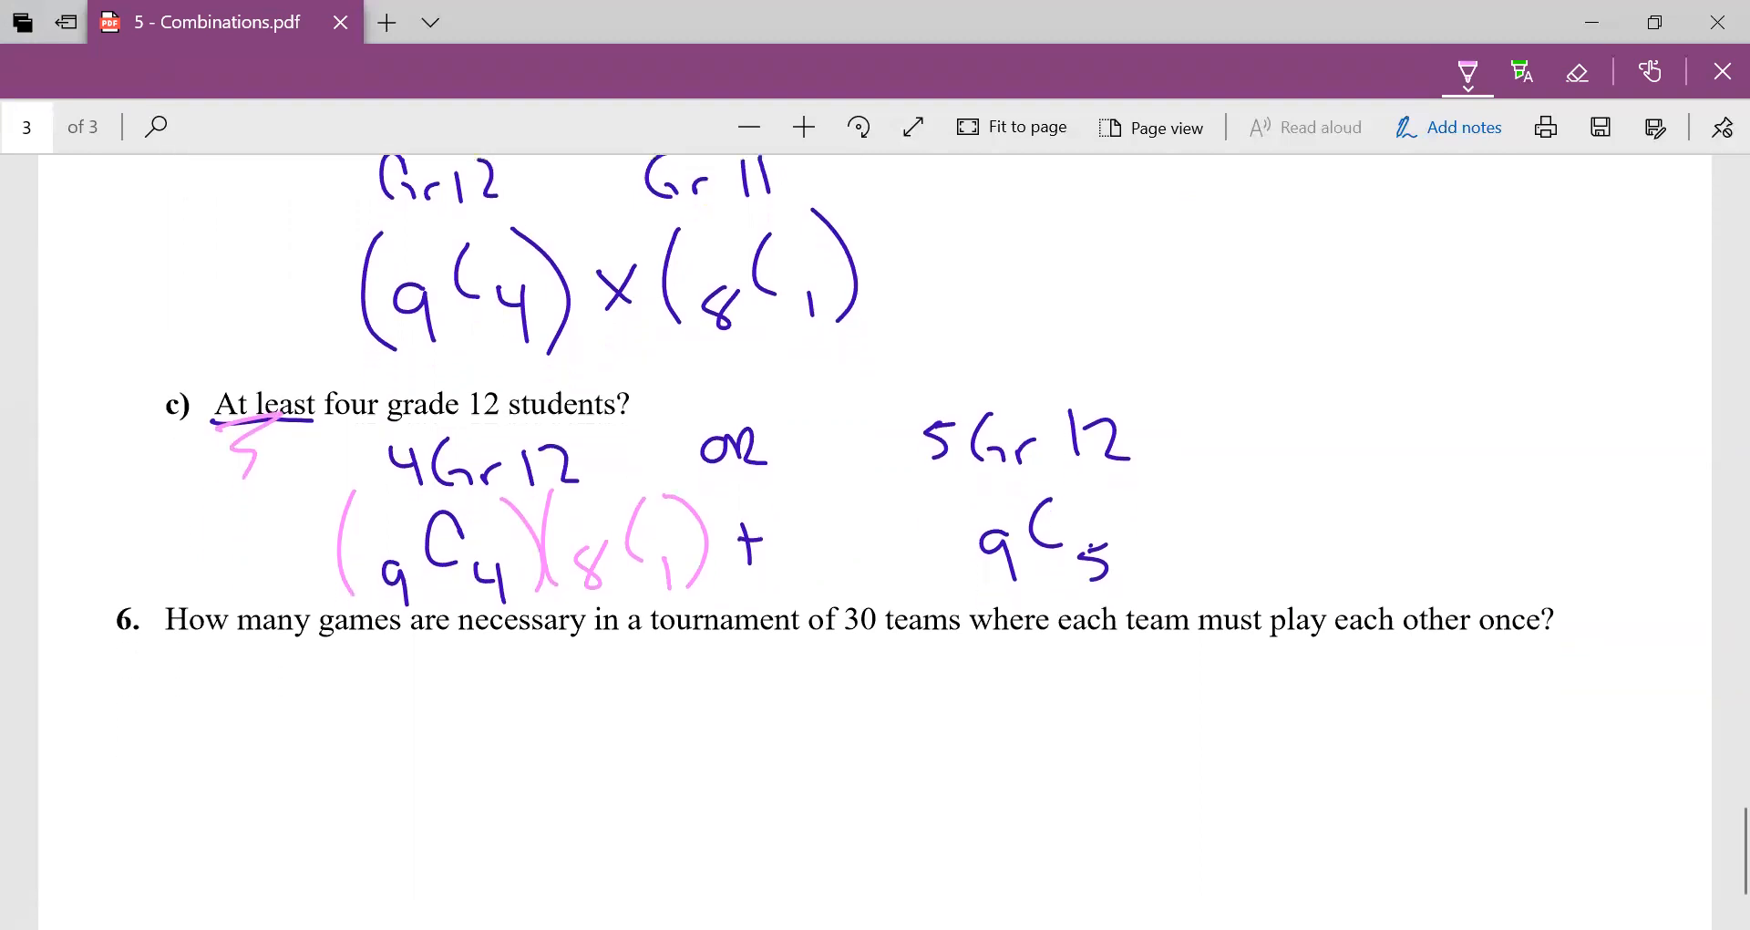
Label question 6 with the word 'handshakes' in pink pen.
scroll("down", 3)
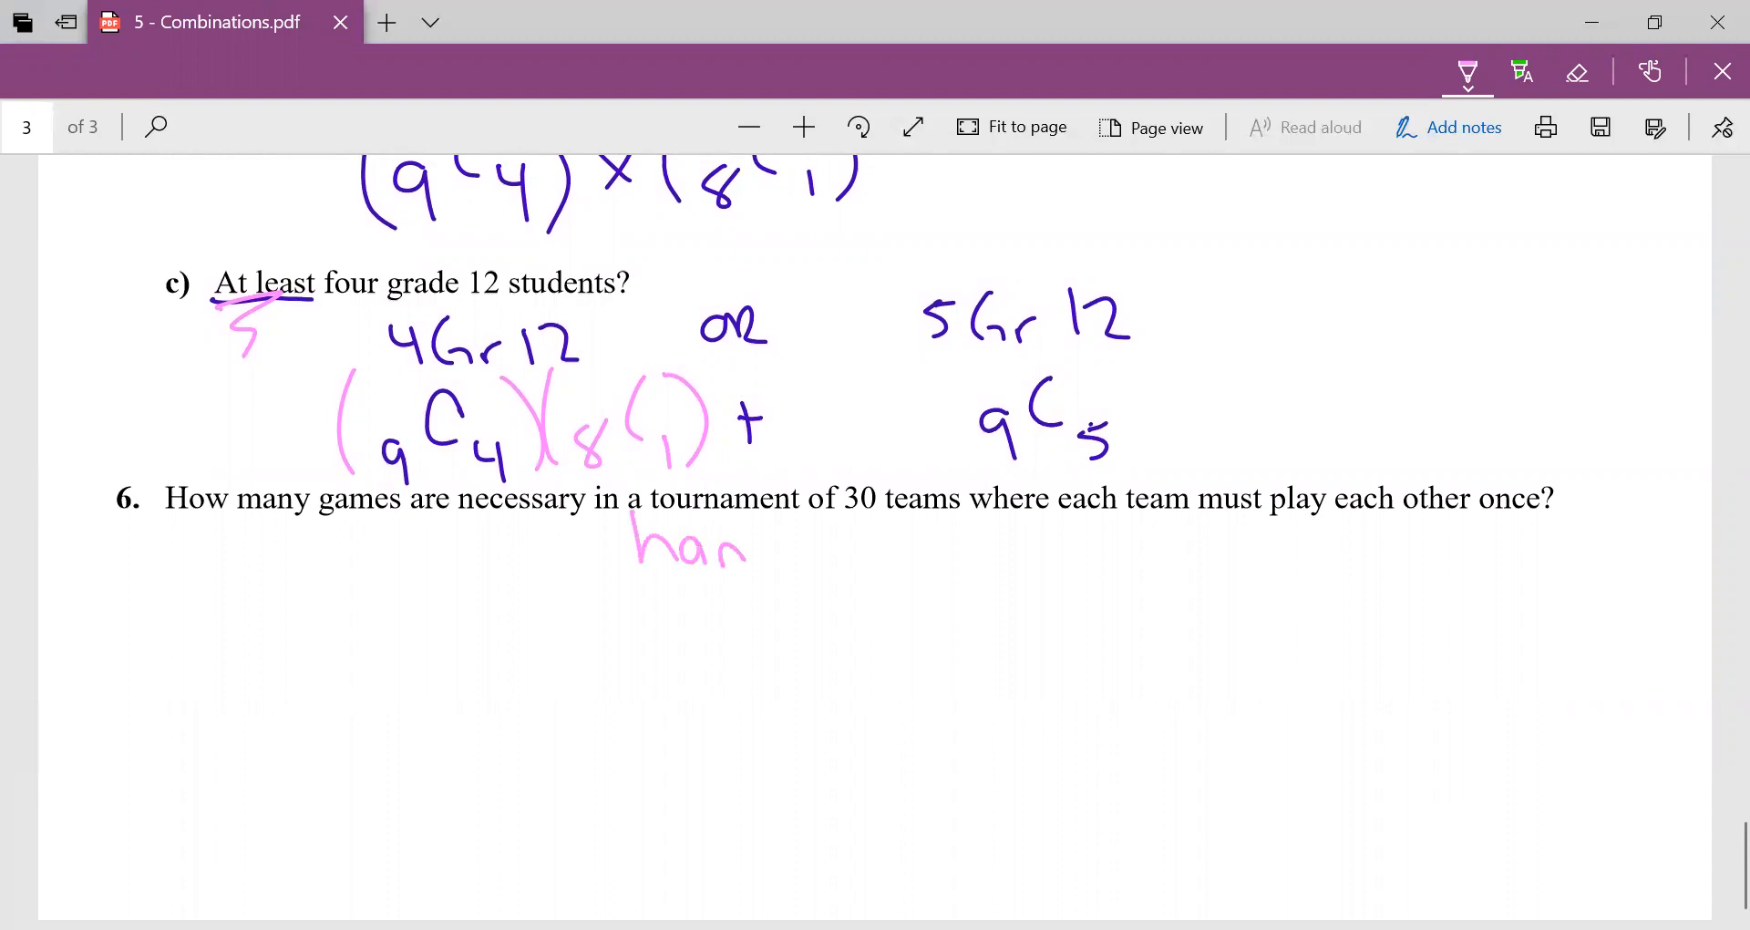
left_click_drag(736, 547, 882, 547)
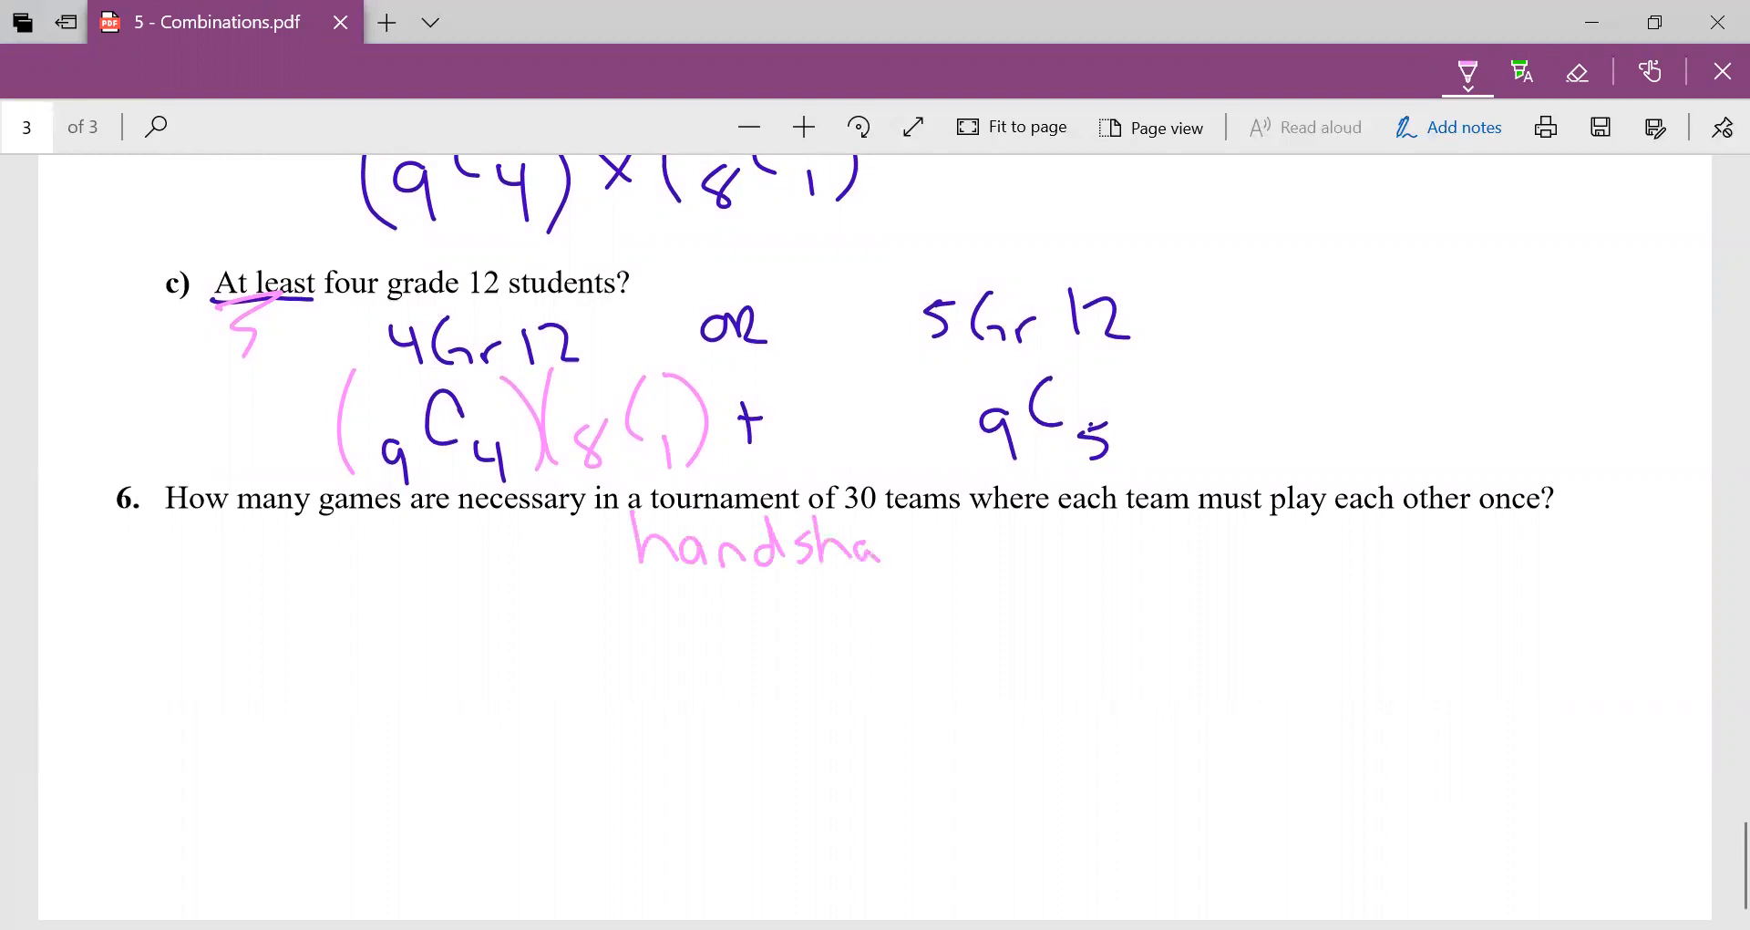
left_click_drag(882, 547, 971, 547)
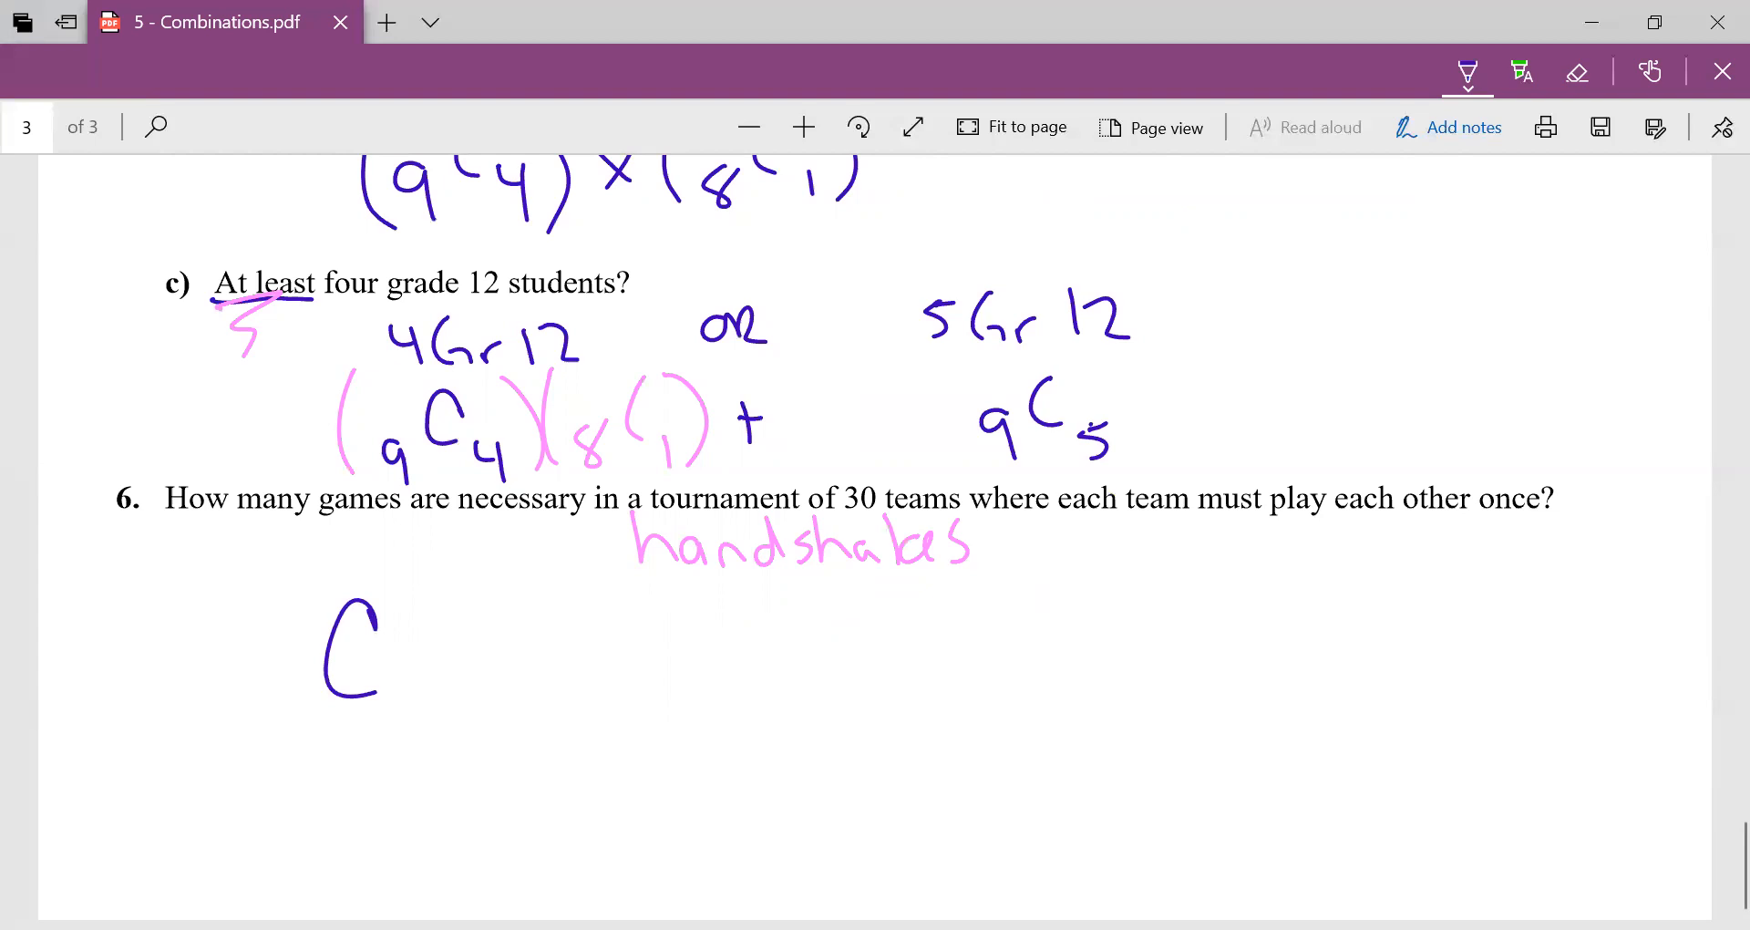
Write the answer 30C2 beneath question 6 in blue pen.
left_click_drag(268, 681, 318, 715)
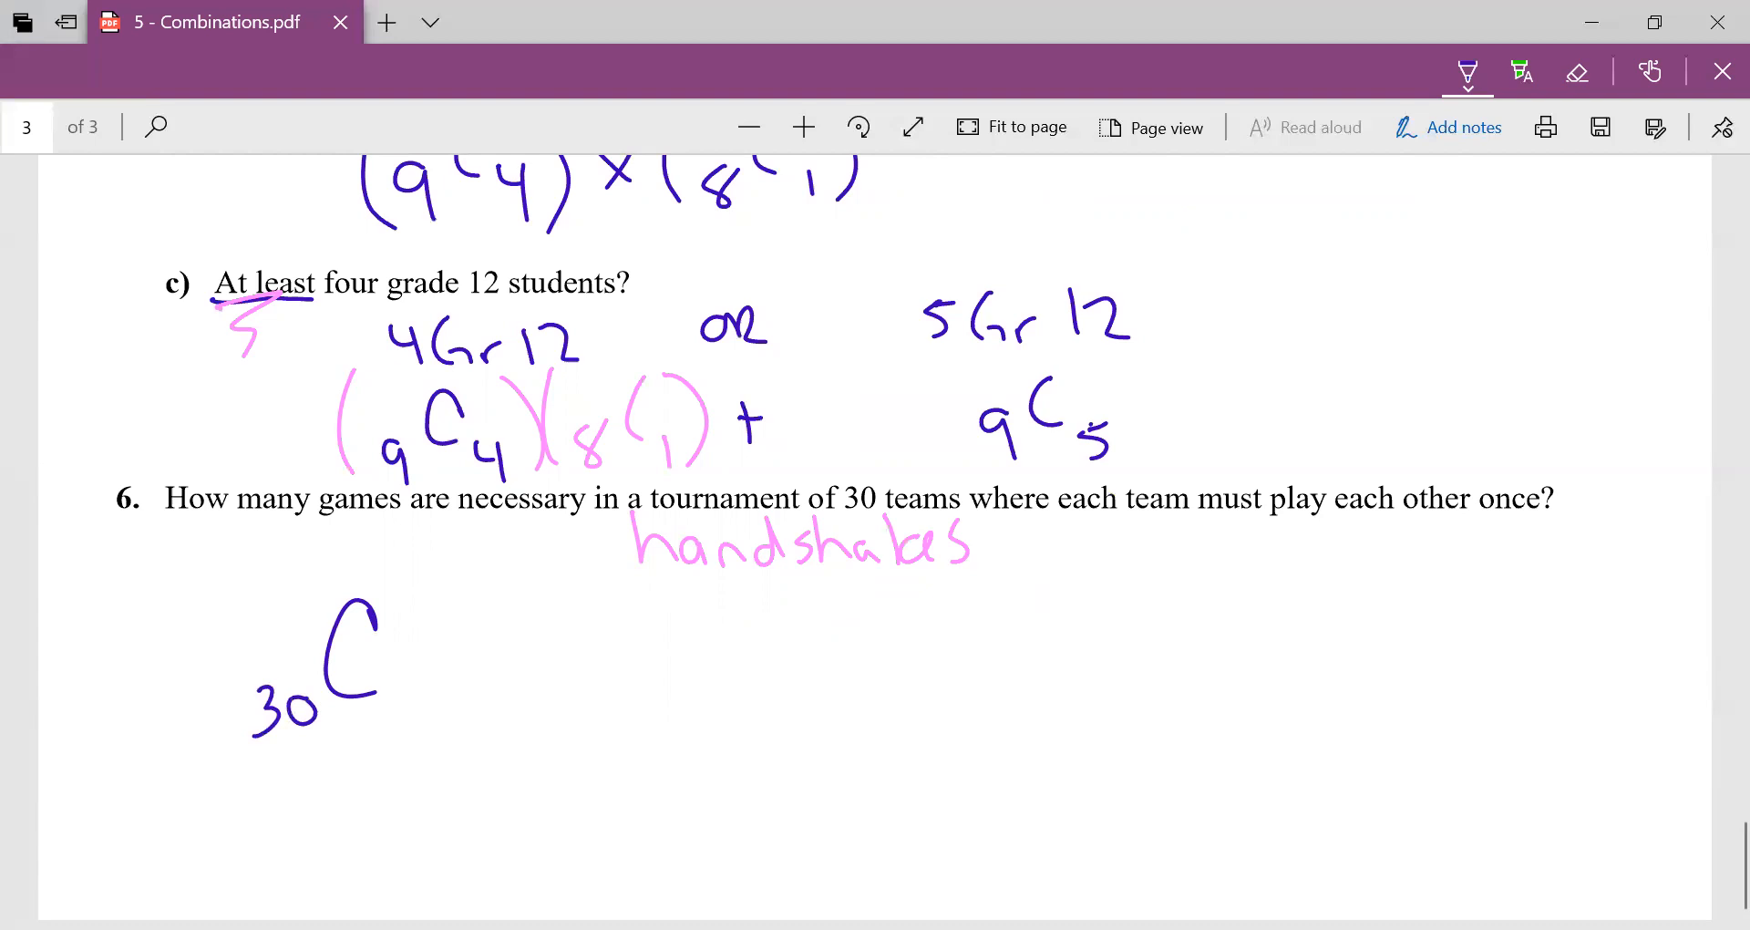
left_click_drag(391, 670, 418, 720)
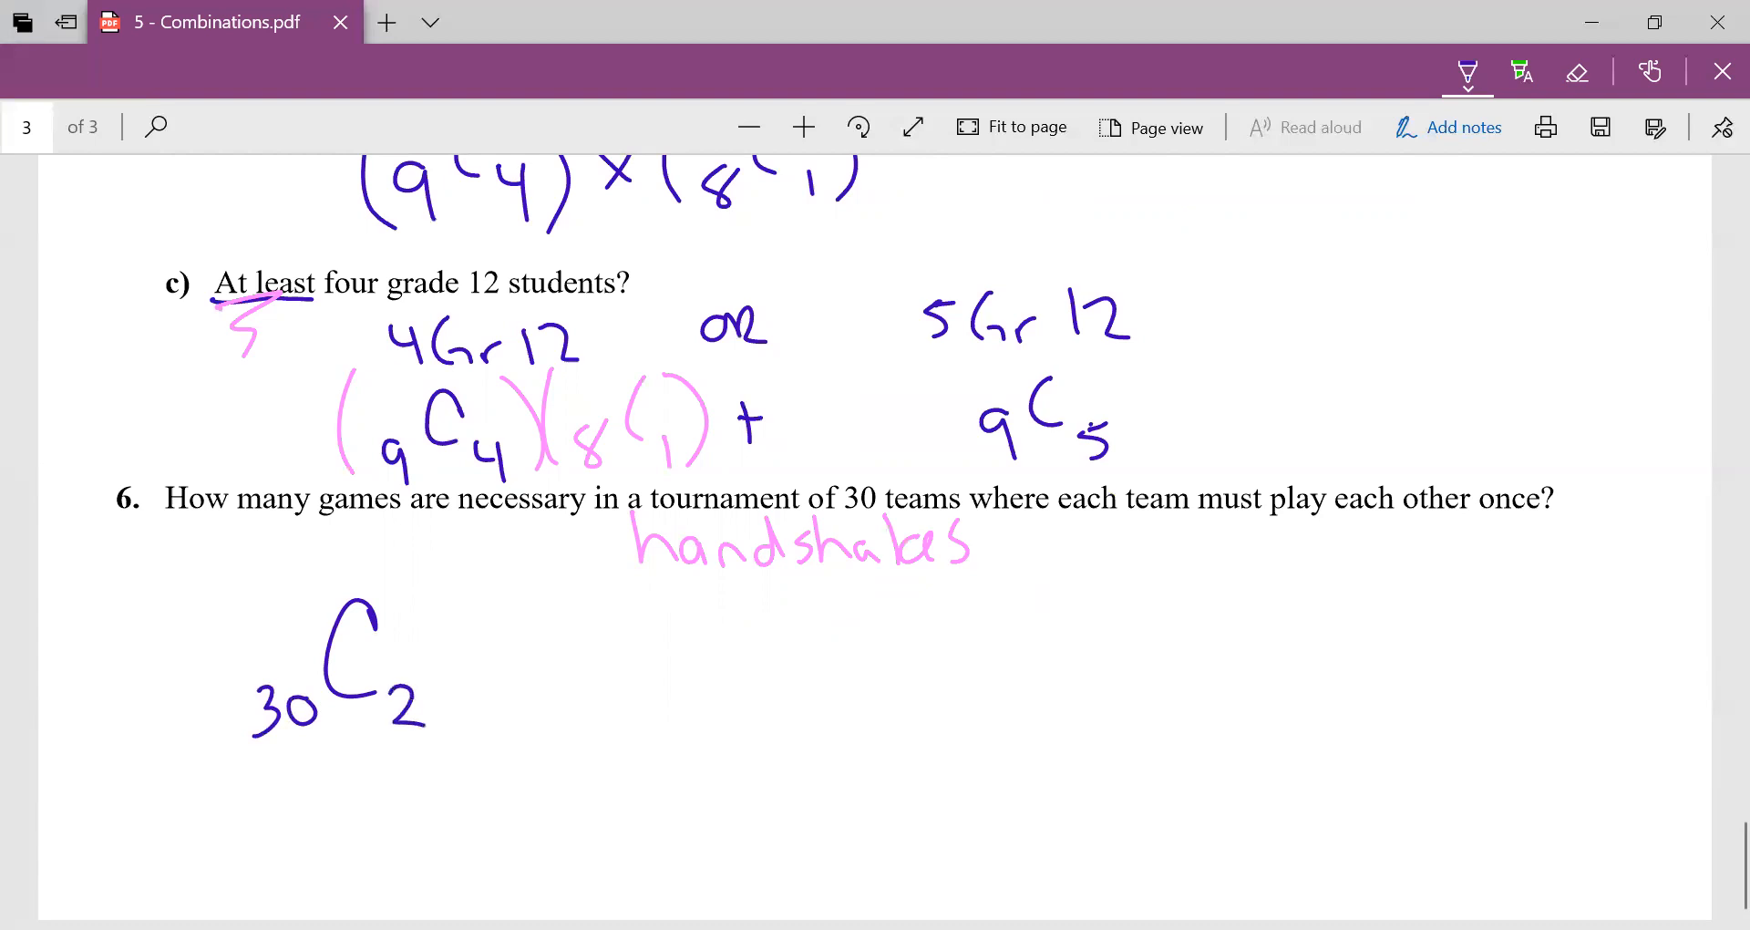